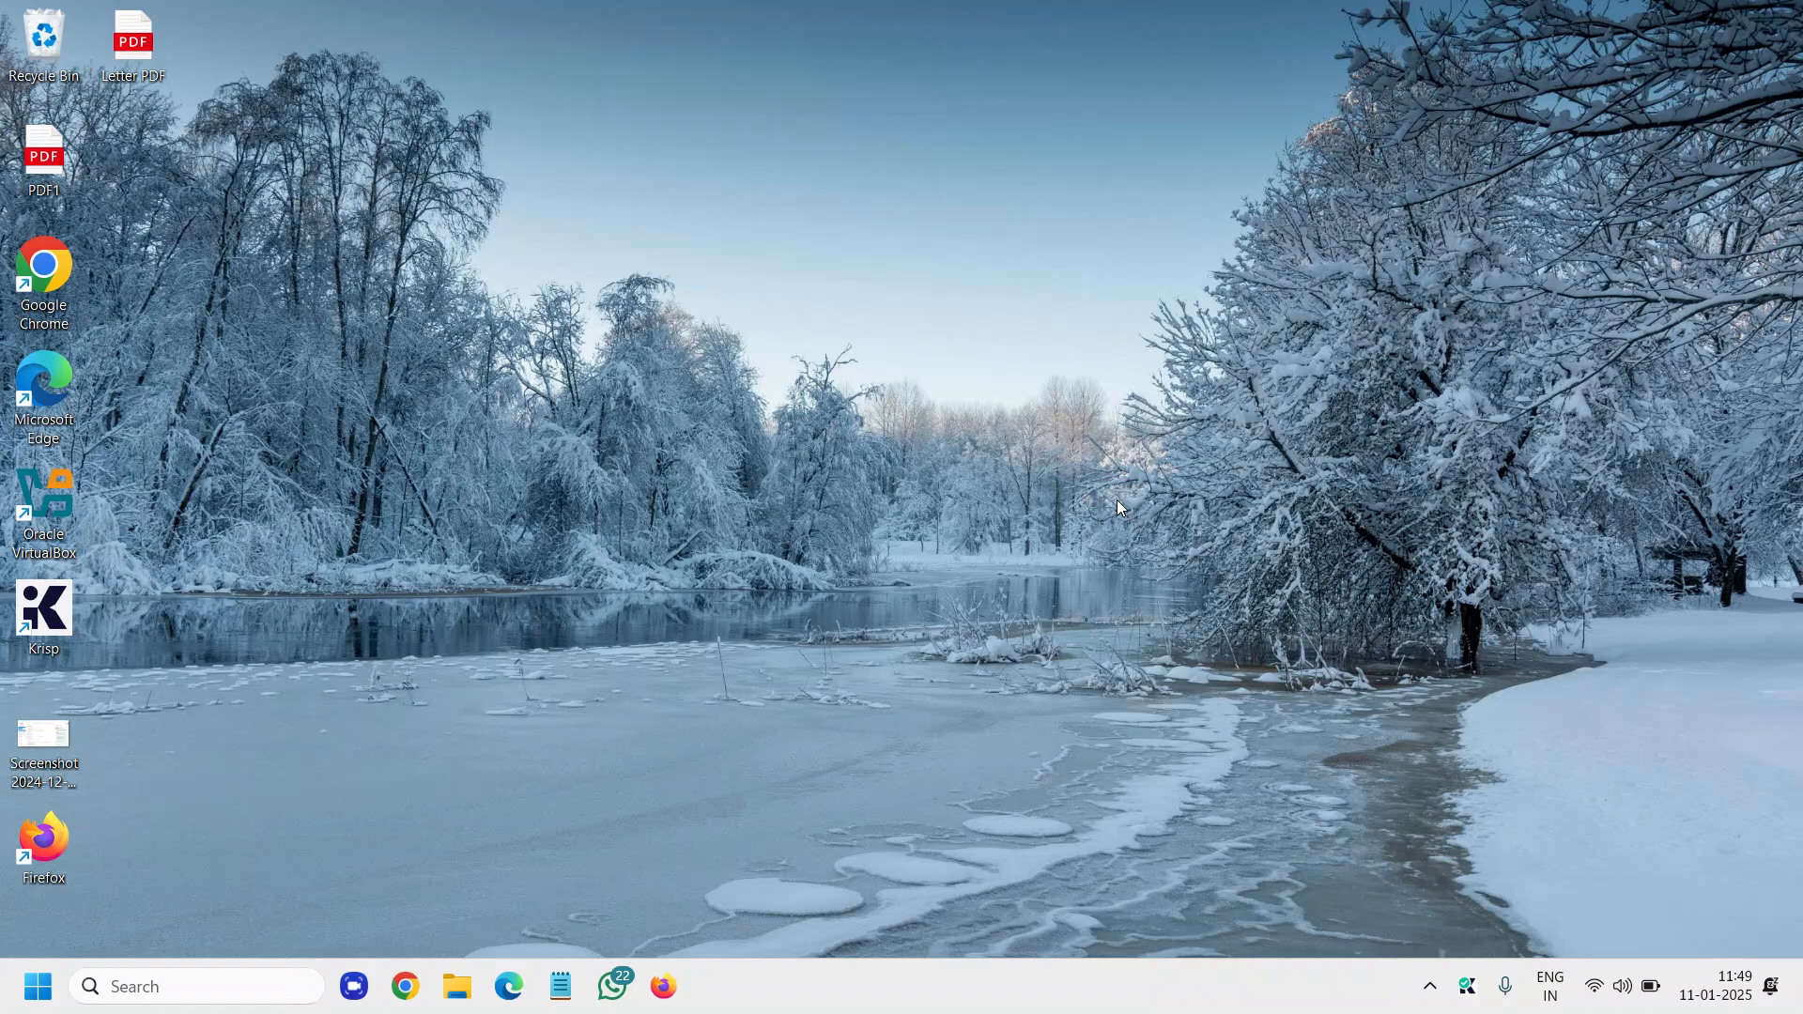
mouse_move(1104, 518)
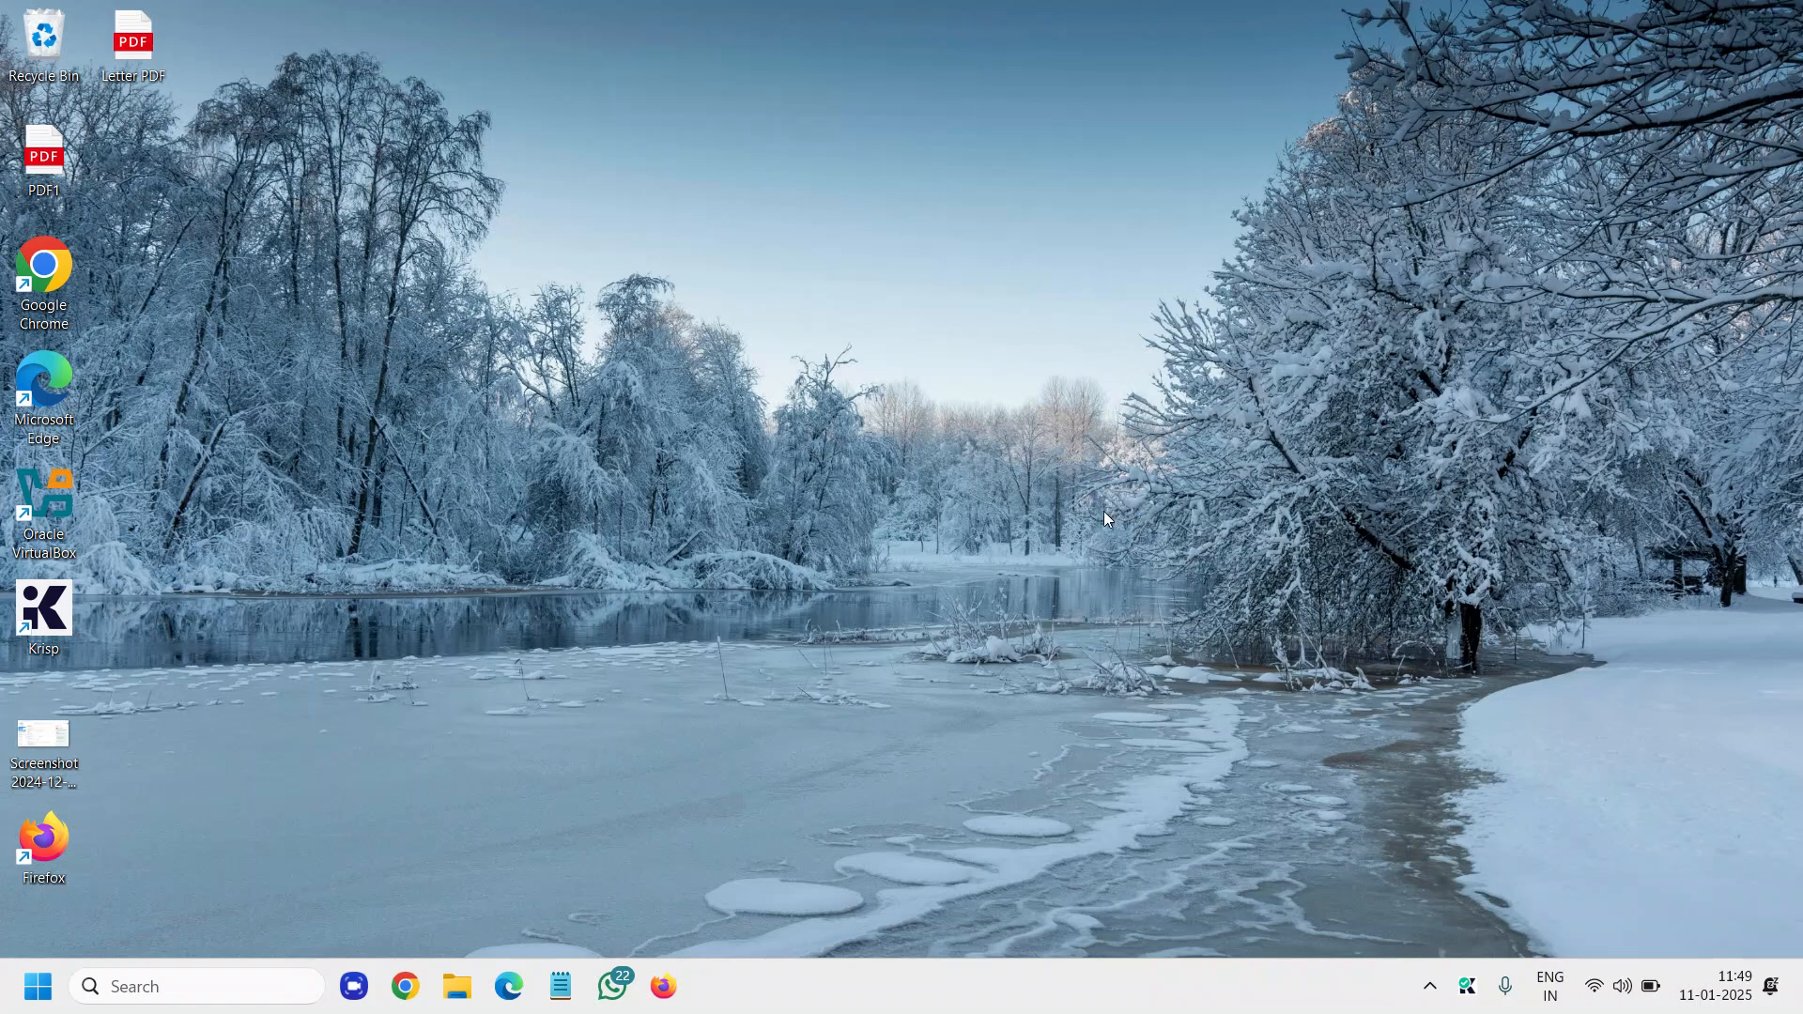
mouse_move(1099, 521)
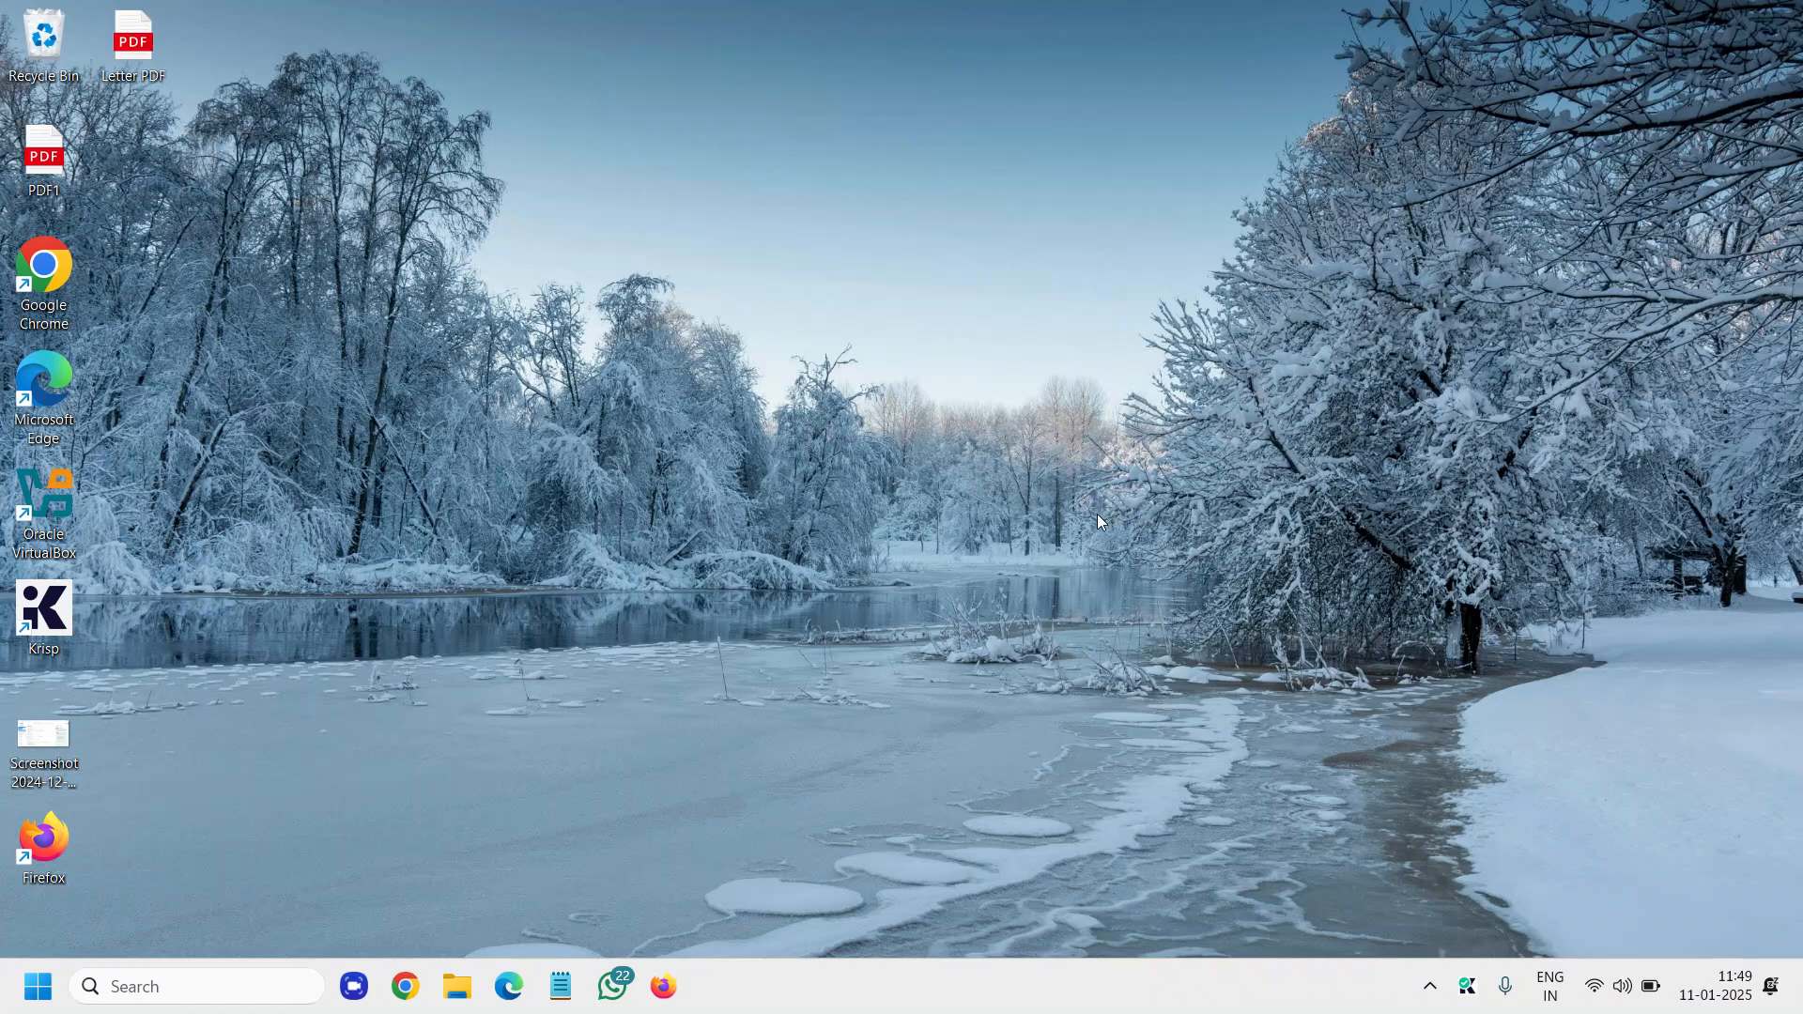
mouse_move(1147, 619)
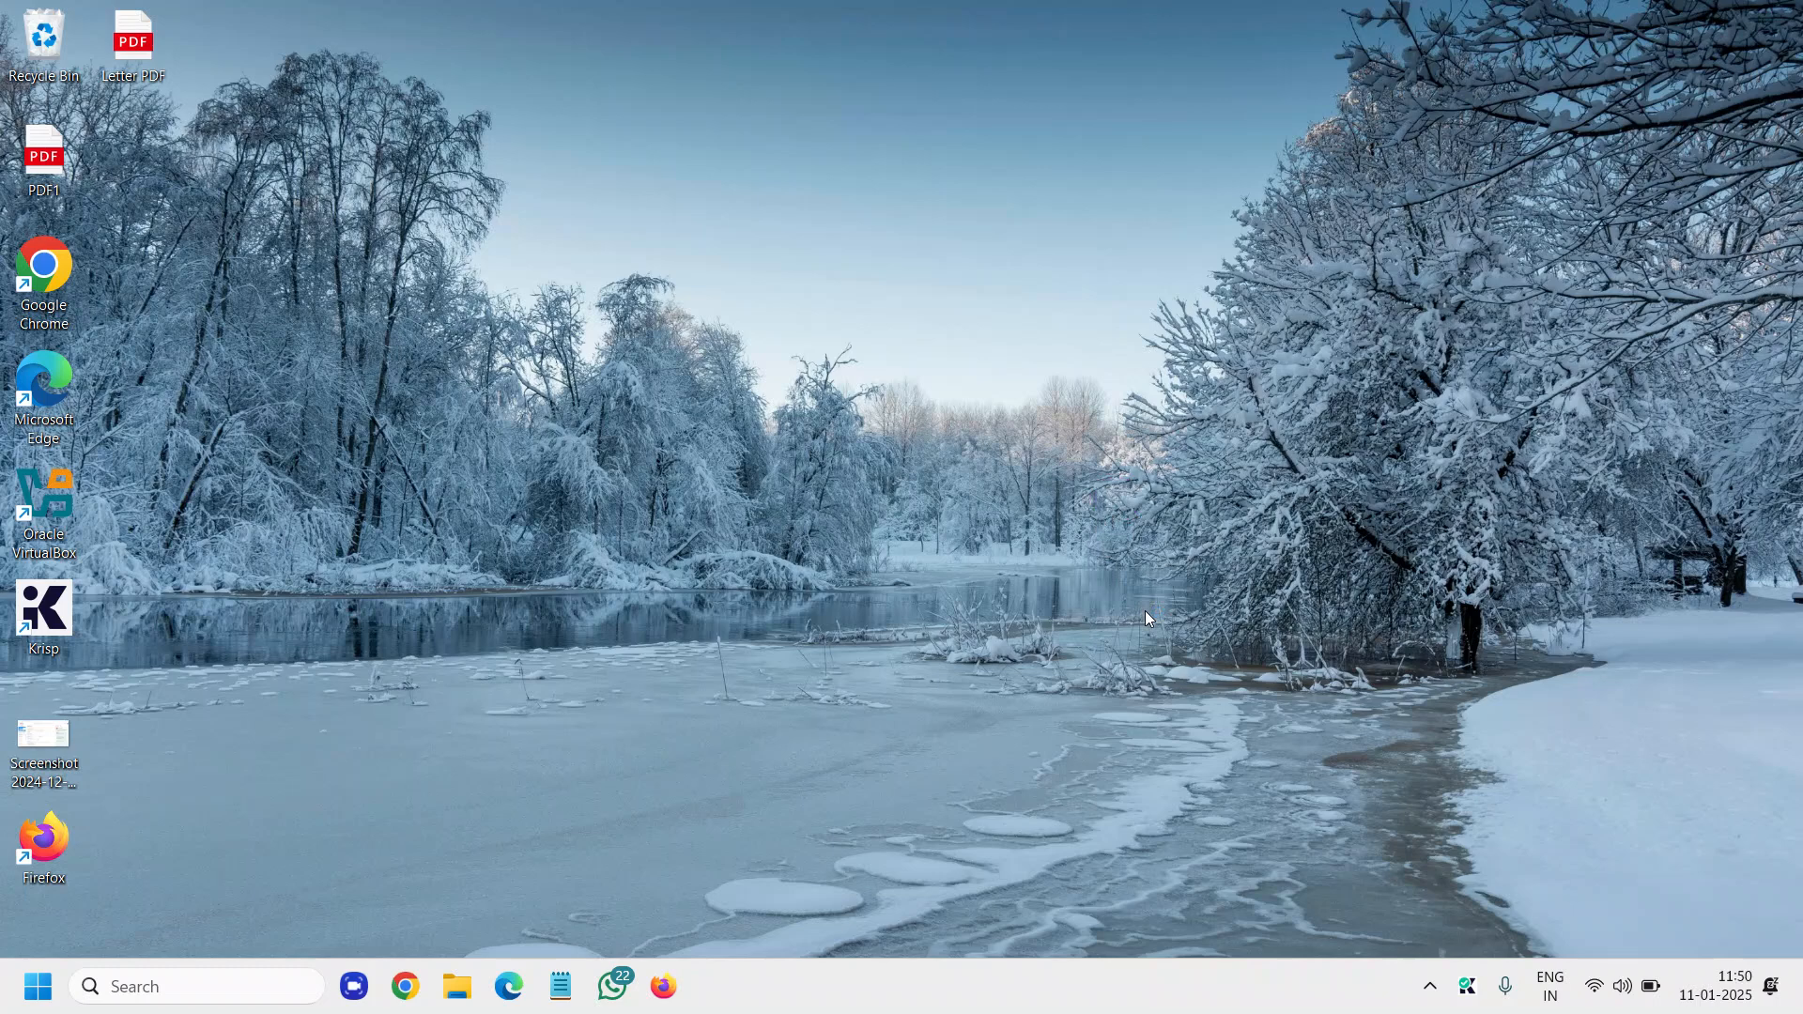
mouse_move(734, 707)
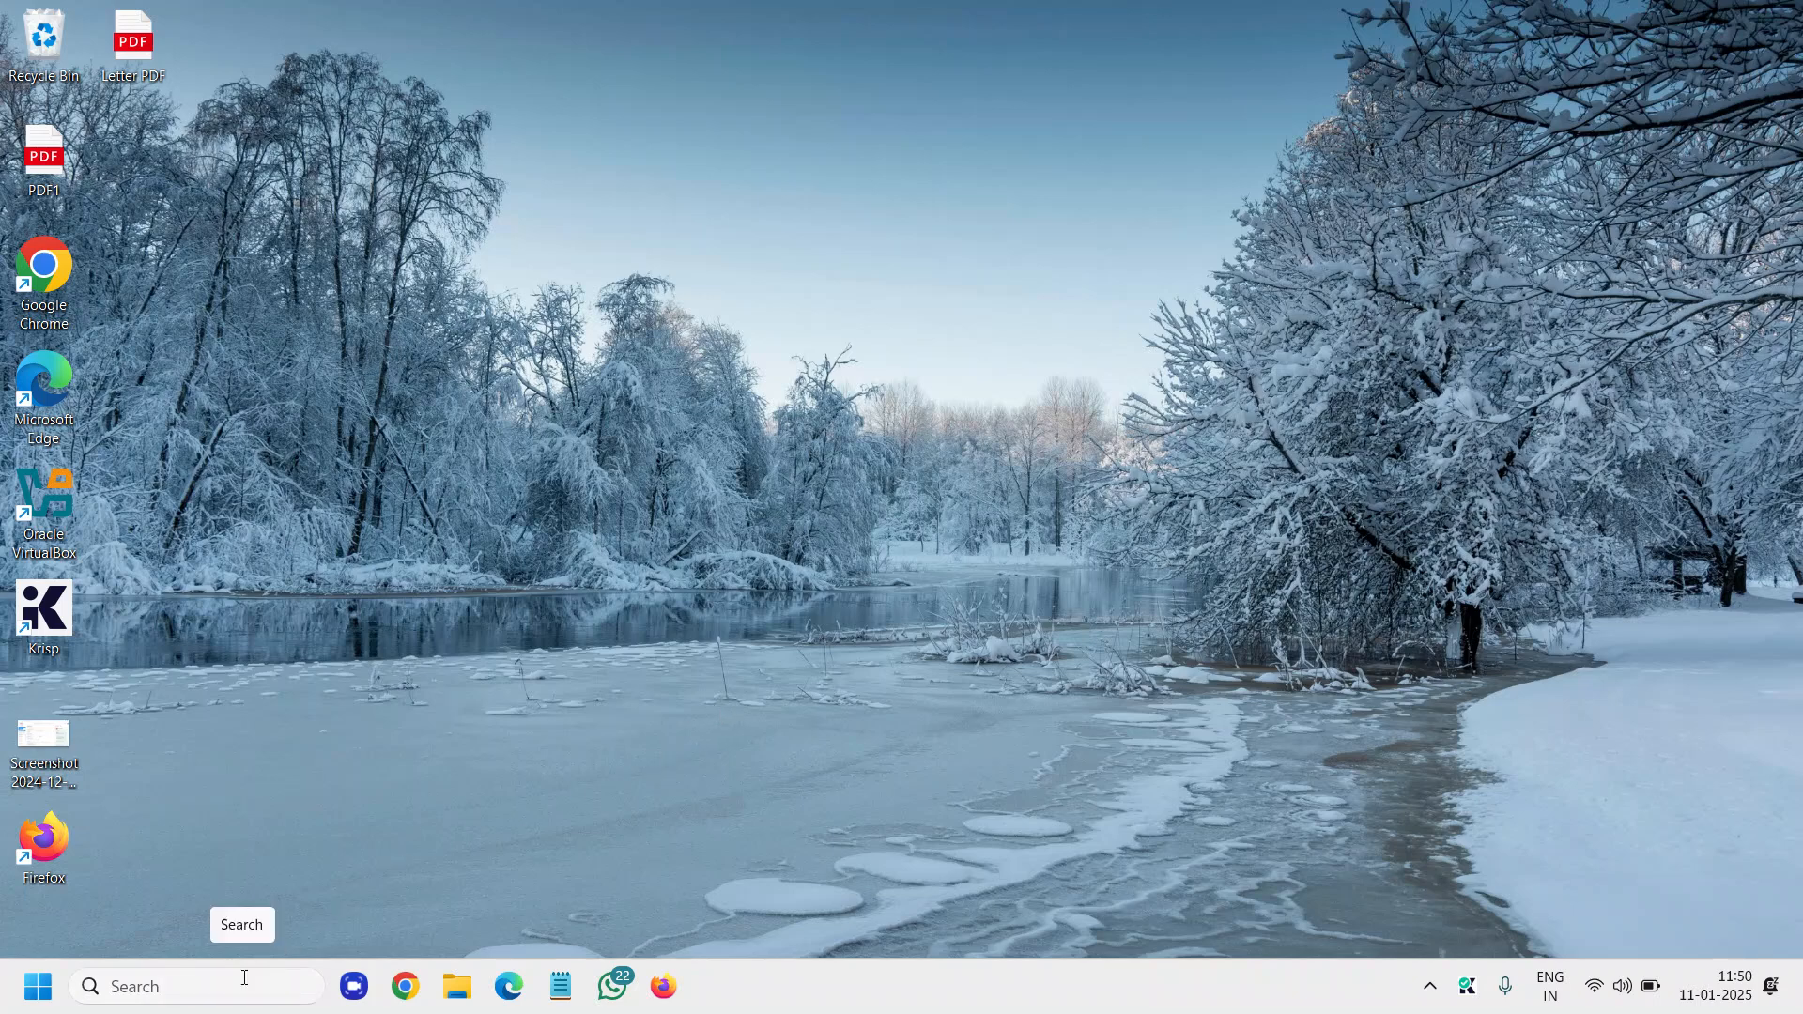
Search Windows for 'cmd' and run Command Prompt as administrator
click(196, 985)
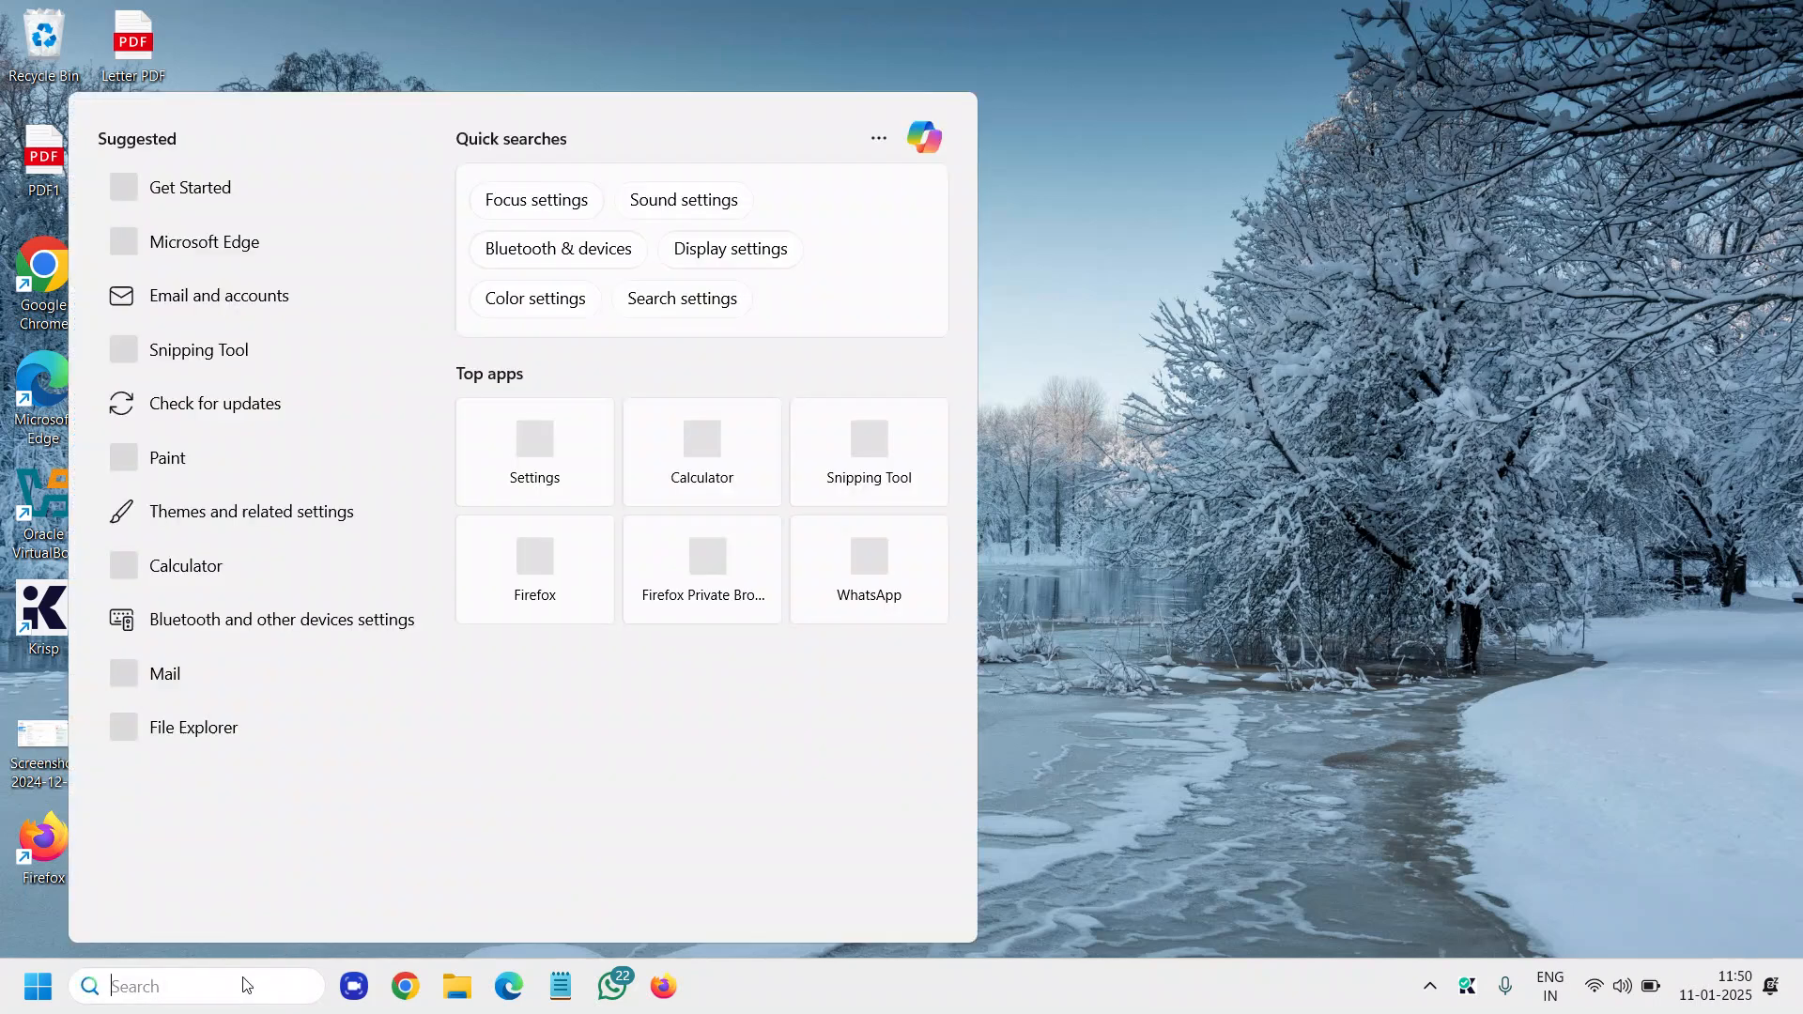
text(c)
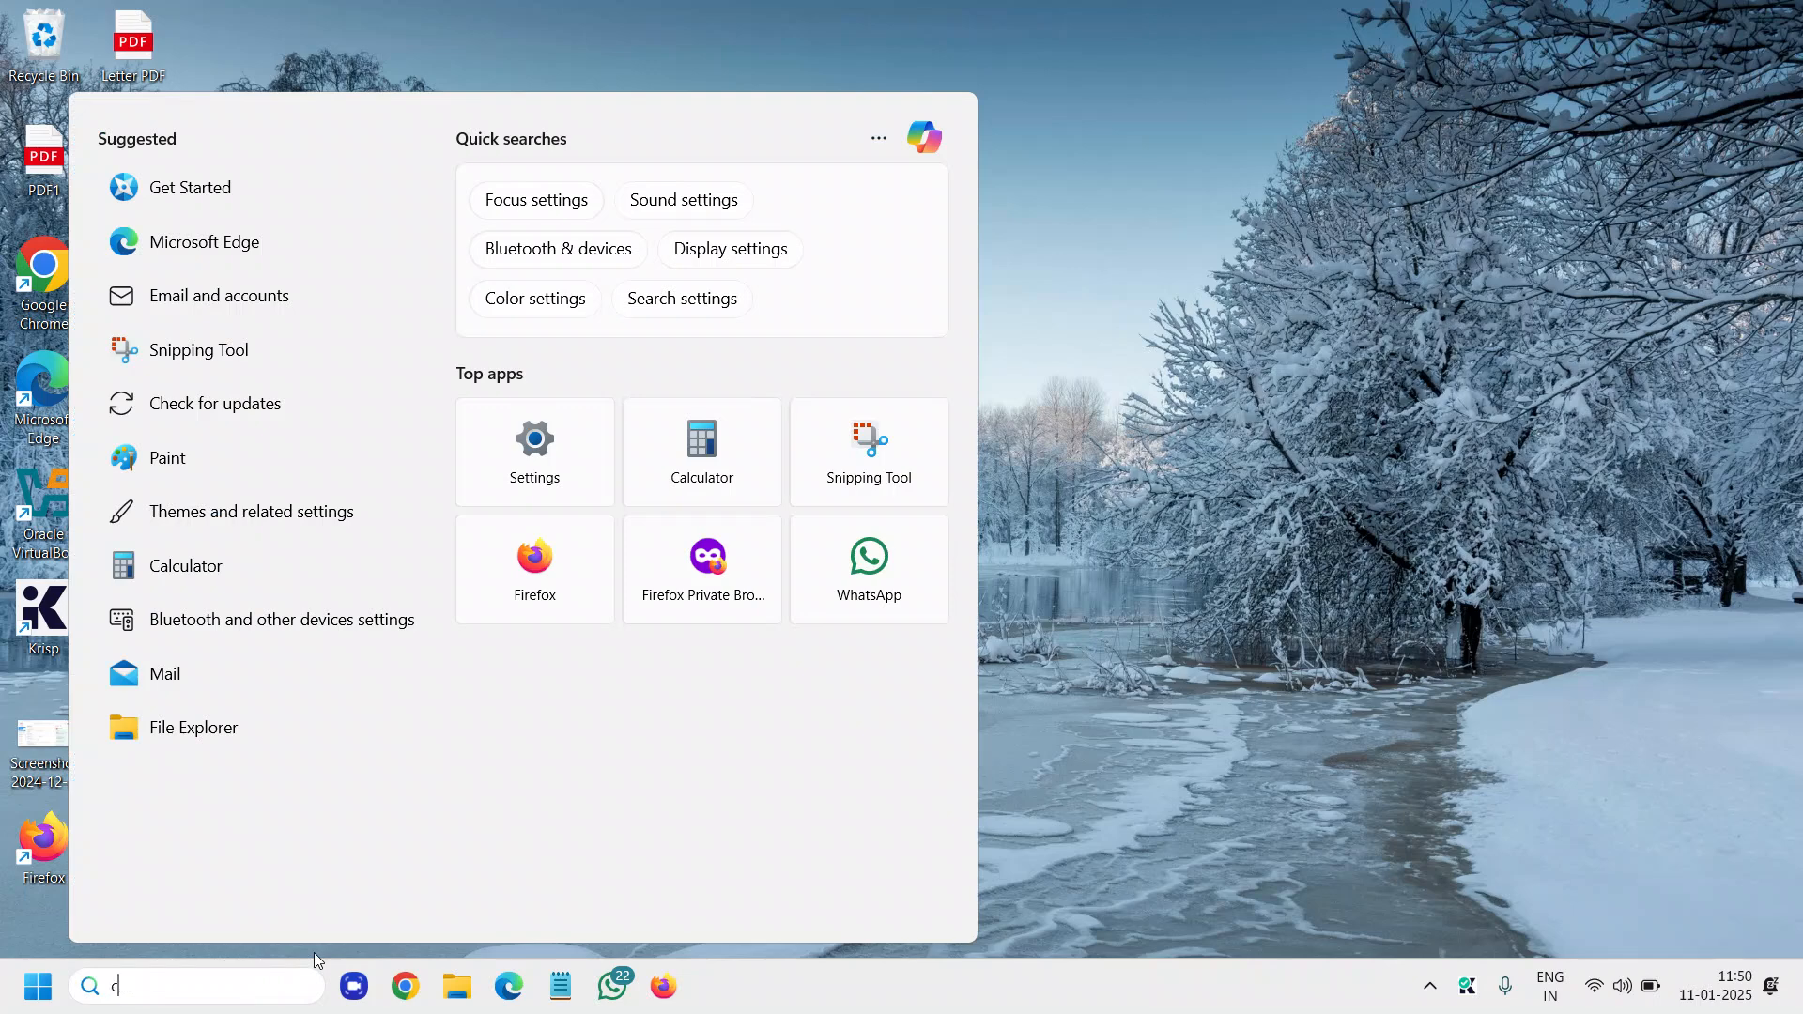
text(cmd)
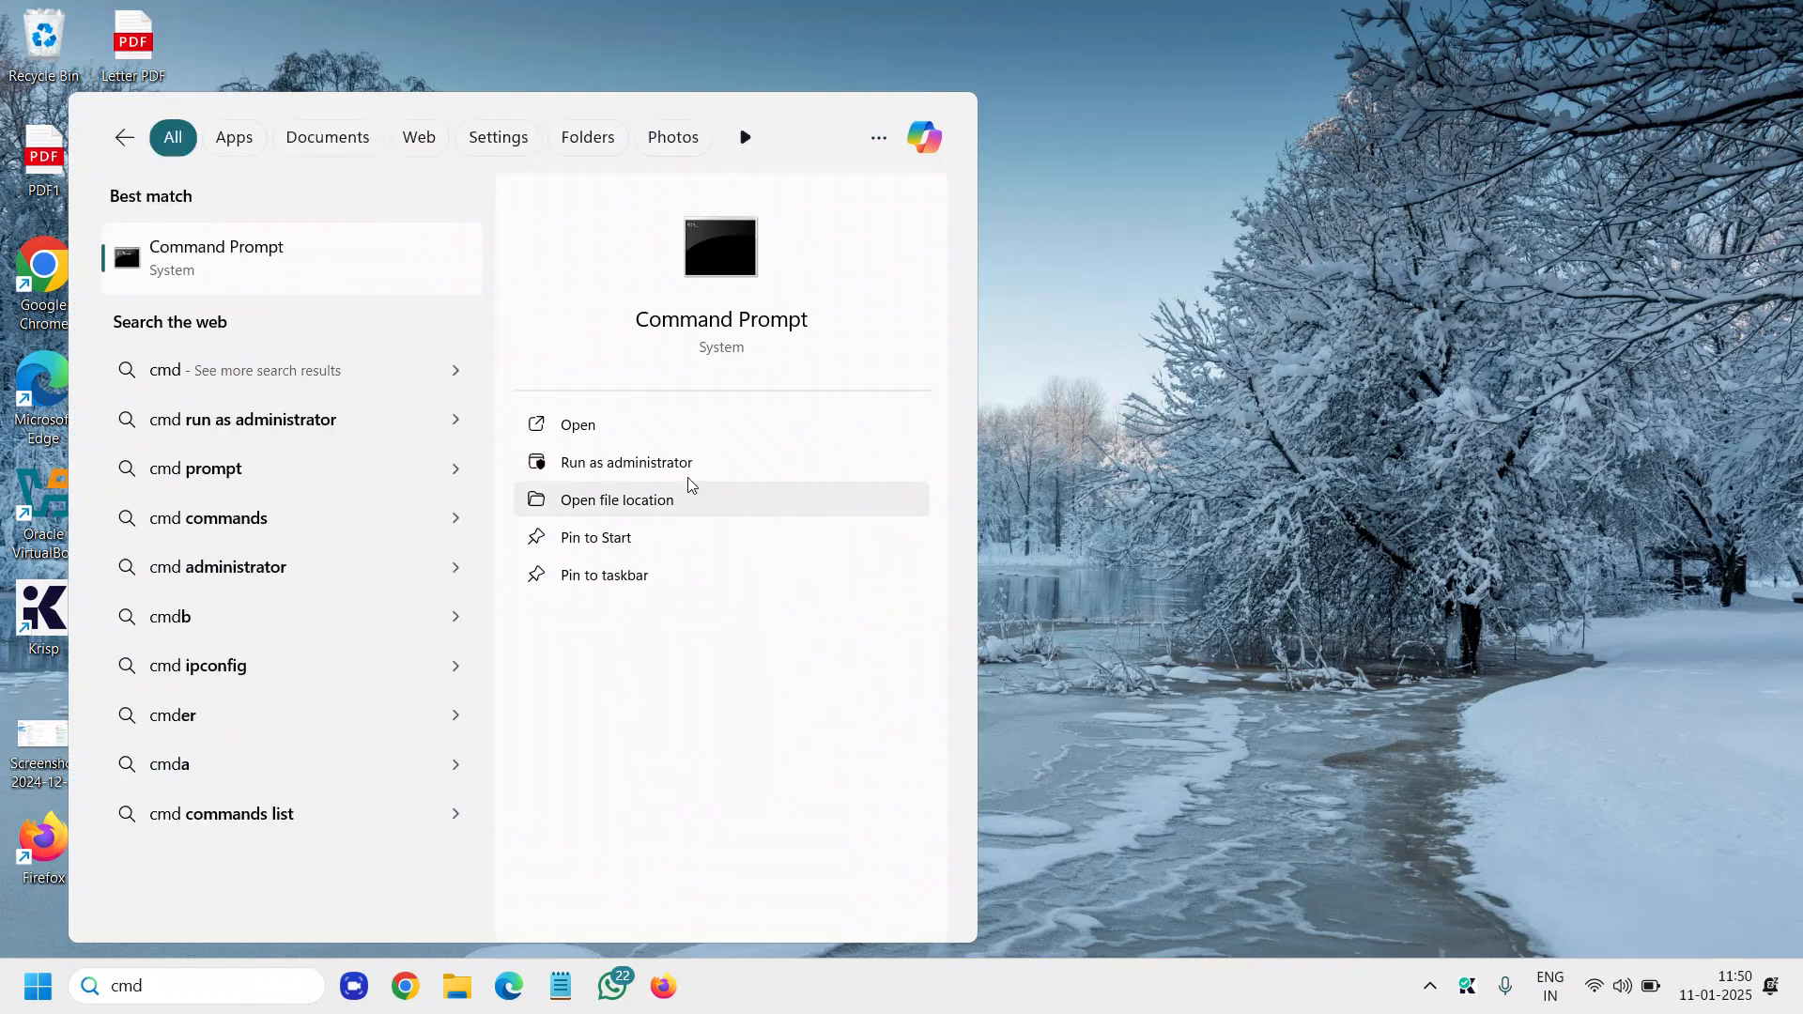
click(626, 462)
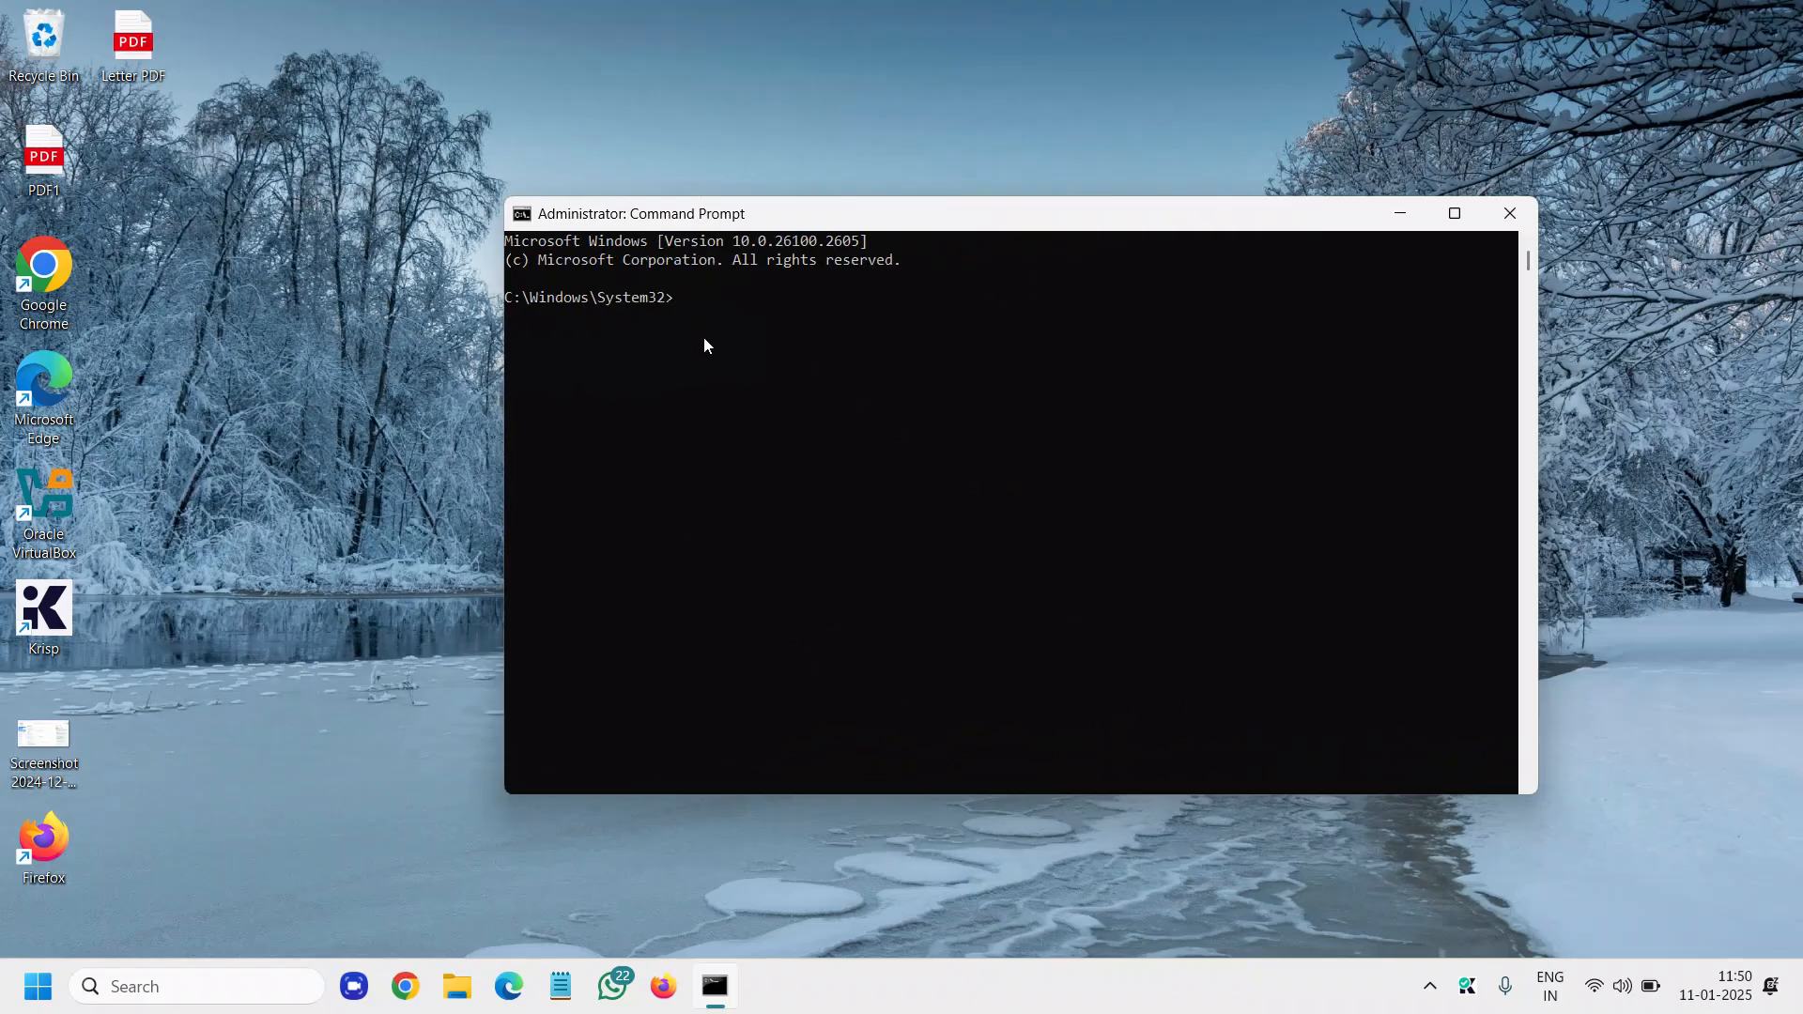
Run 'sfc /scannow' in the administrator Command Prompt
text(sfc)
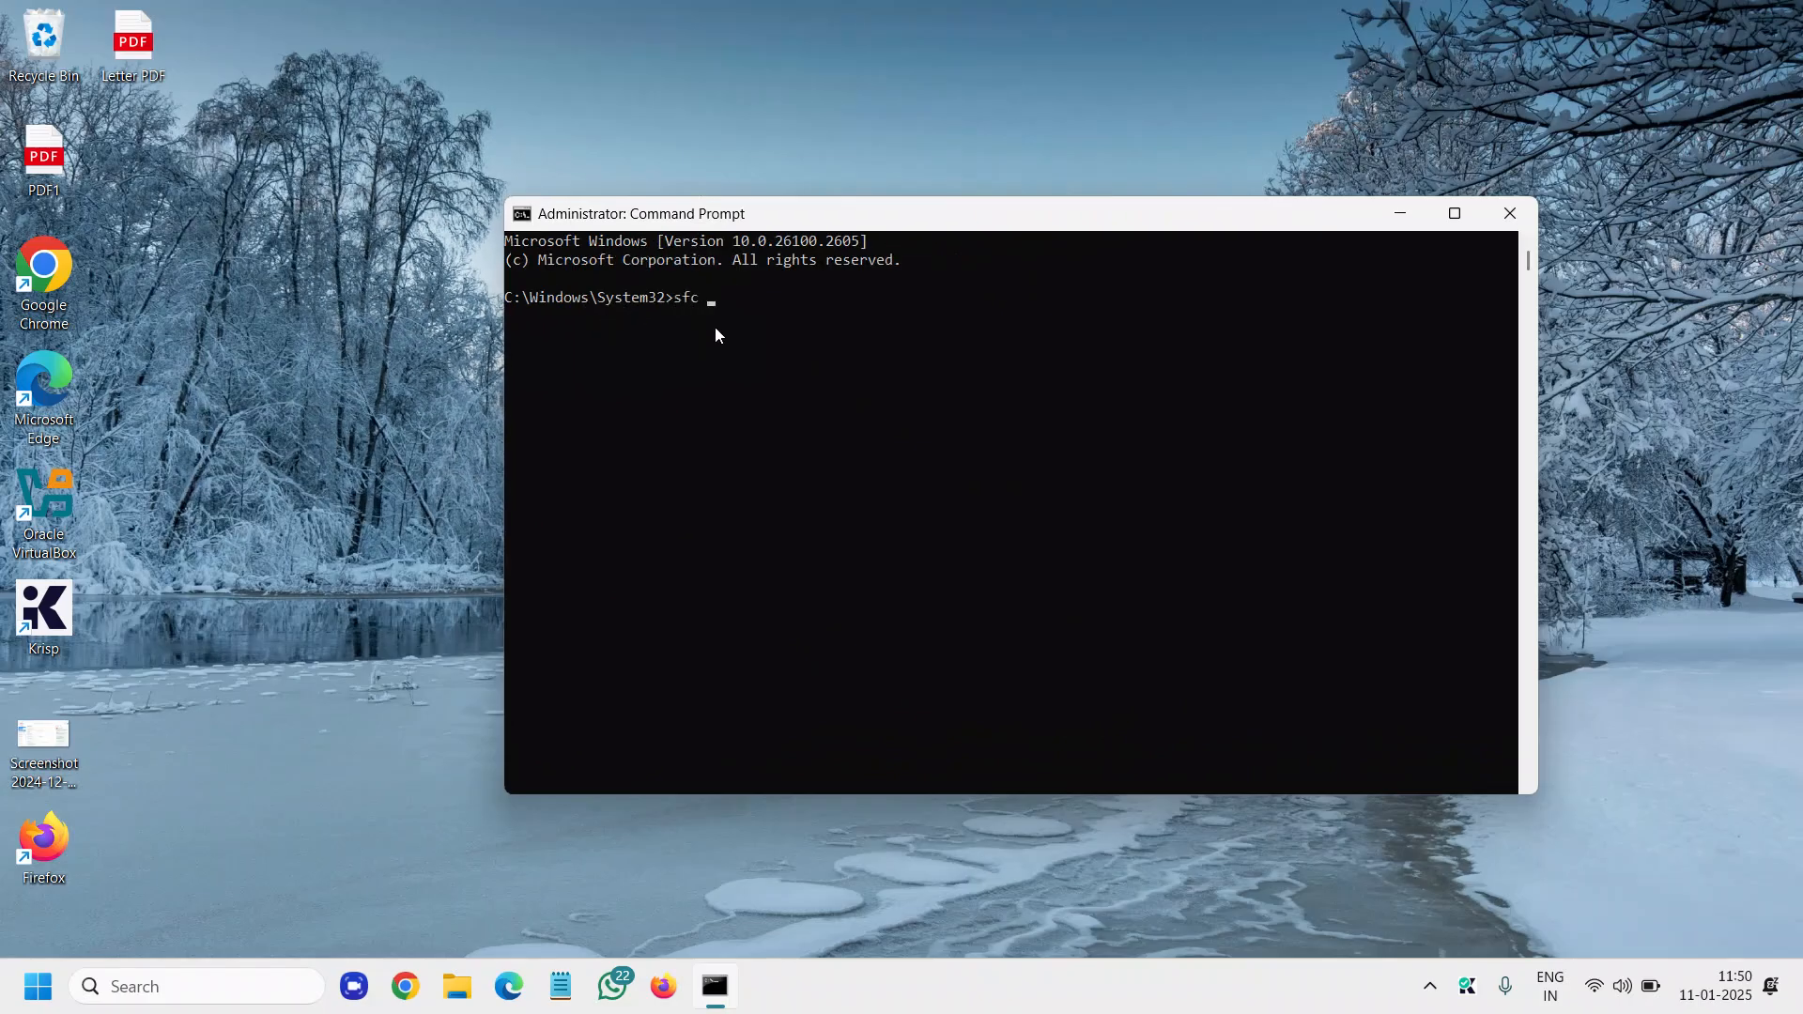
text(/scannow)
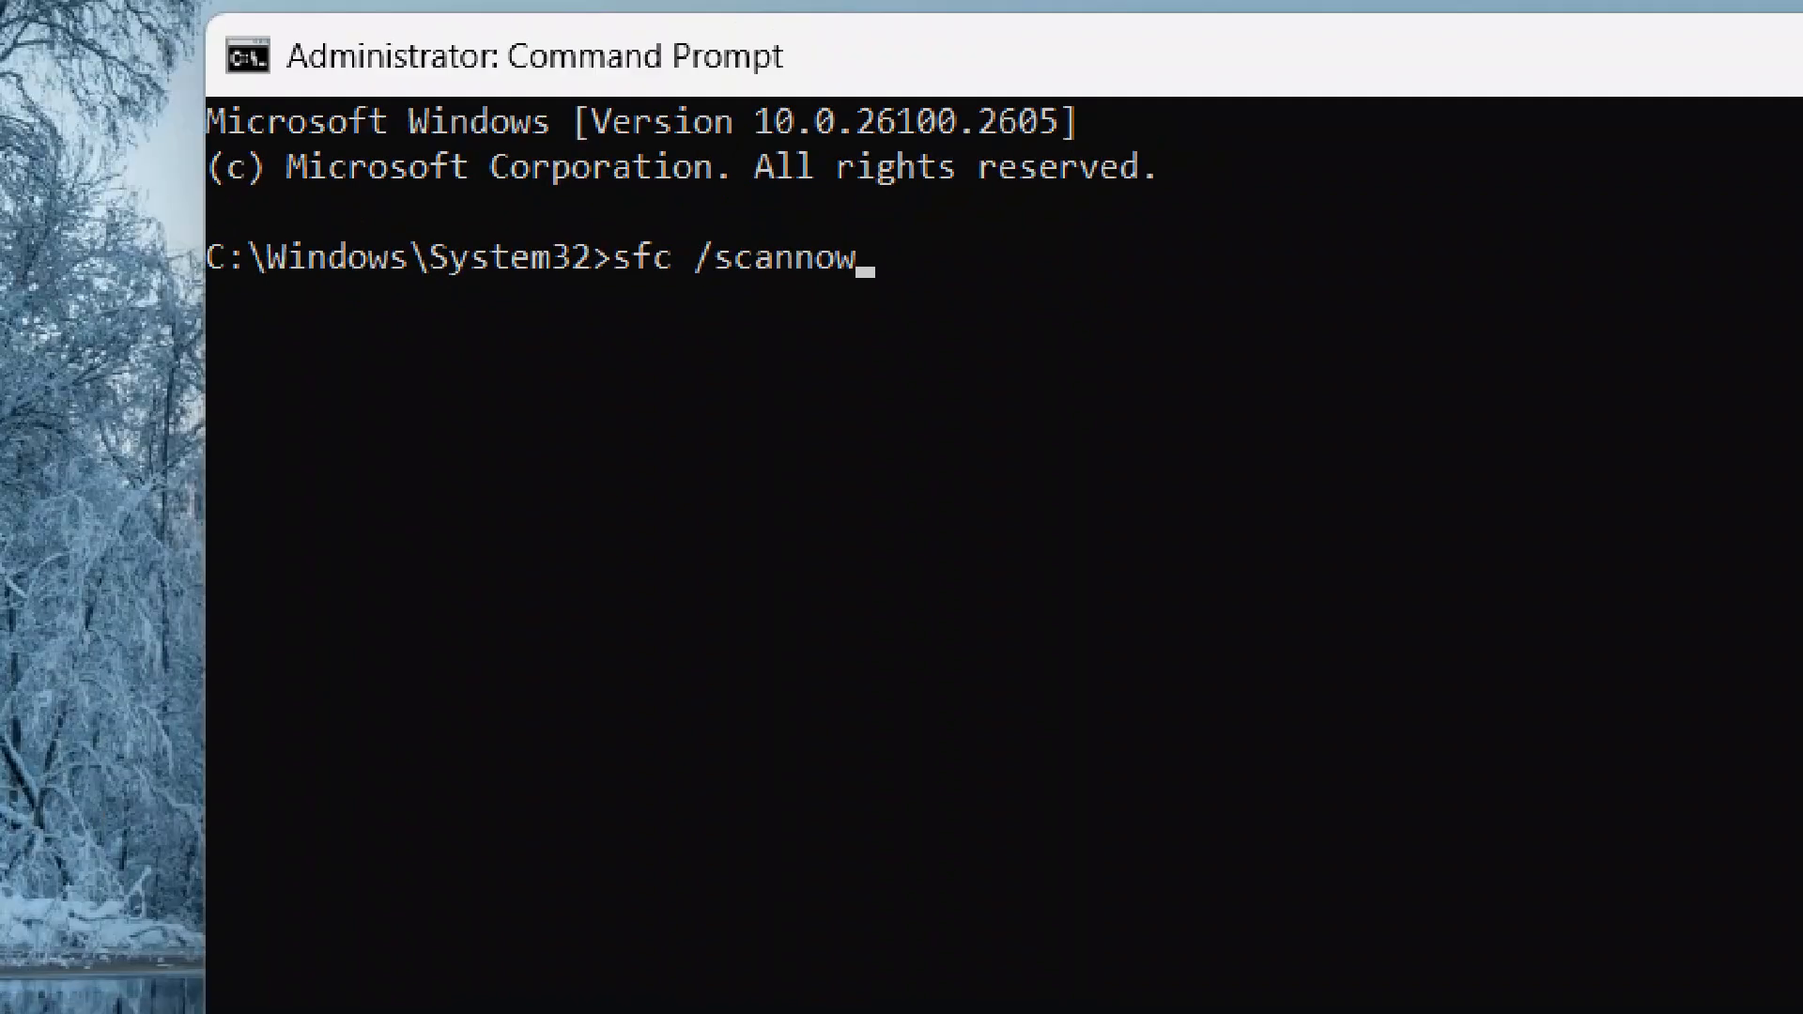
key(enter)
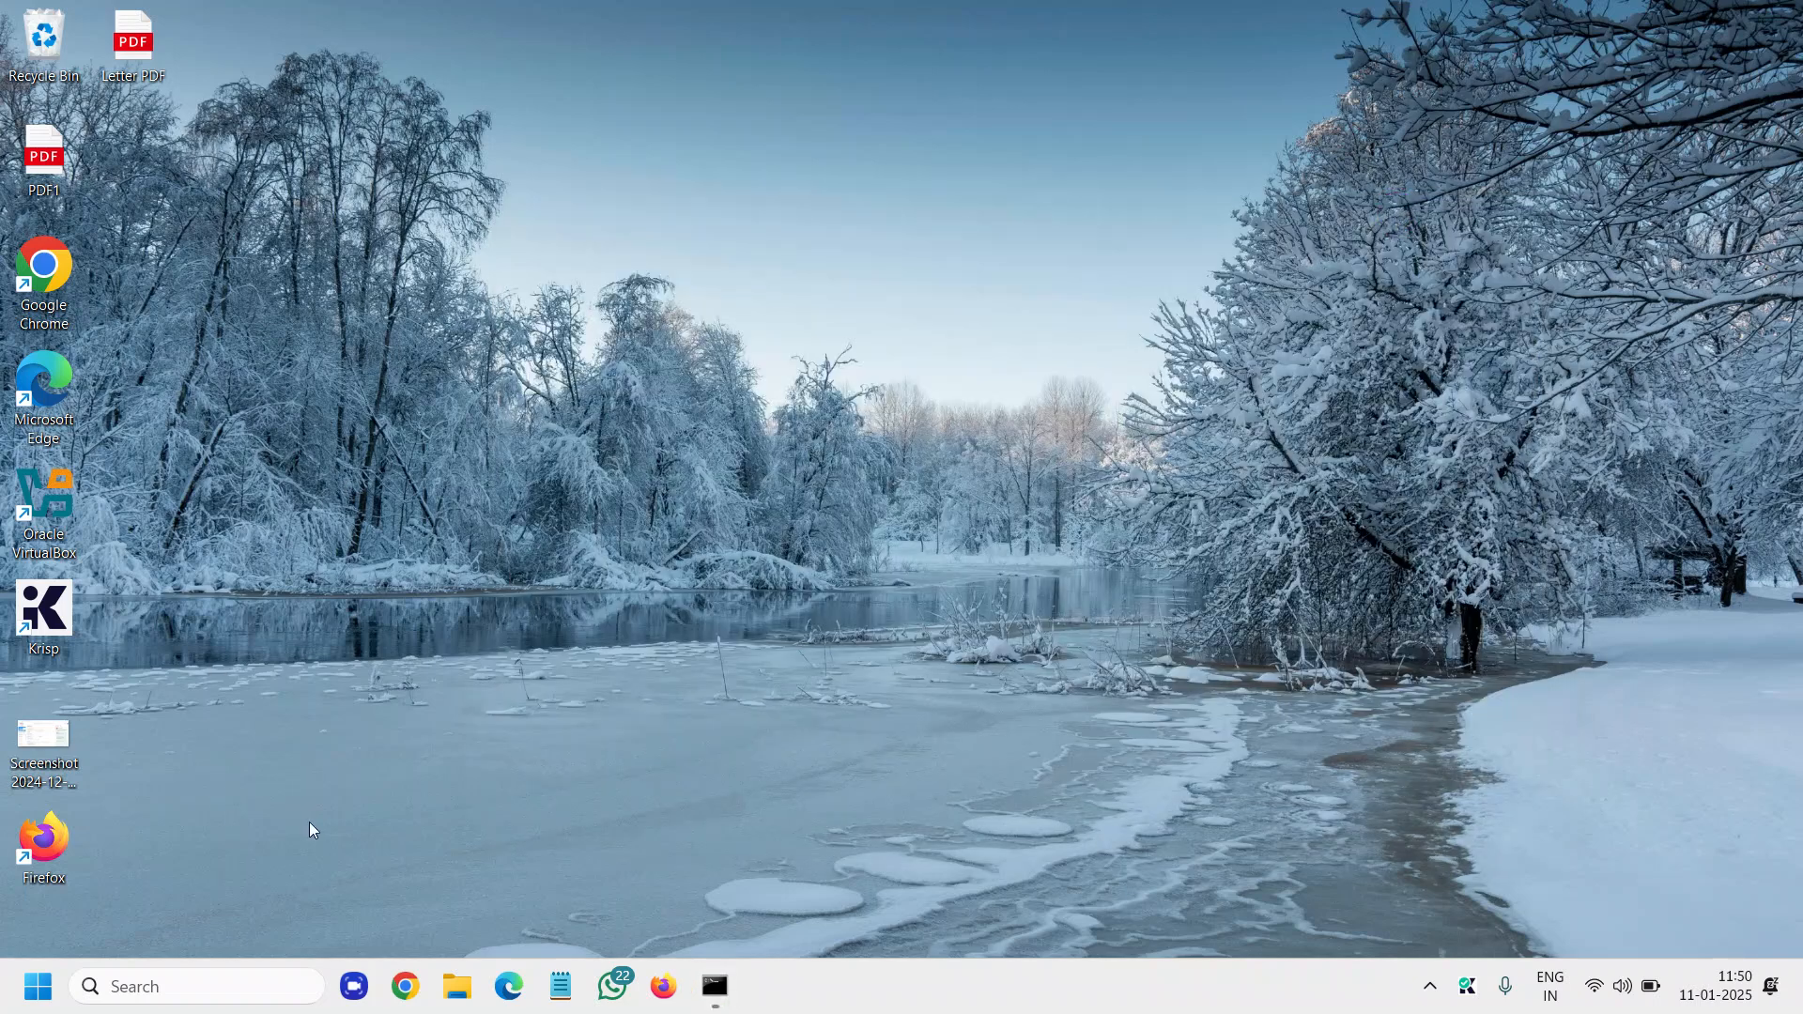
mouse_move(444, 946)
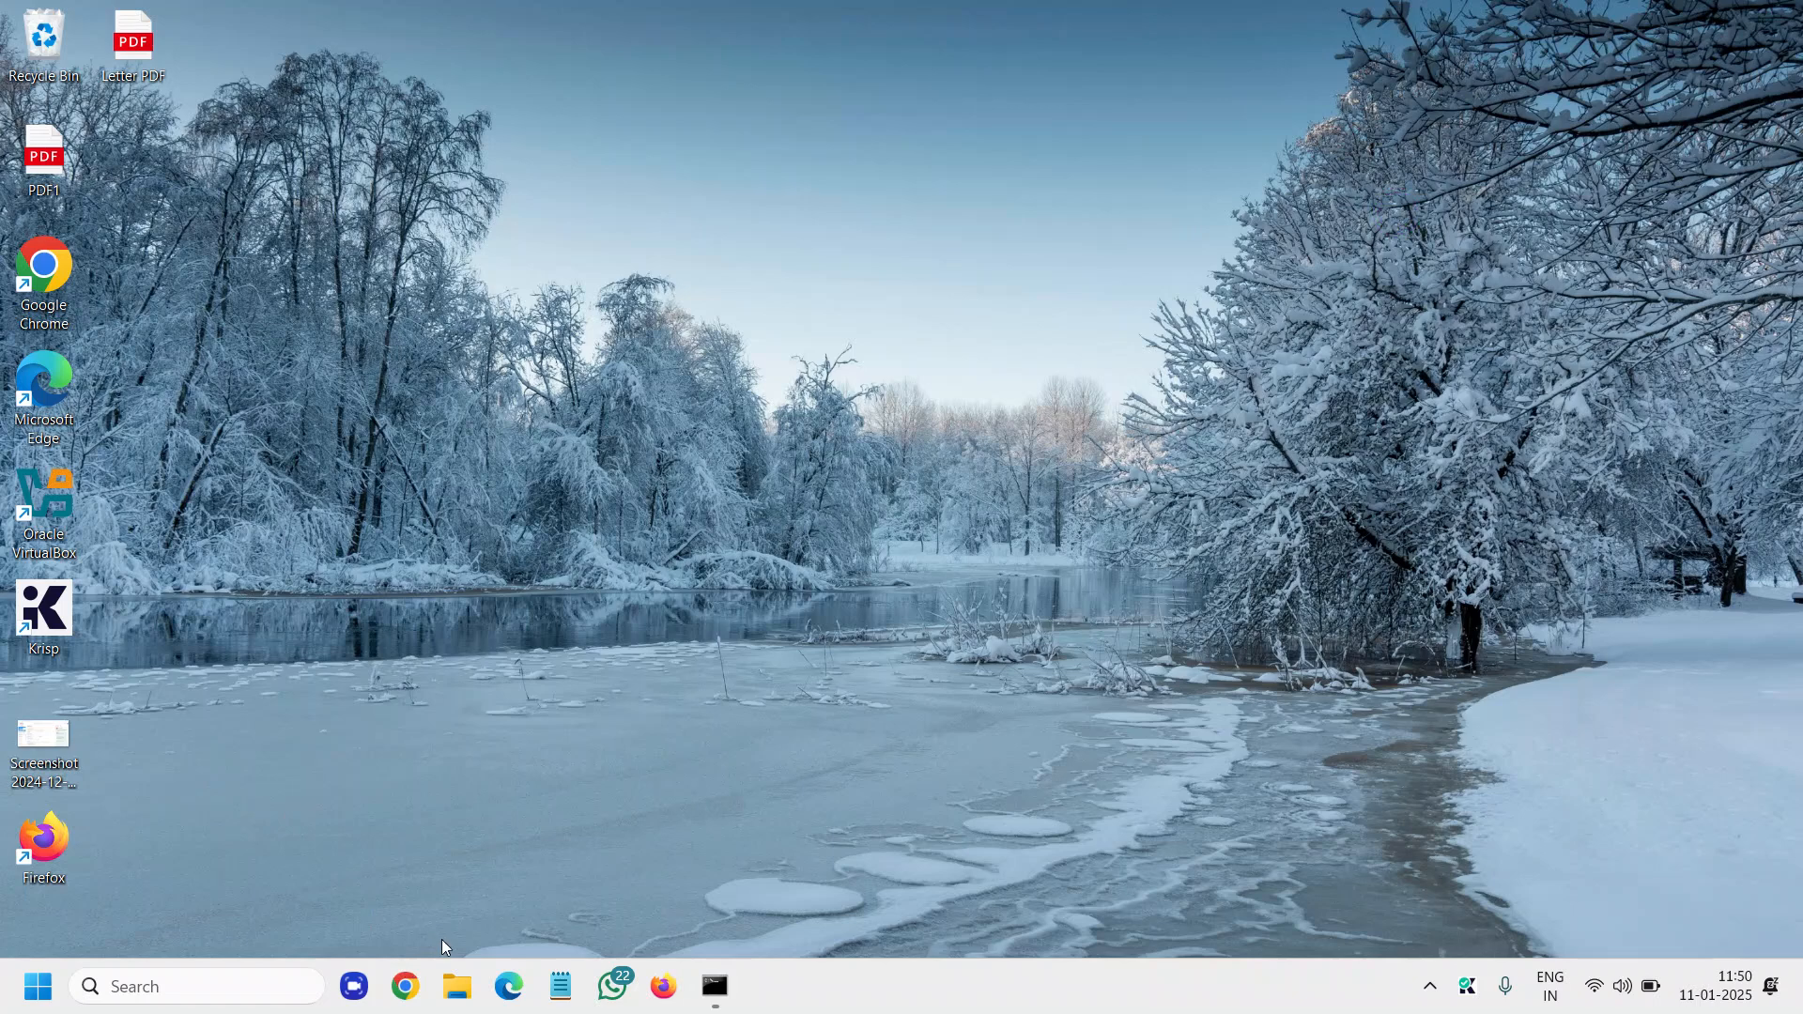
mouse_move(457, 987)
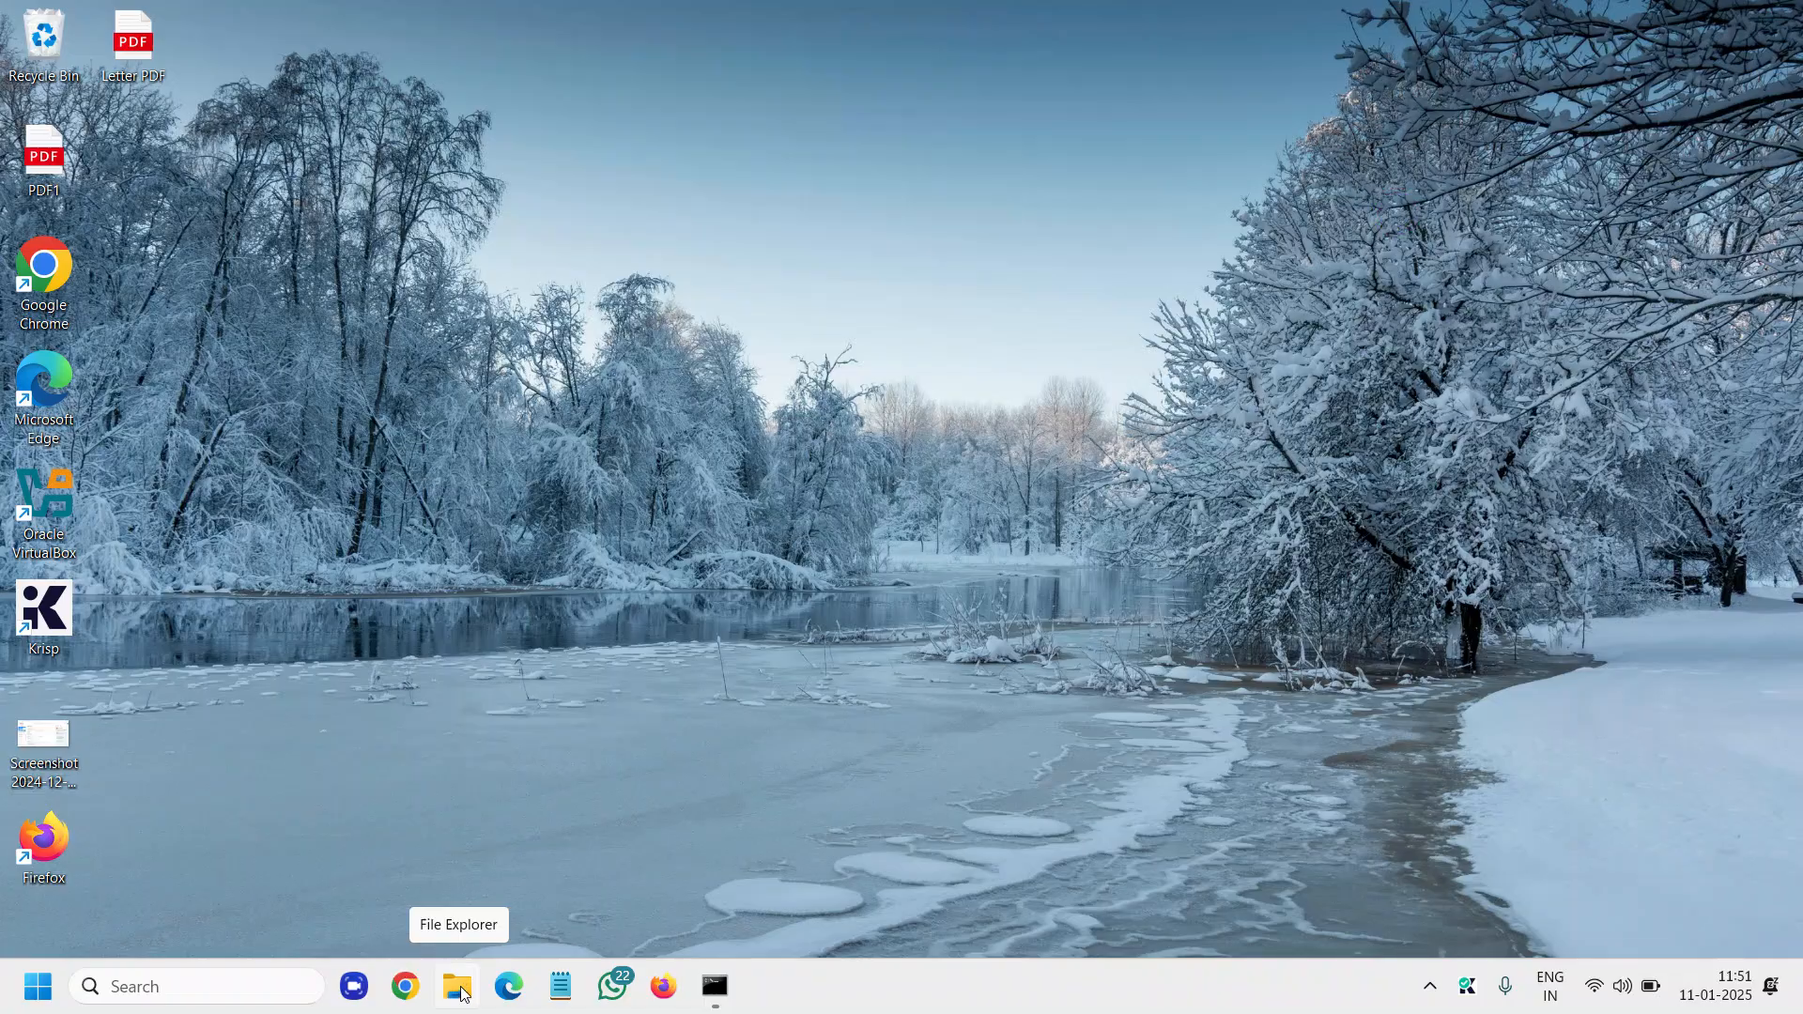
Open File Explorer from the taskbar
click(457, 987)
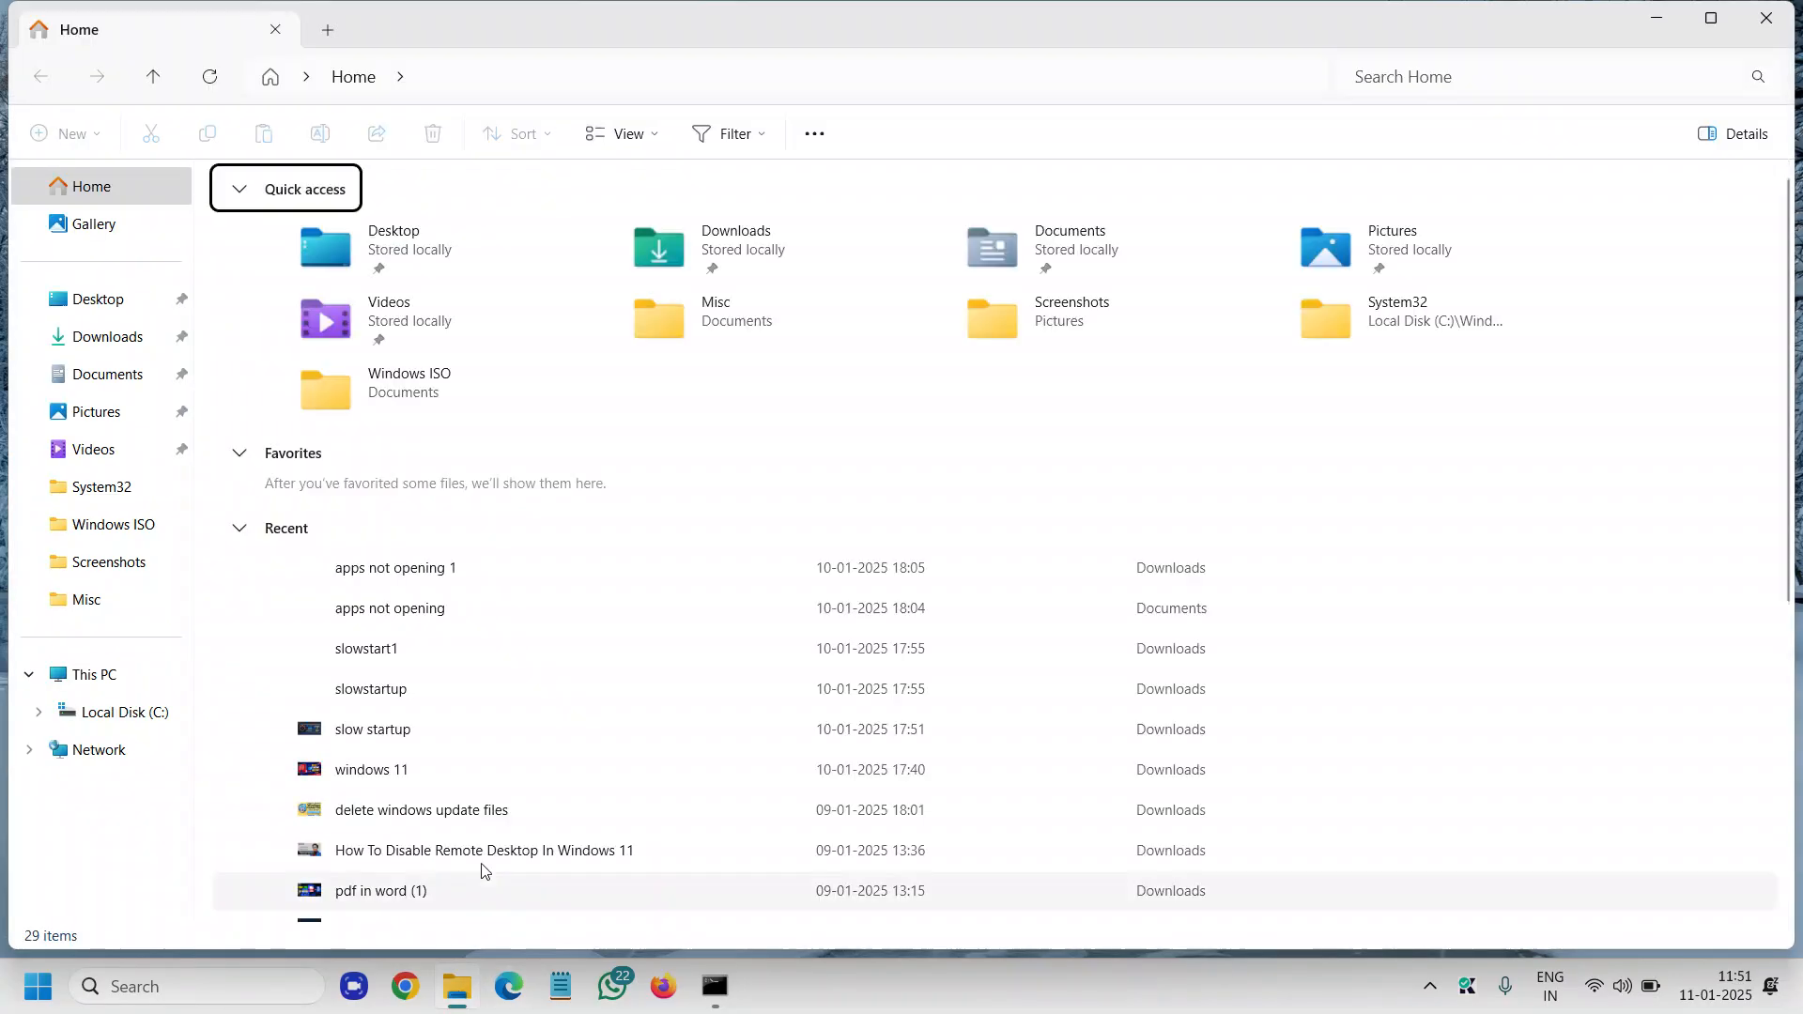
Open C:\Windows\SoftwareDistribution, select all its contents and delete them
click(124, 712)
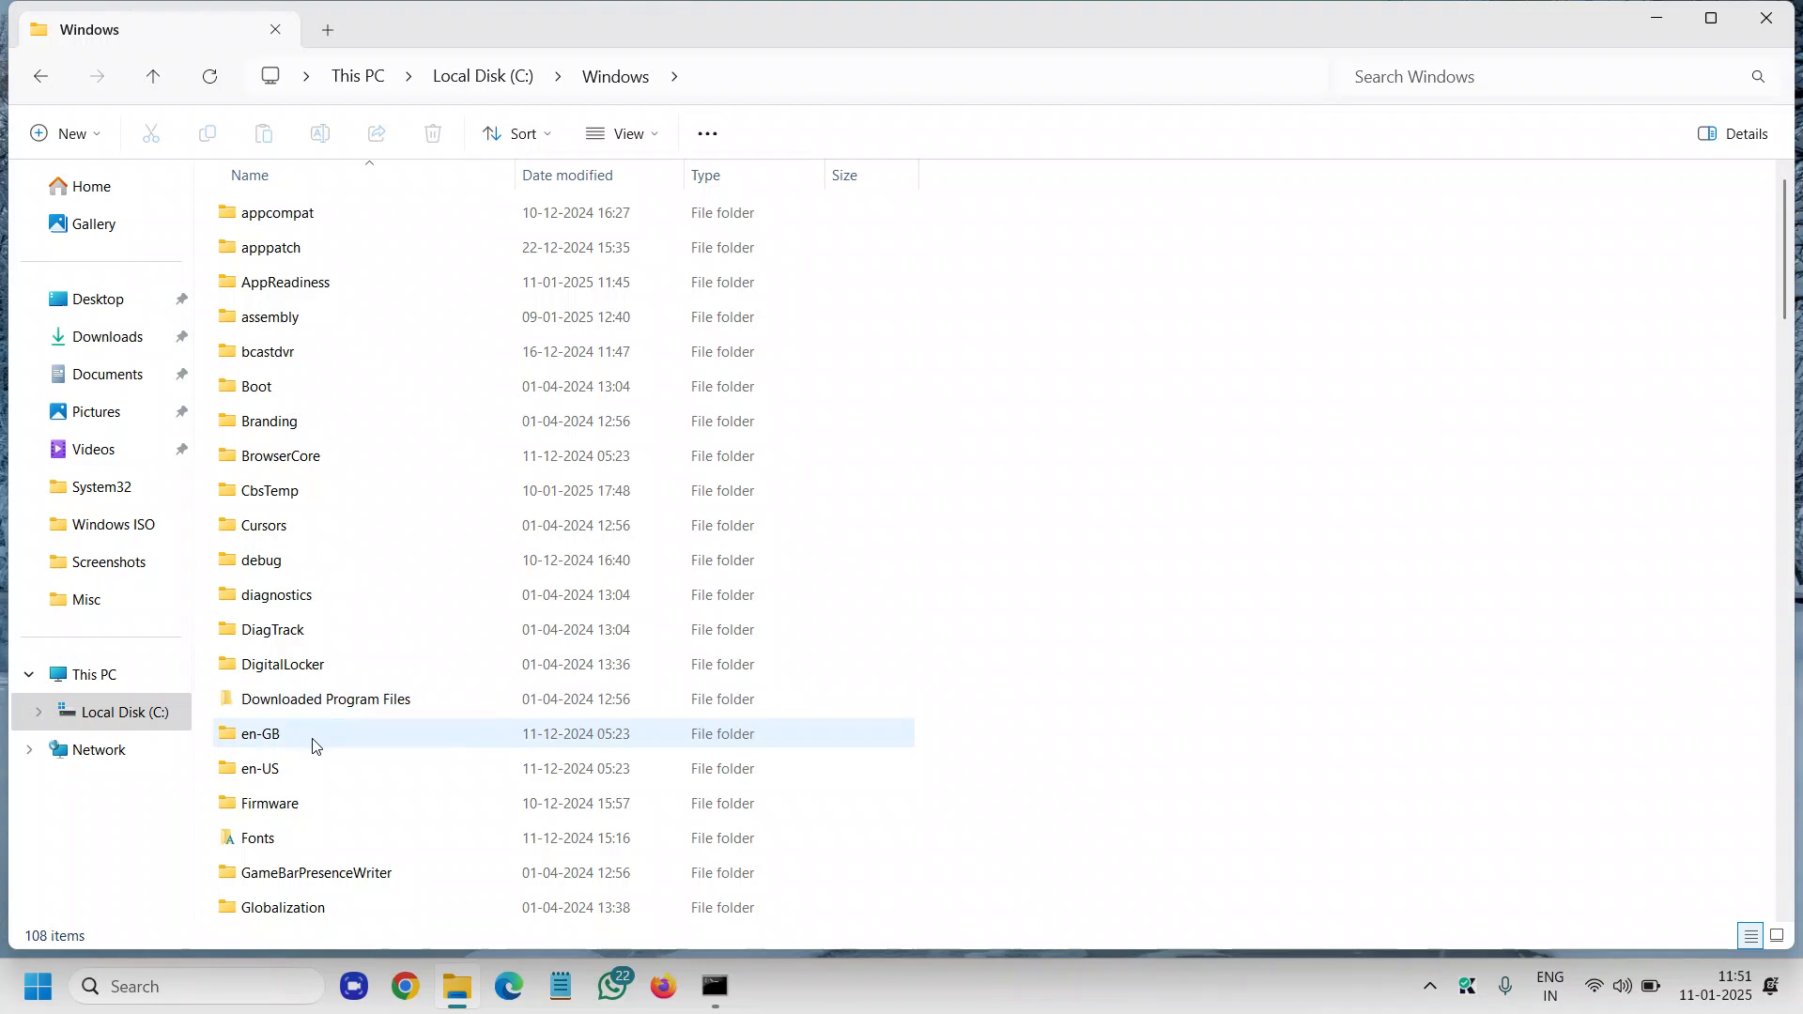
scroll(down, 3)
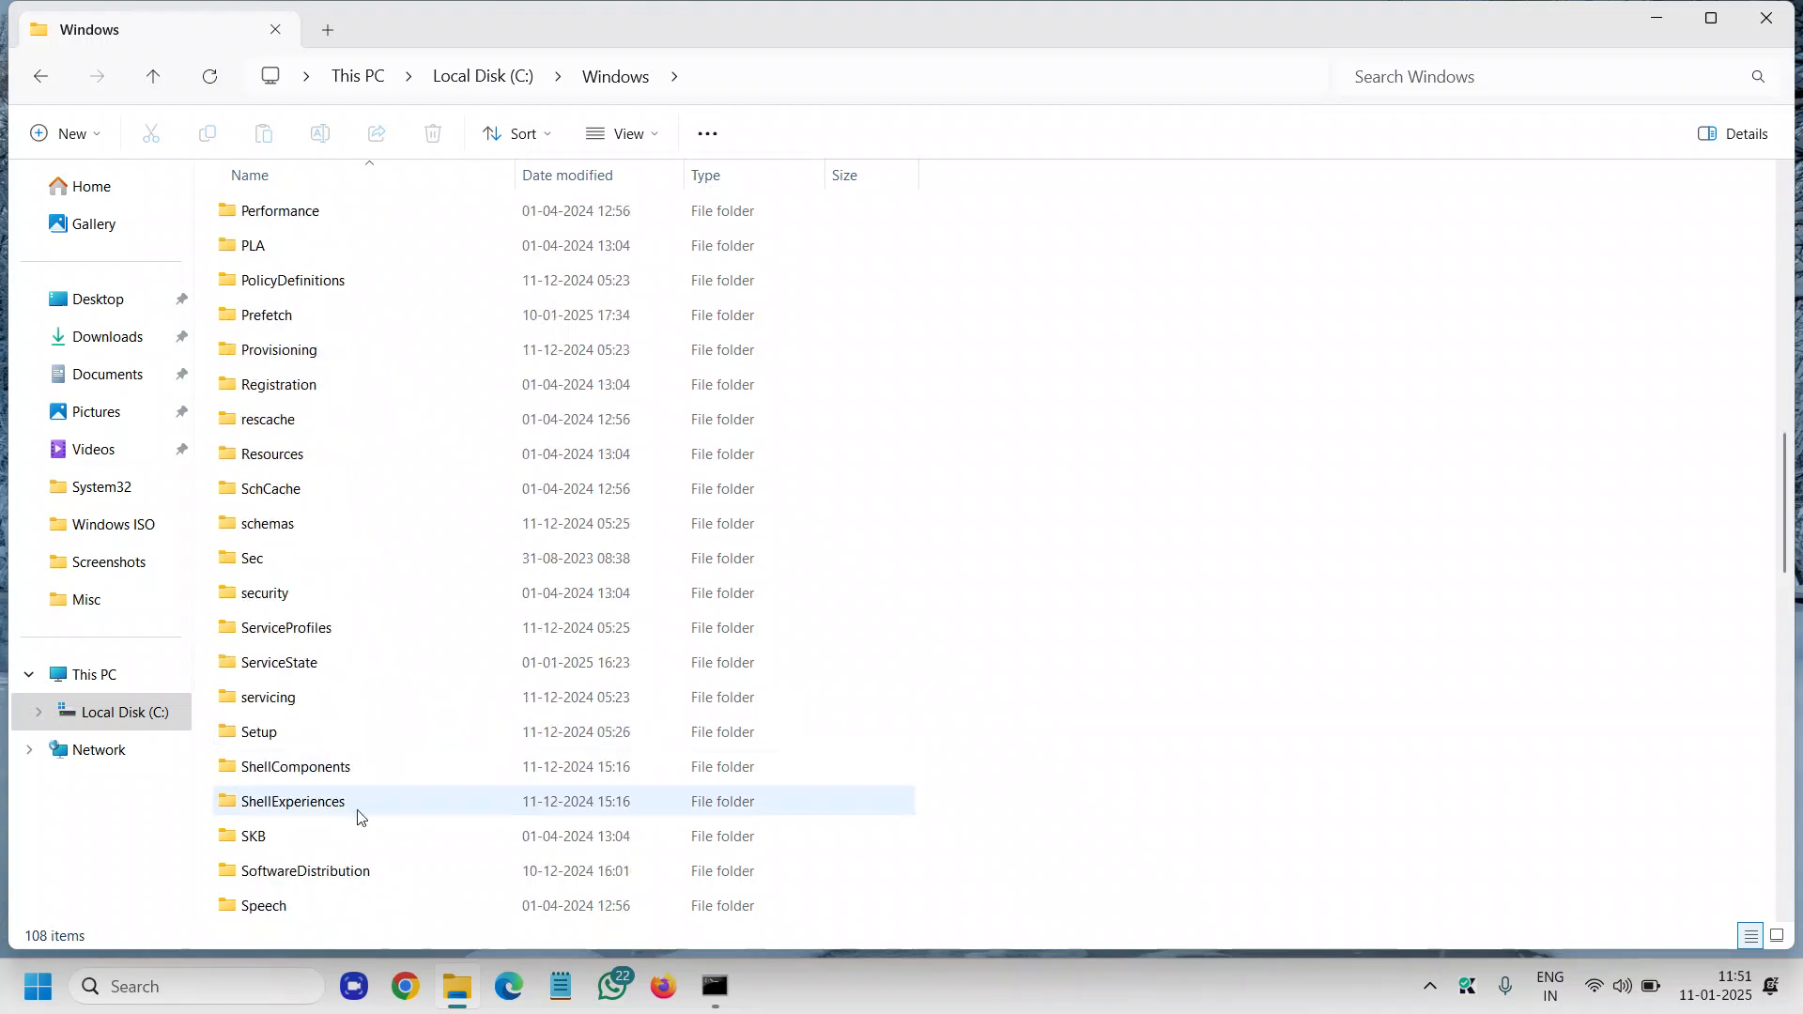
double_click(306, 870)
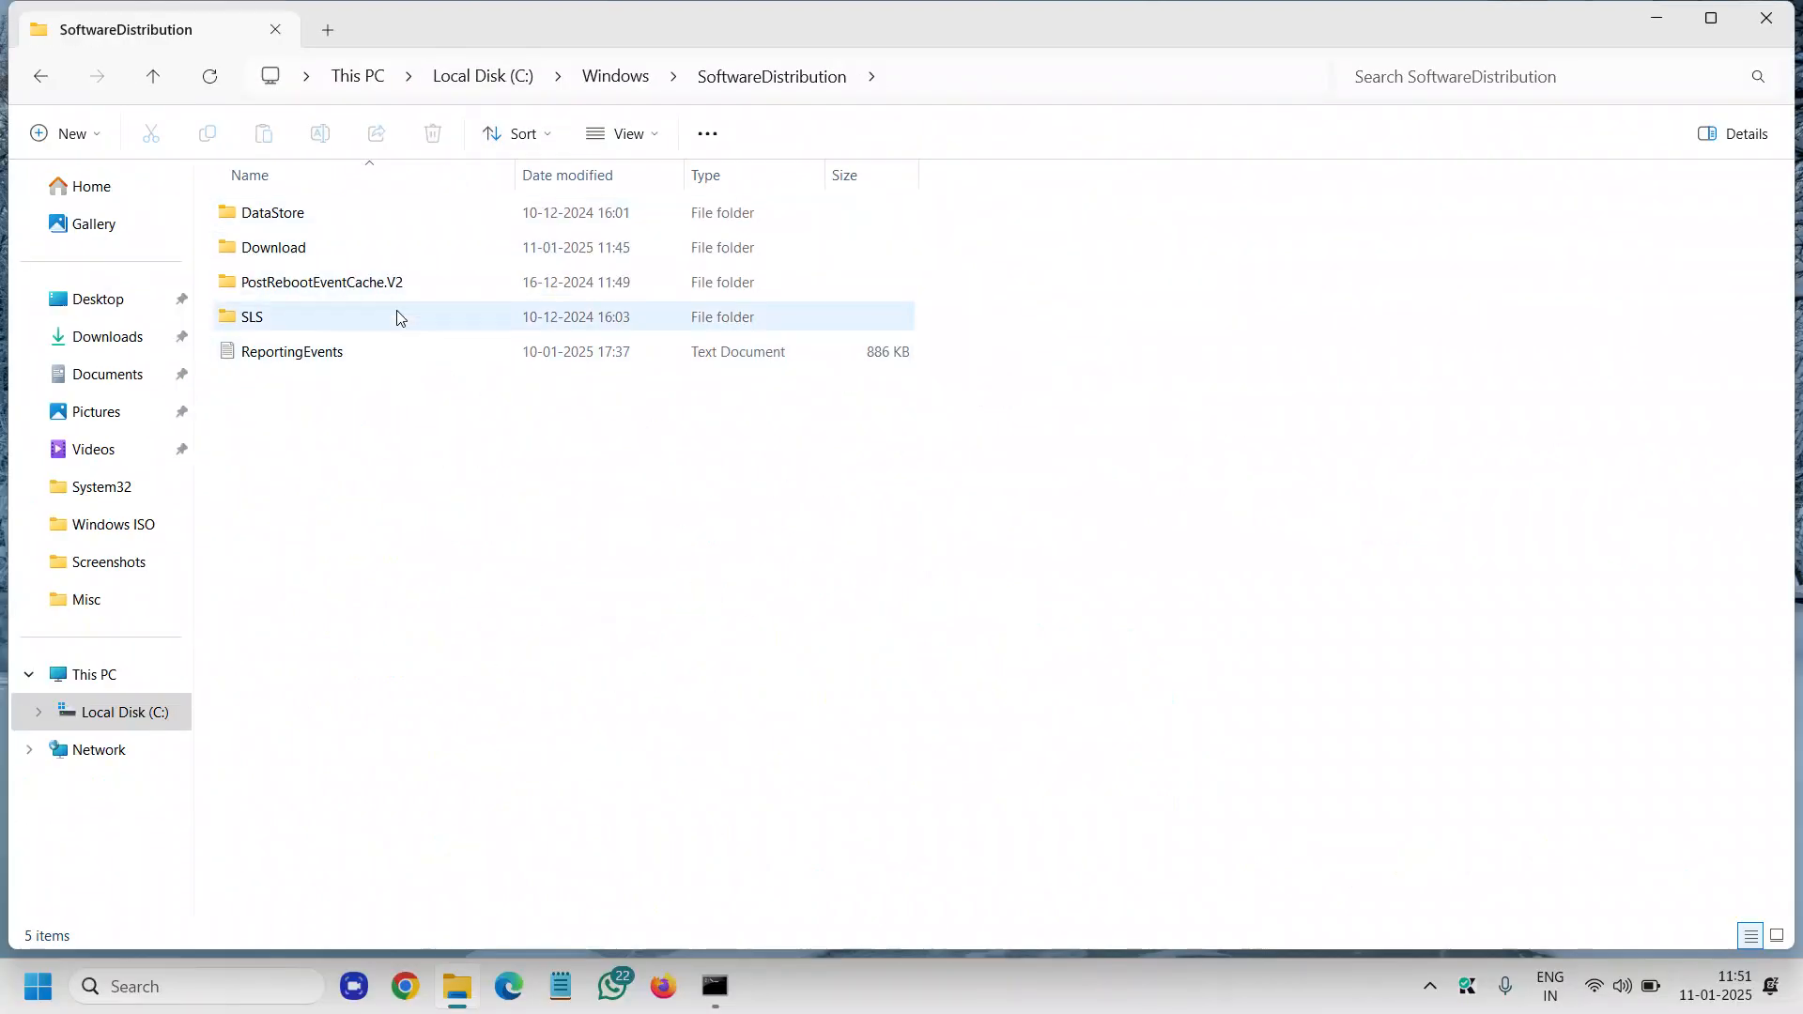
key(ctrl+a)
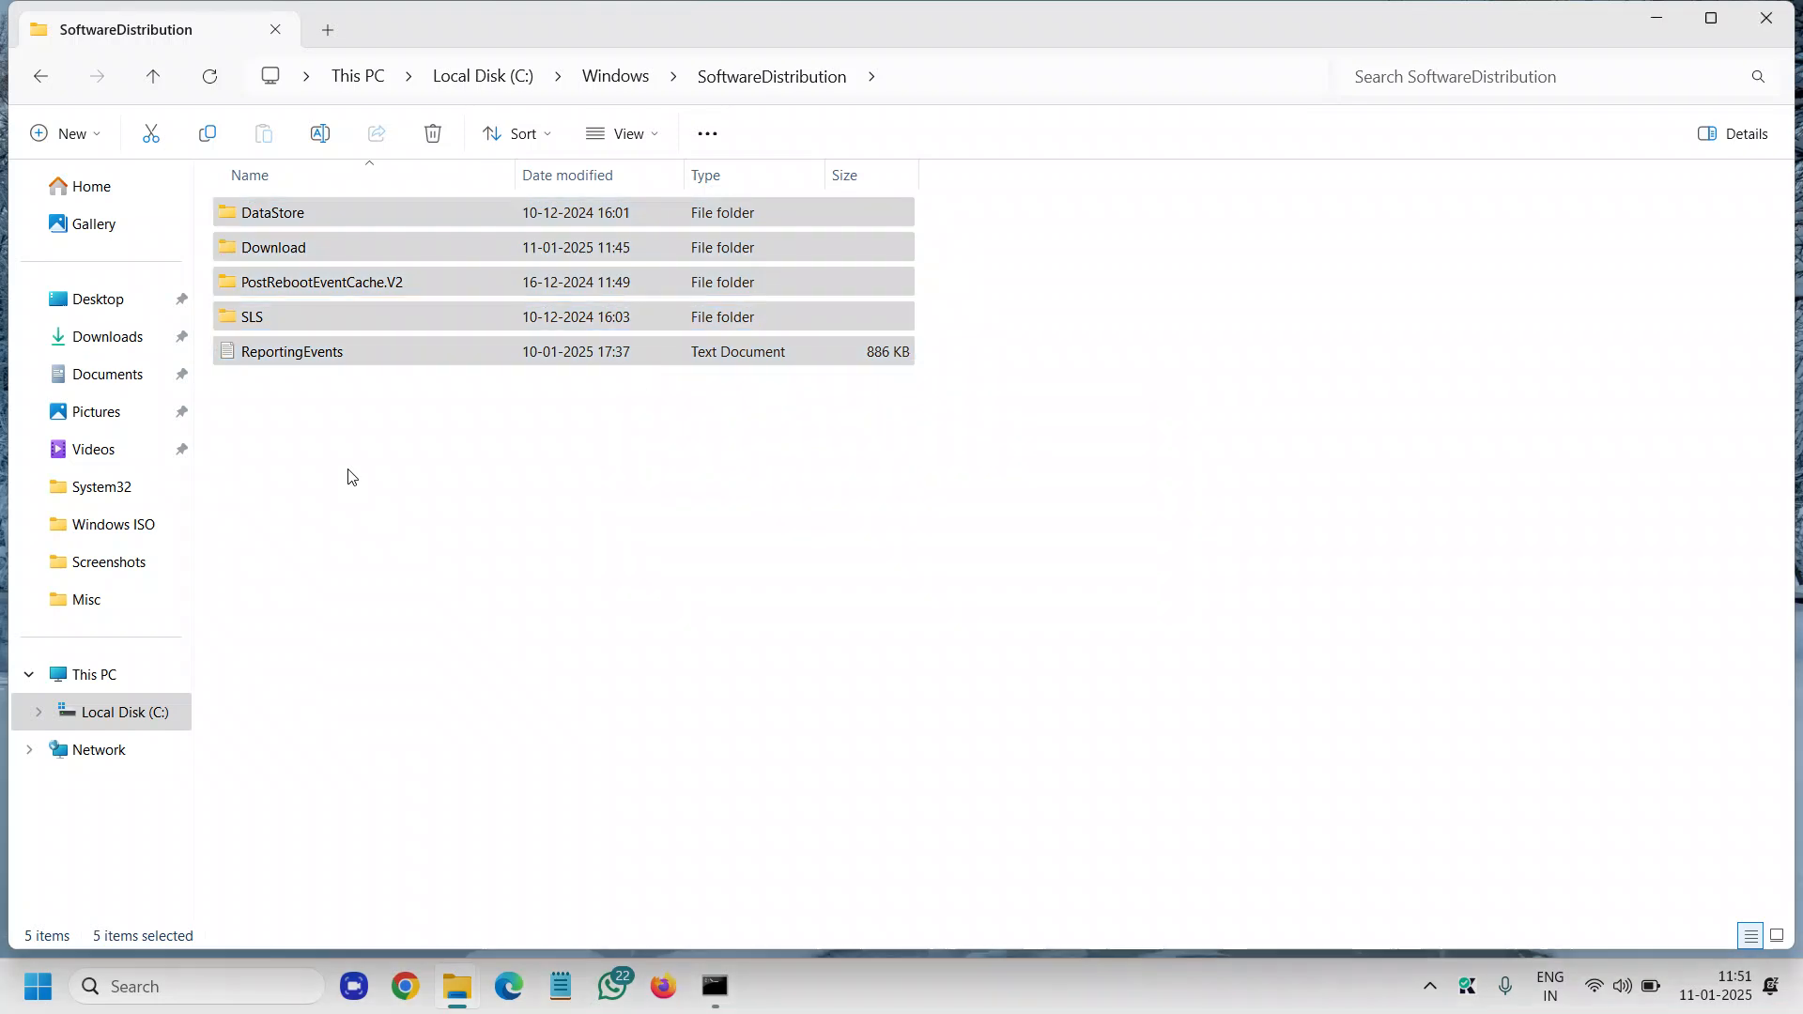
click(431, 133)
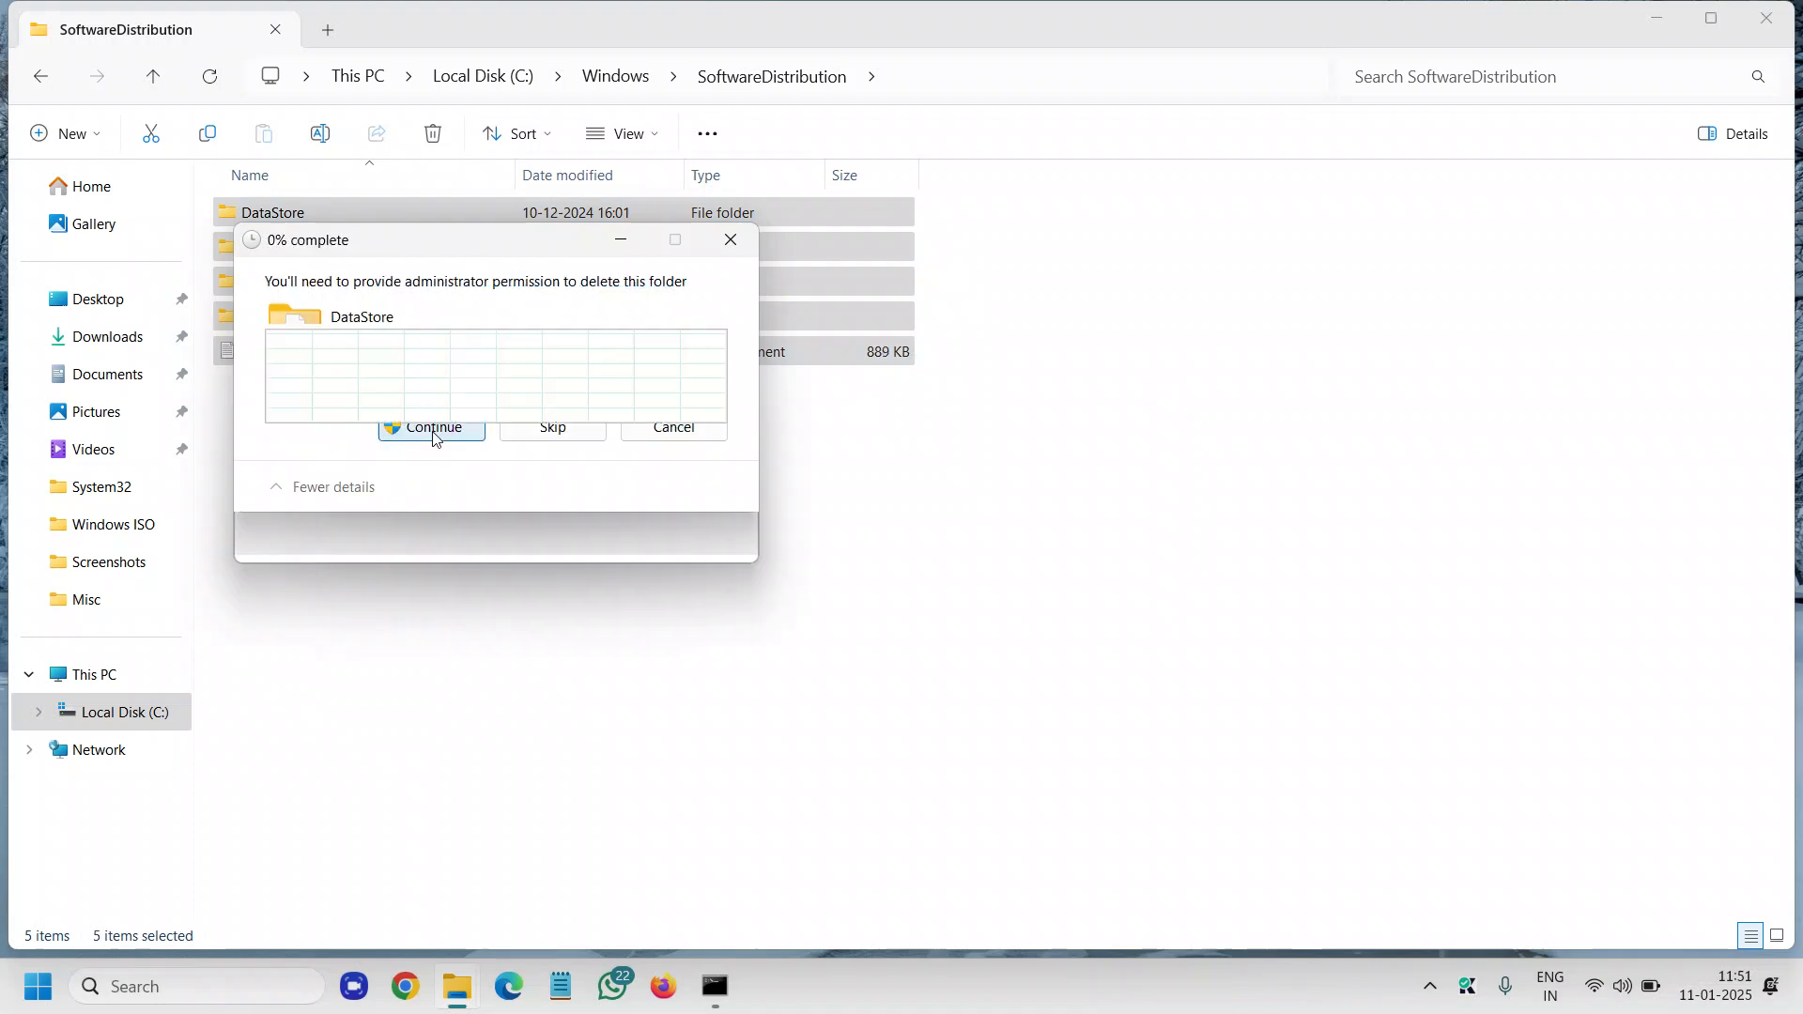
Grant administrator permission to delete the 1.93 GB of SoftwareDistribution contents
click(430, 428)
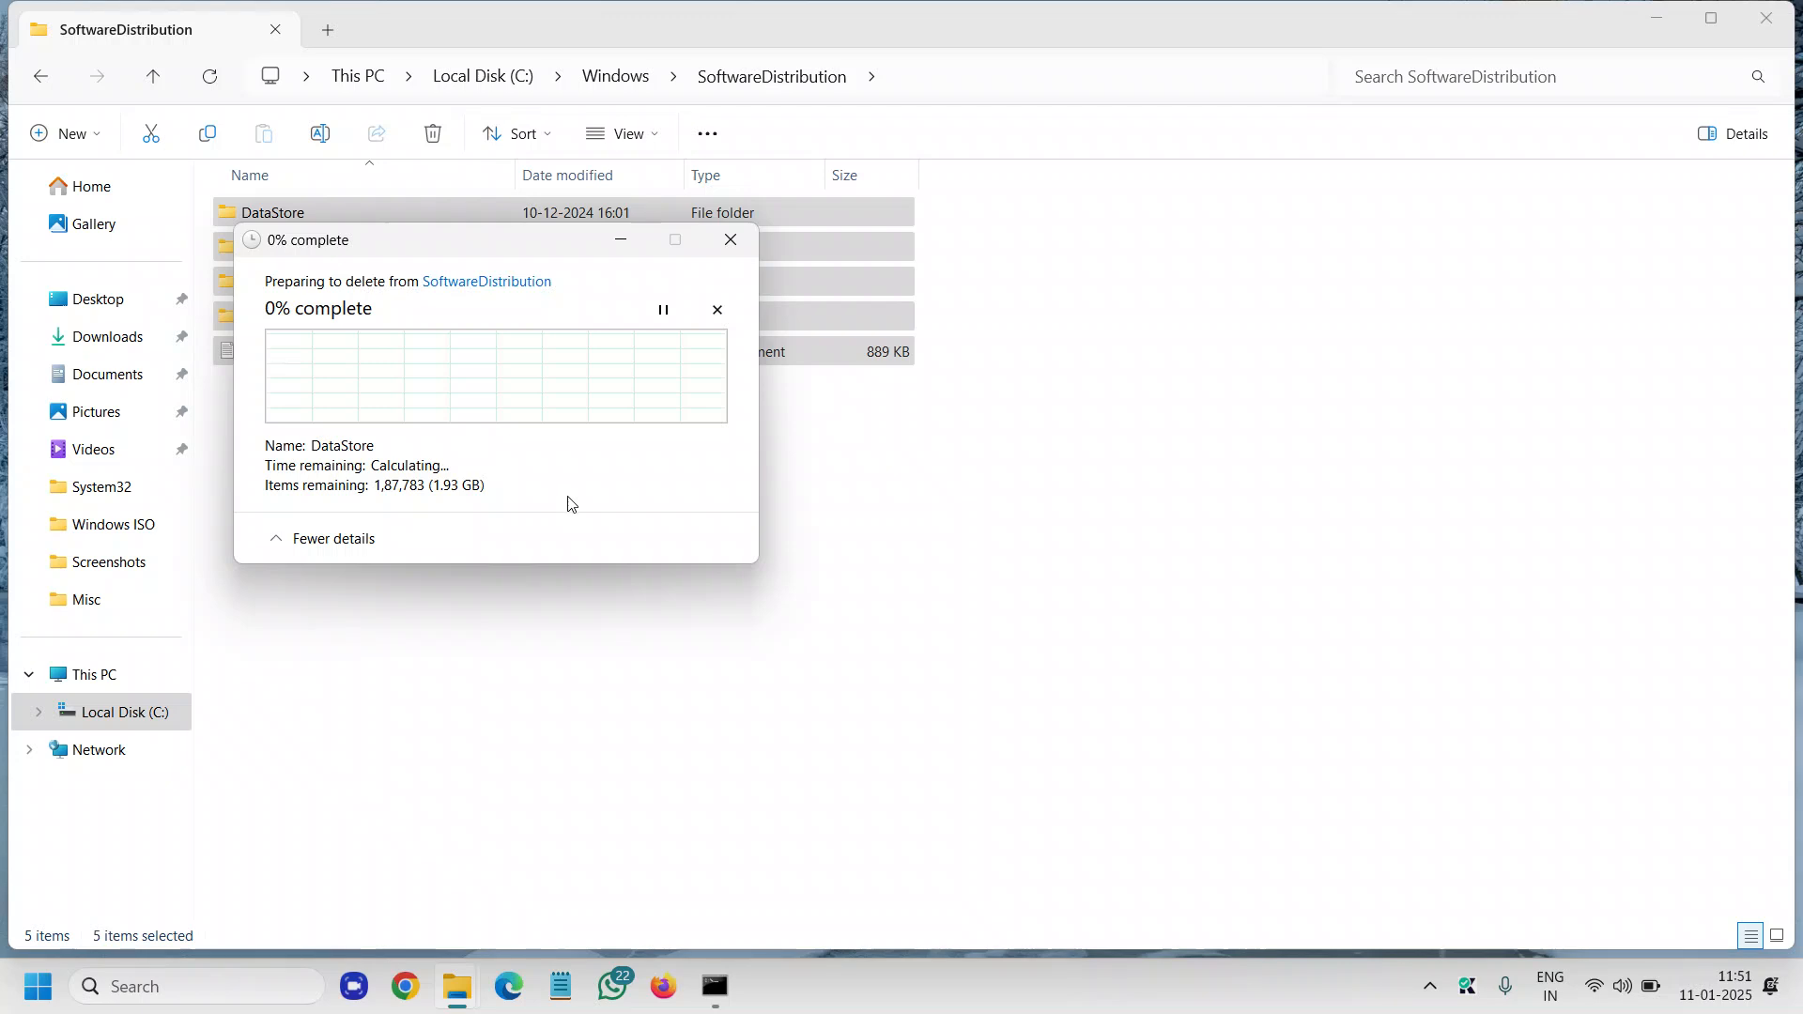
mouse_move(379, 522)
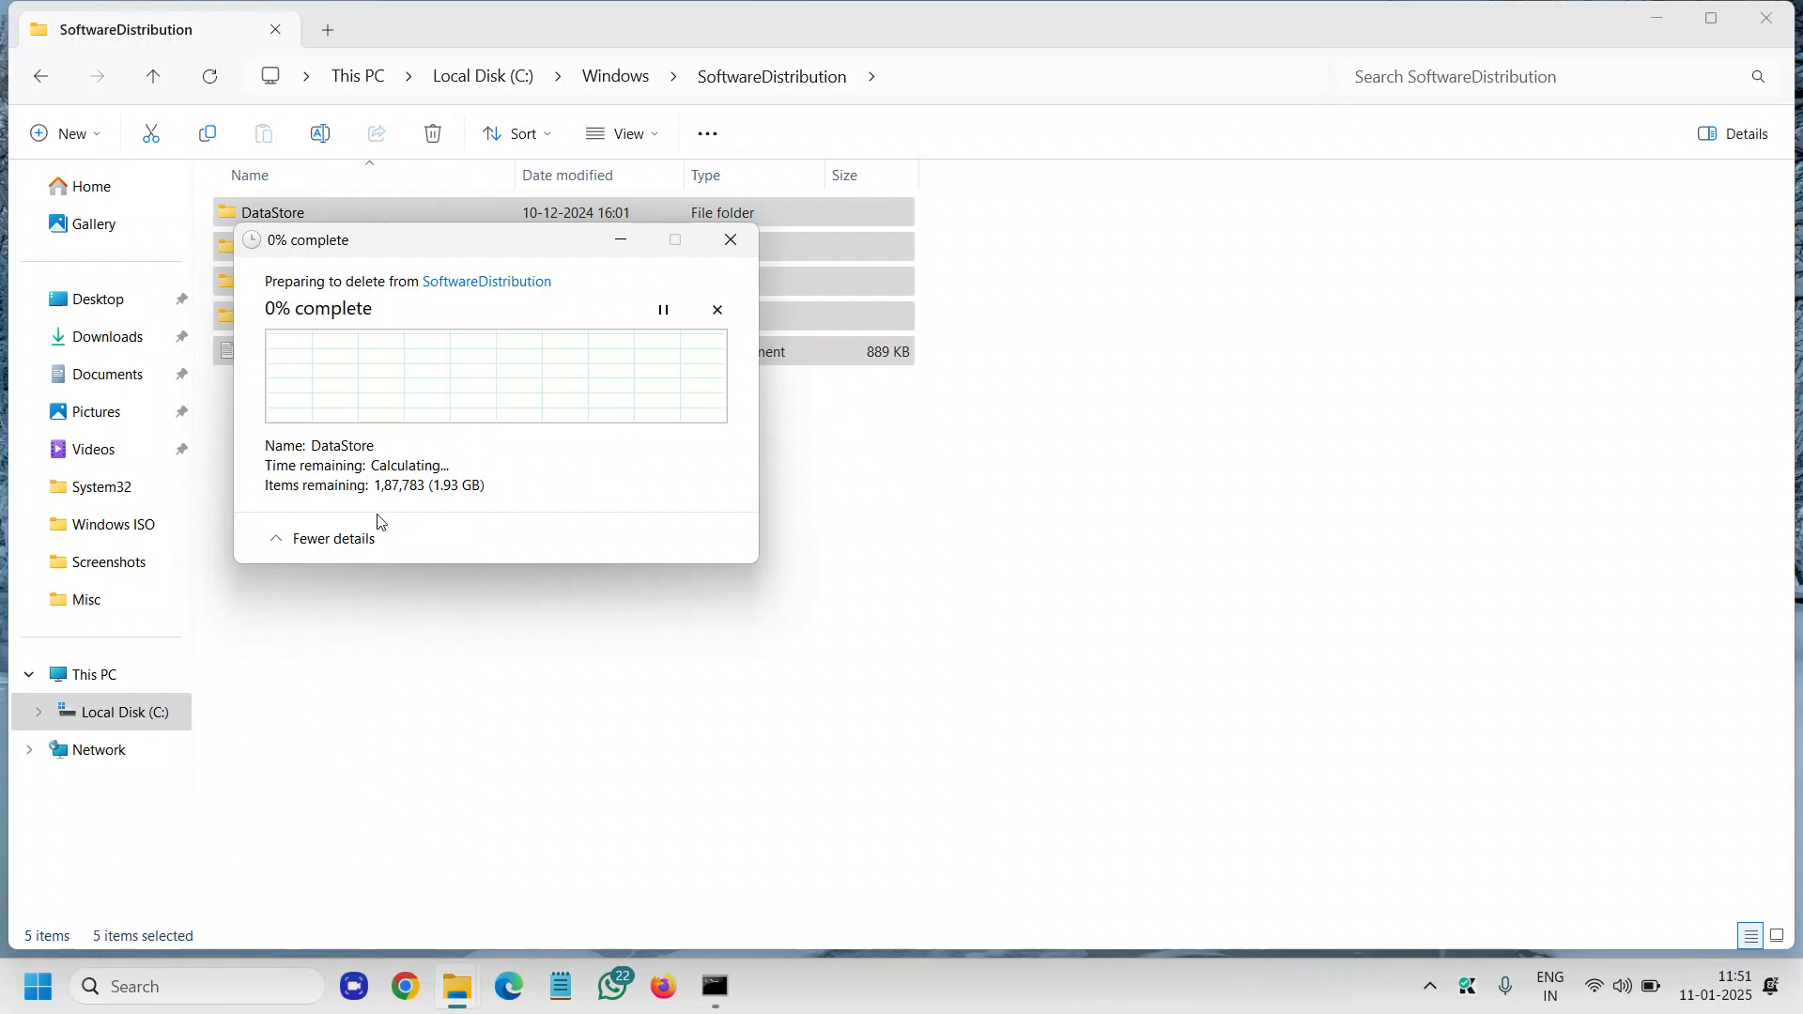
mouse_move(643, 580)
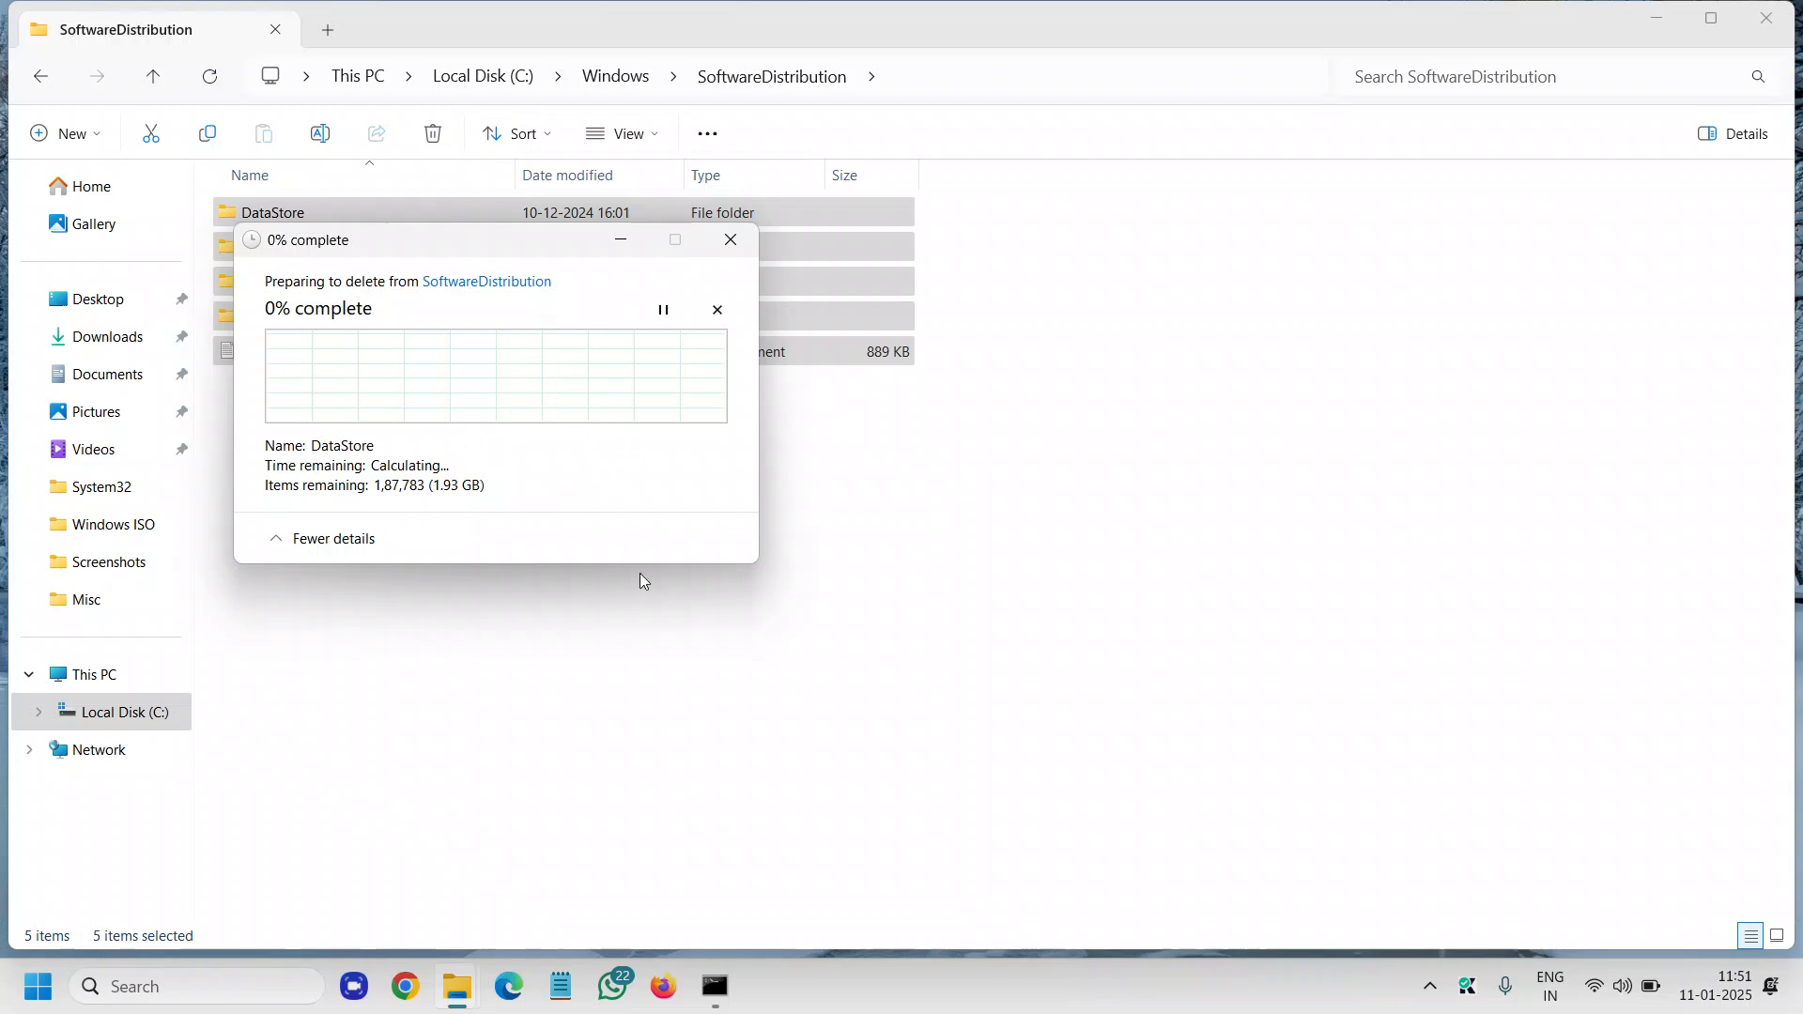
mouse_move(565, 503)
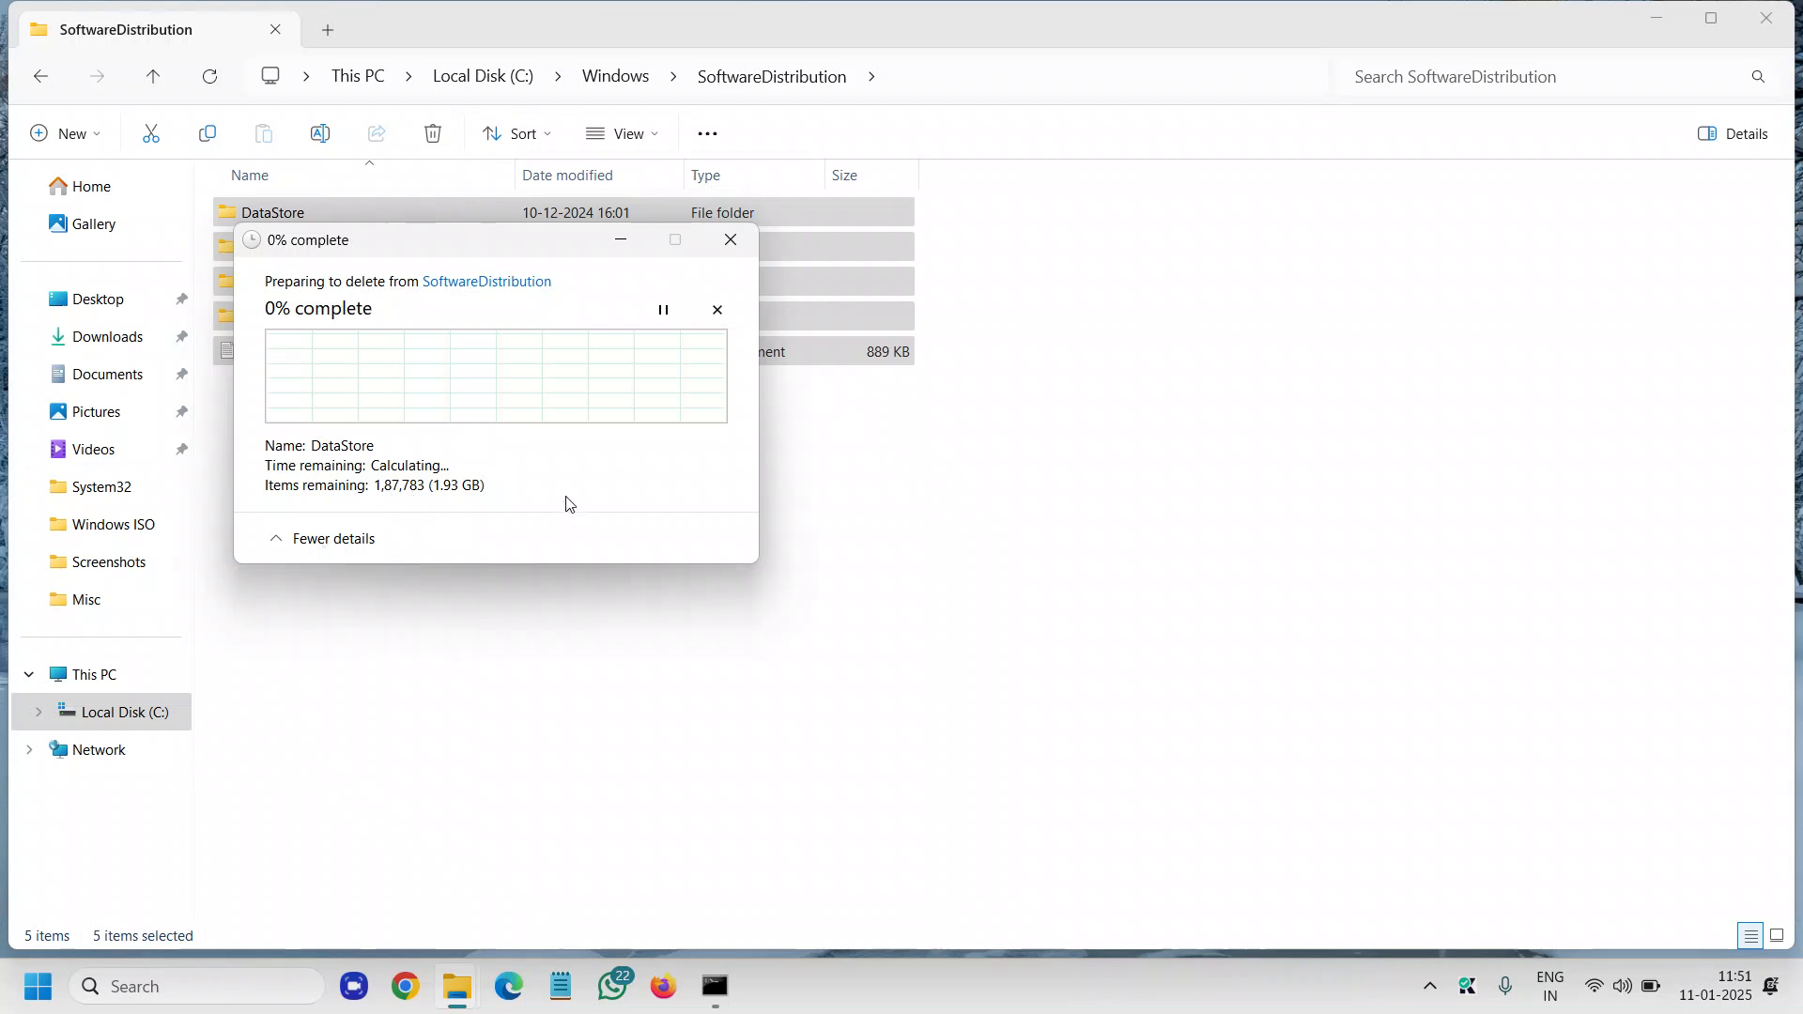
mouse_move(562, 509)
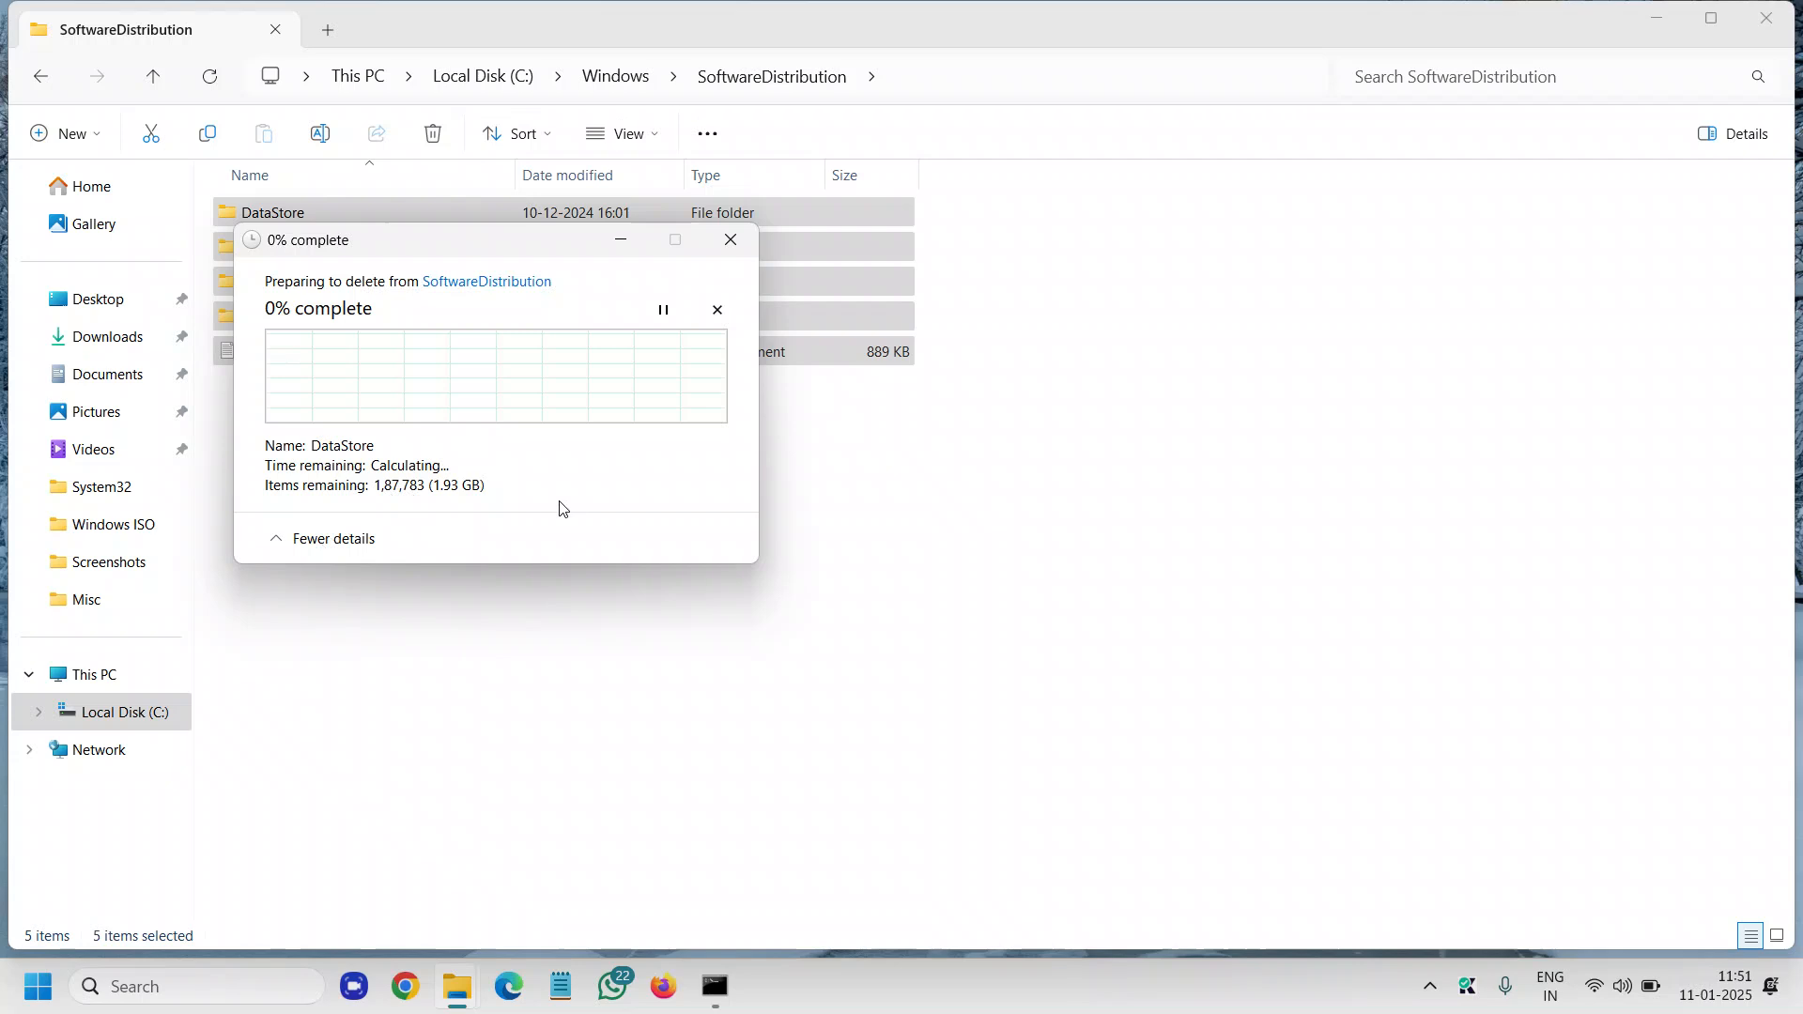
mouse_move(600, 268)
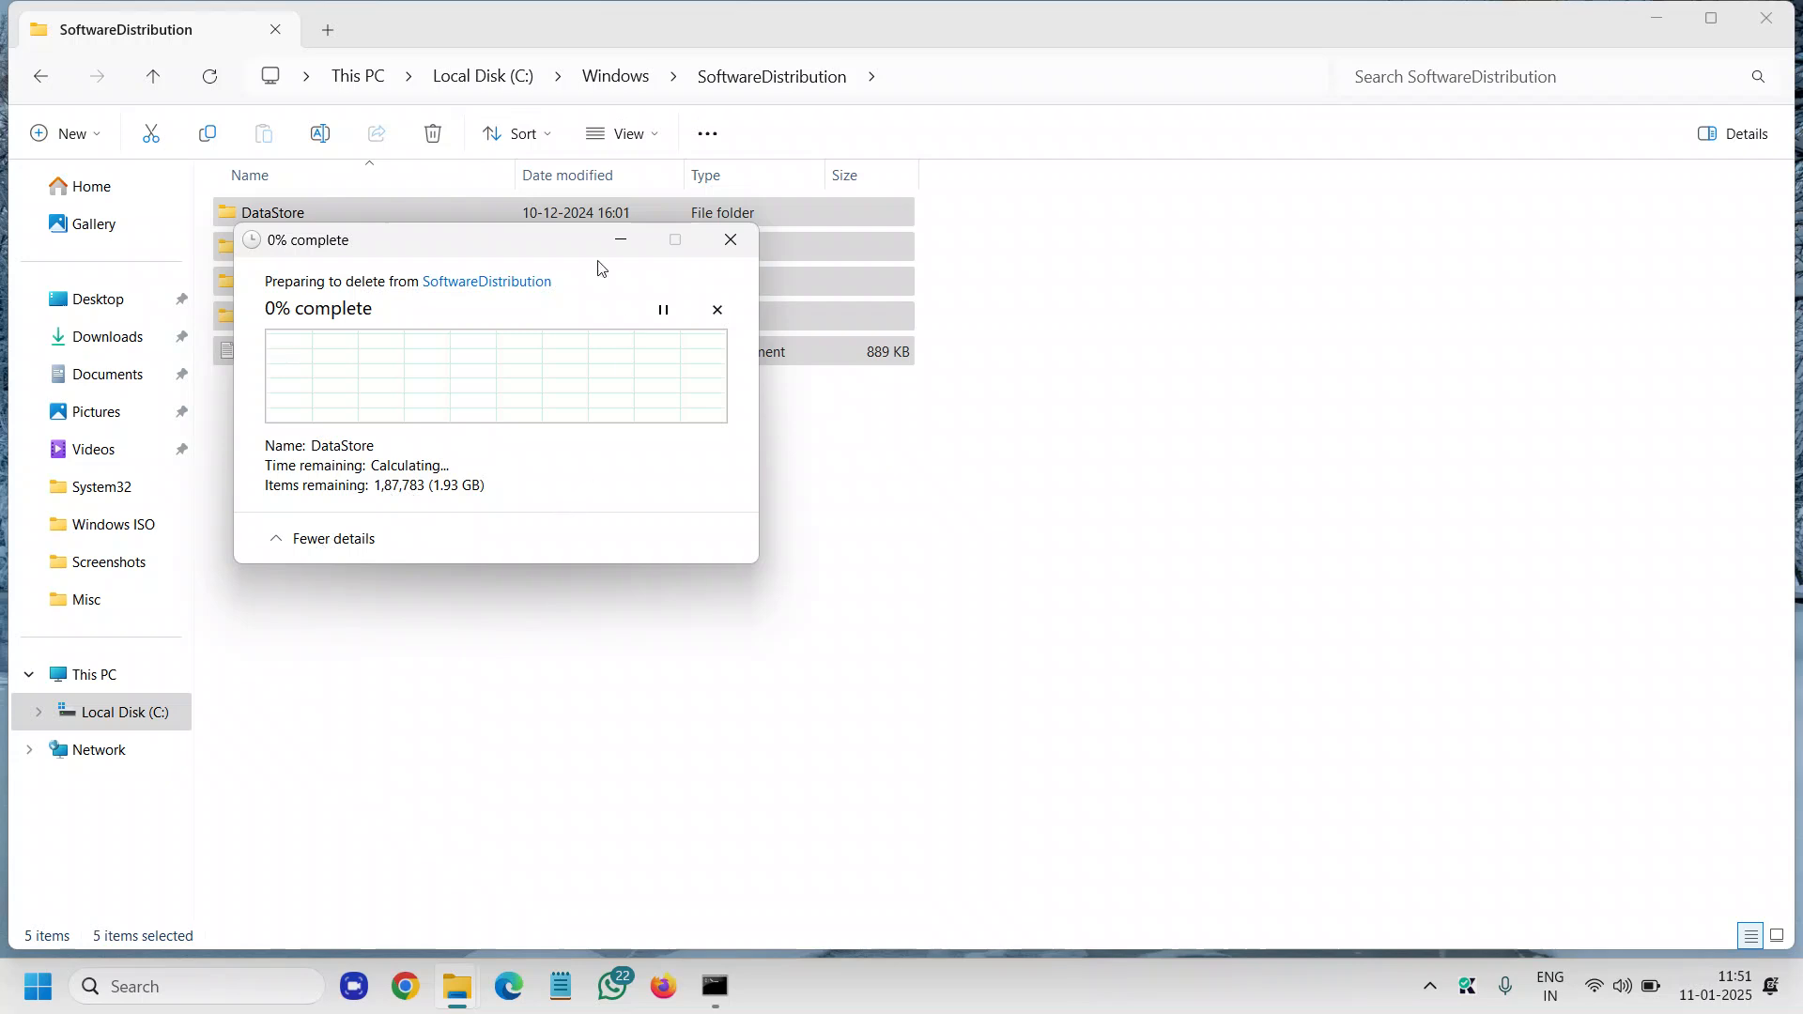
mouse_move(425, 308)
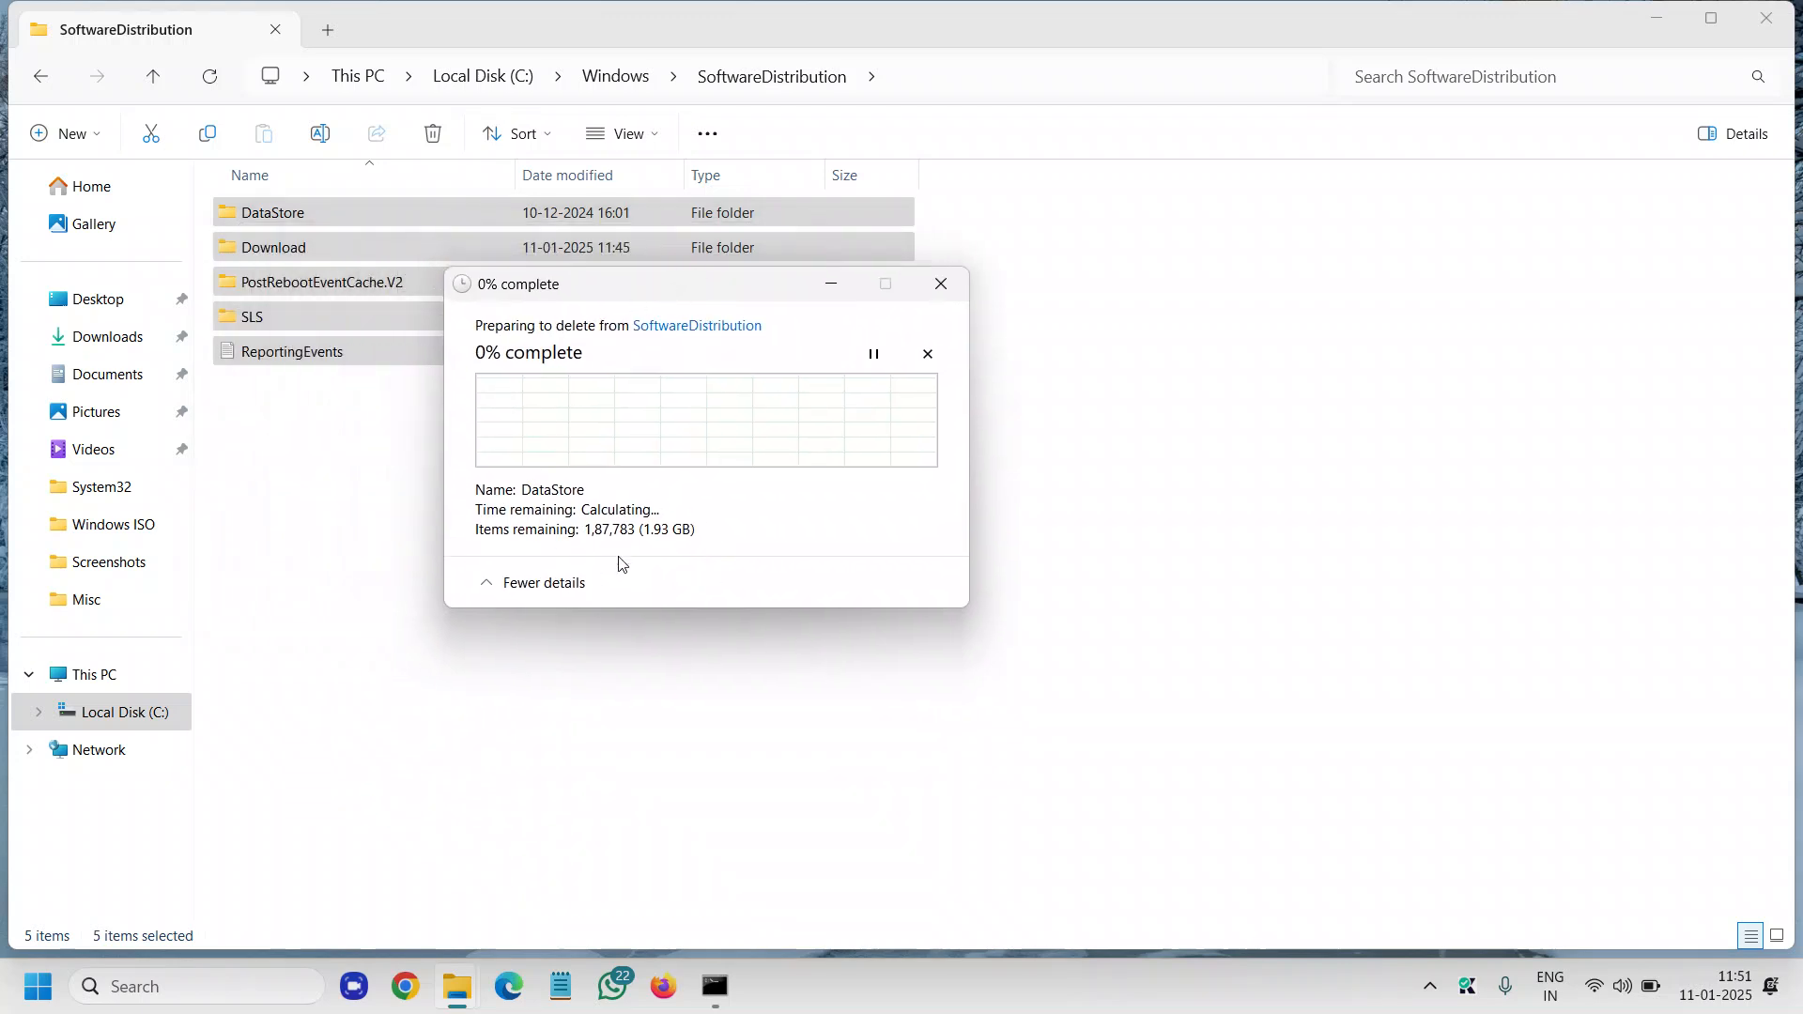
click(927, 353)
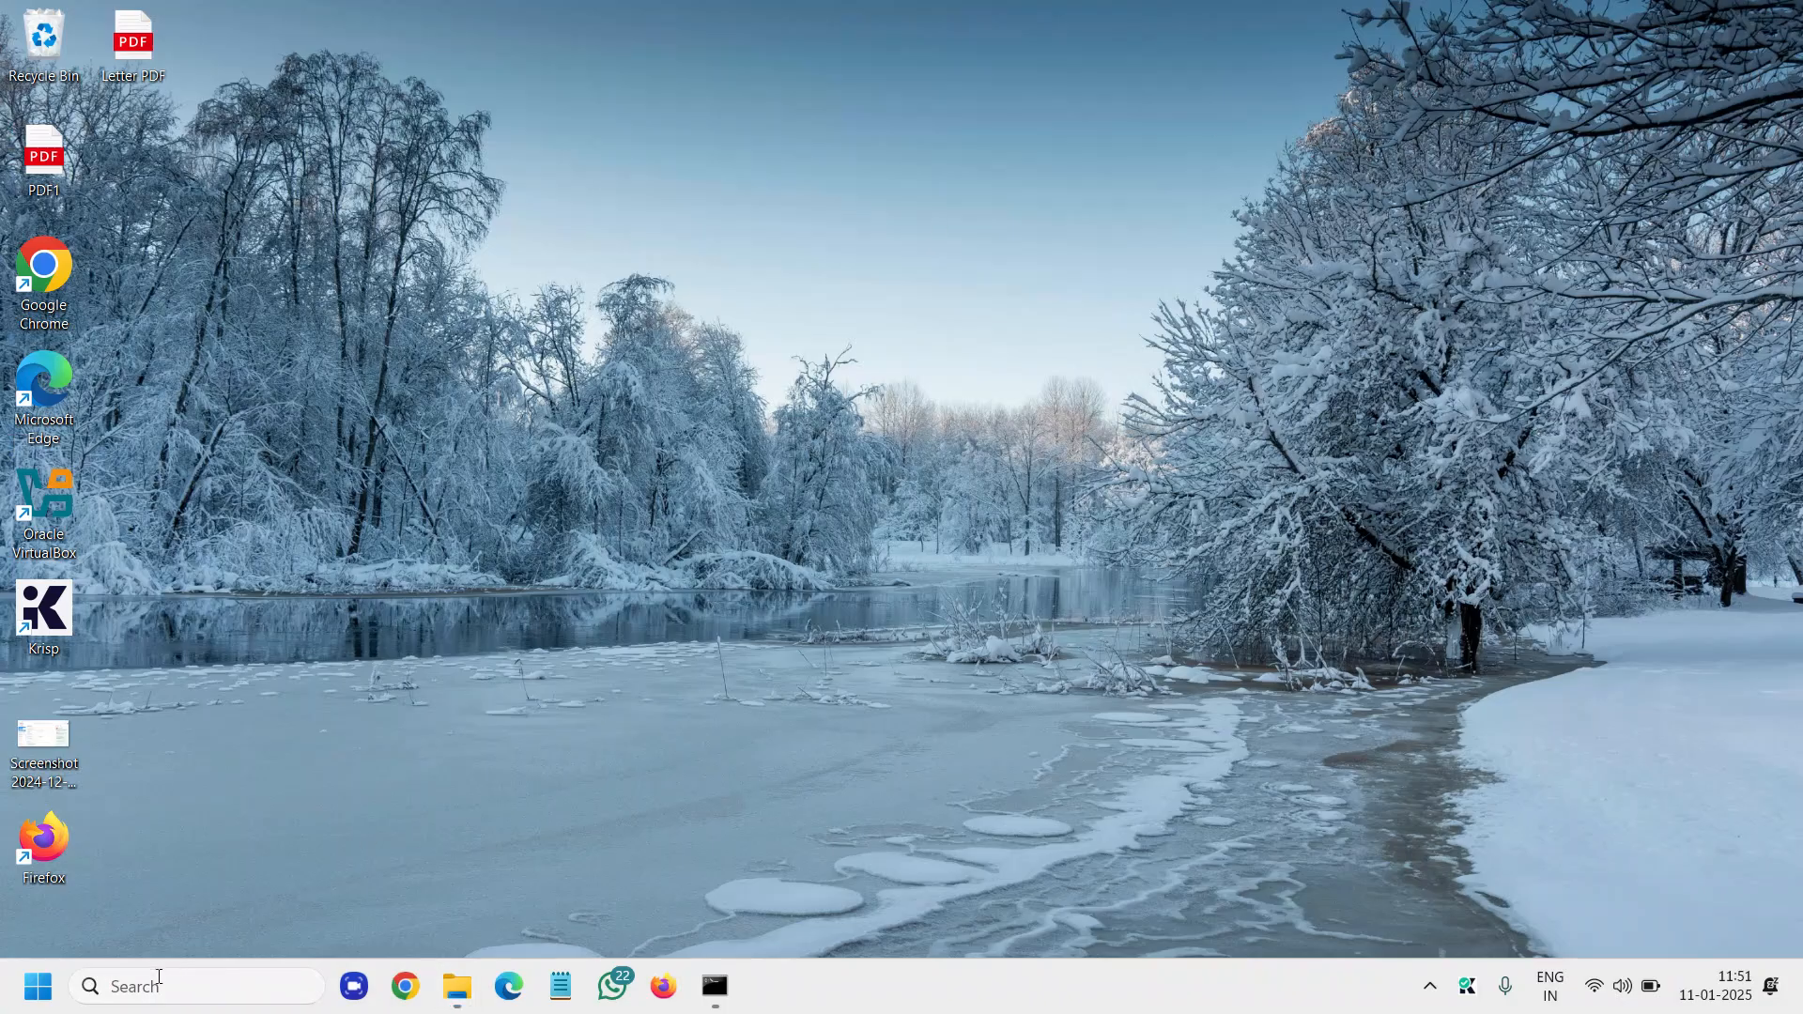
mouse_move(160, 985)
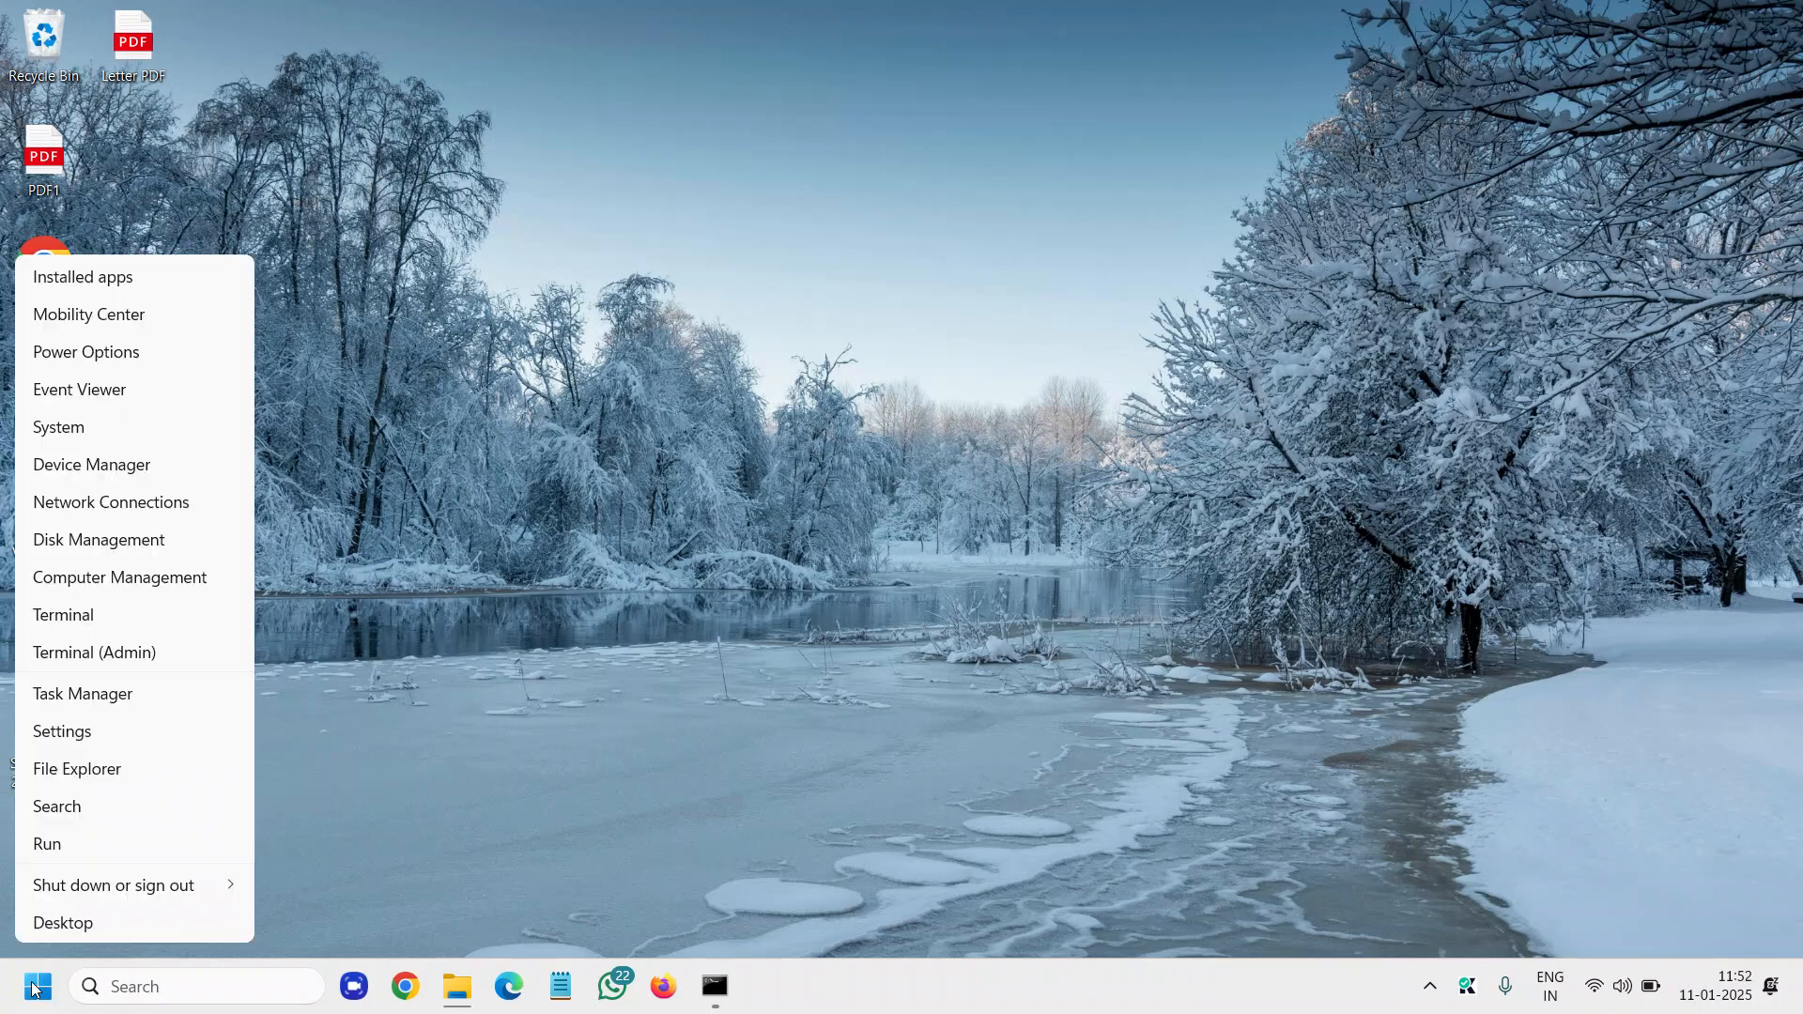
Launch services.msc from the Run box
click(46, 843)
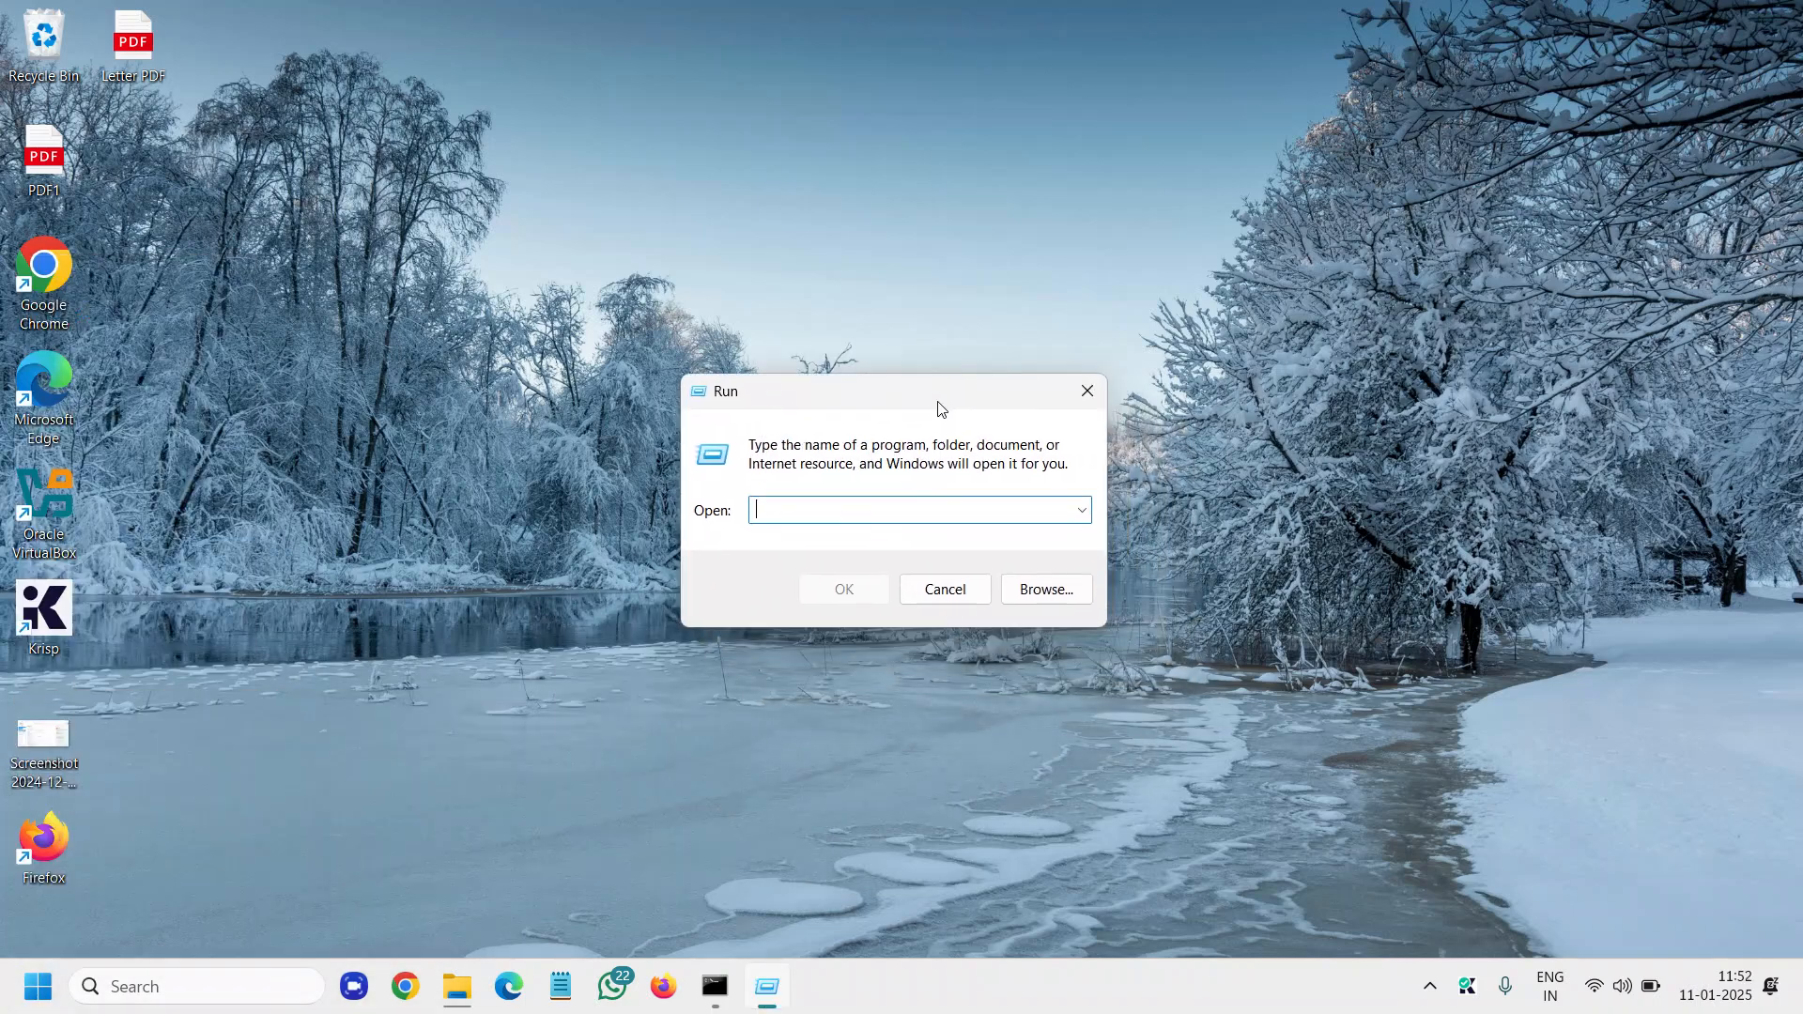
text(services.)
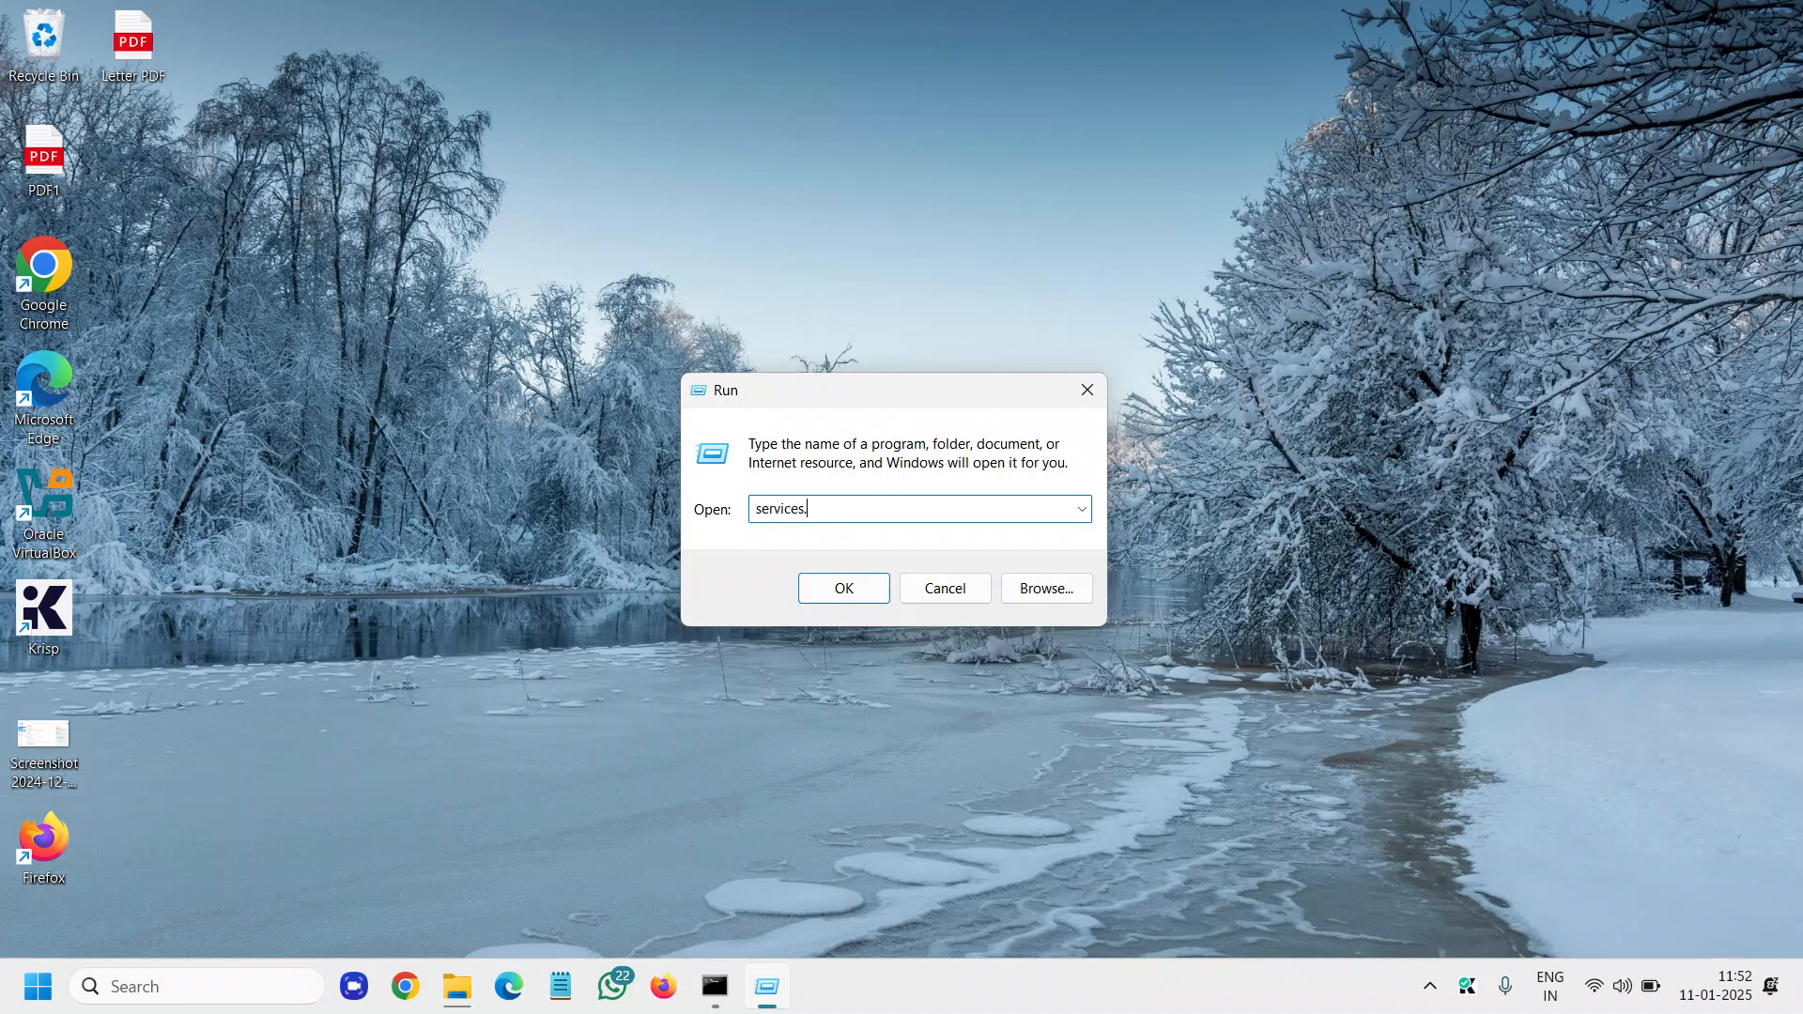
click(843, 588)
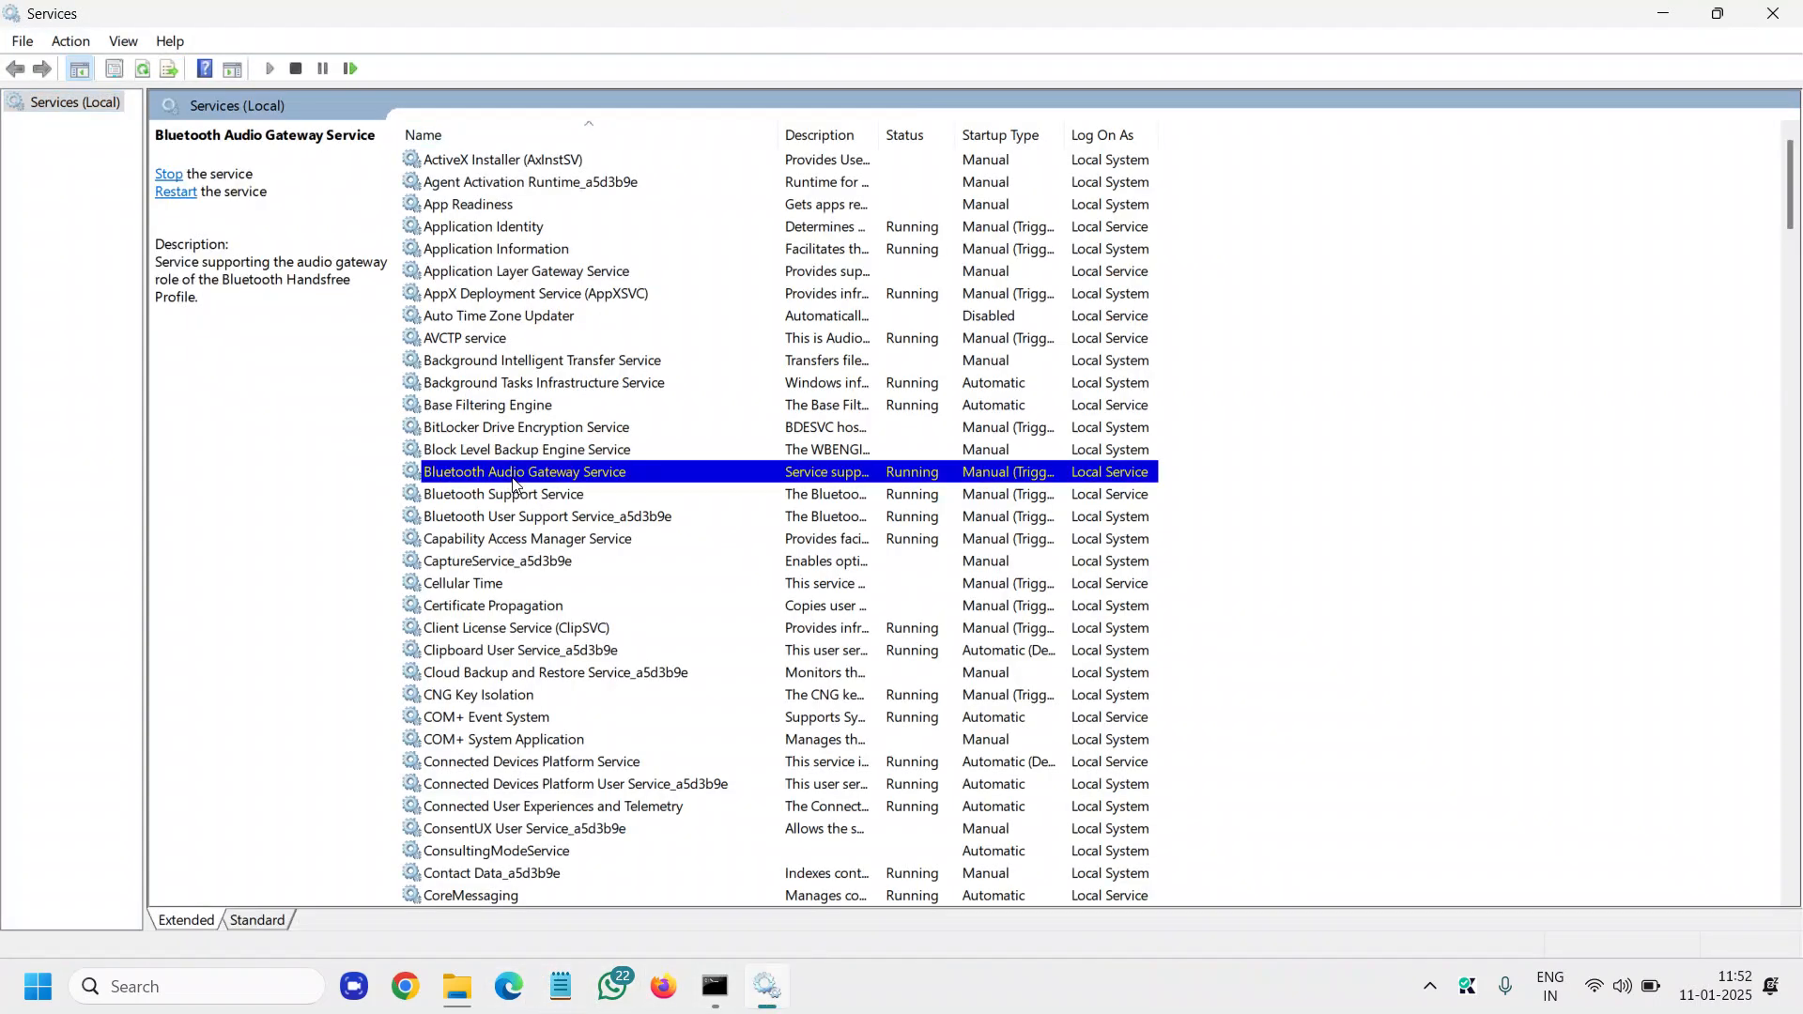
Select the Windows Update service and open its context menu
scroll(down, 3)
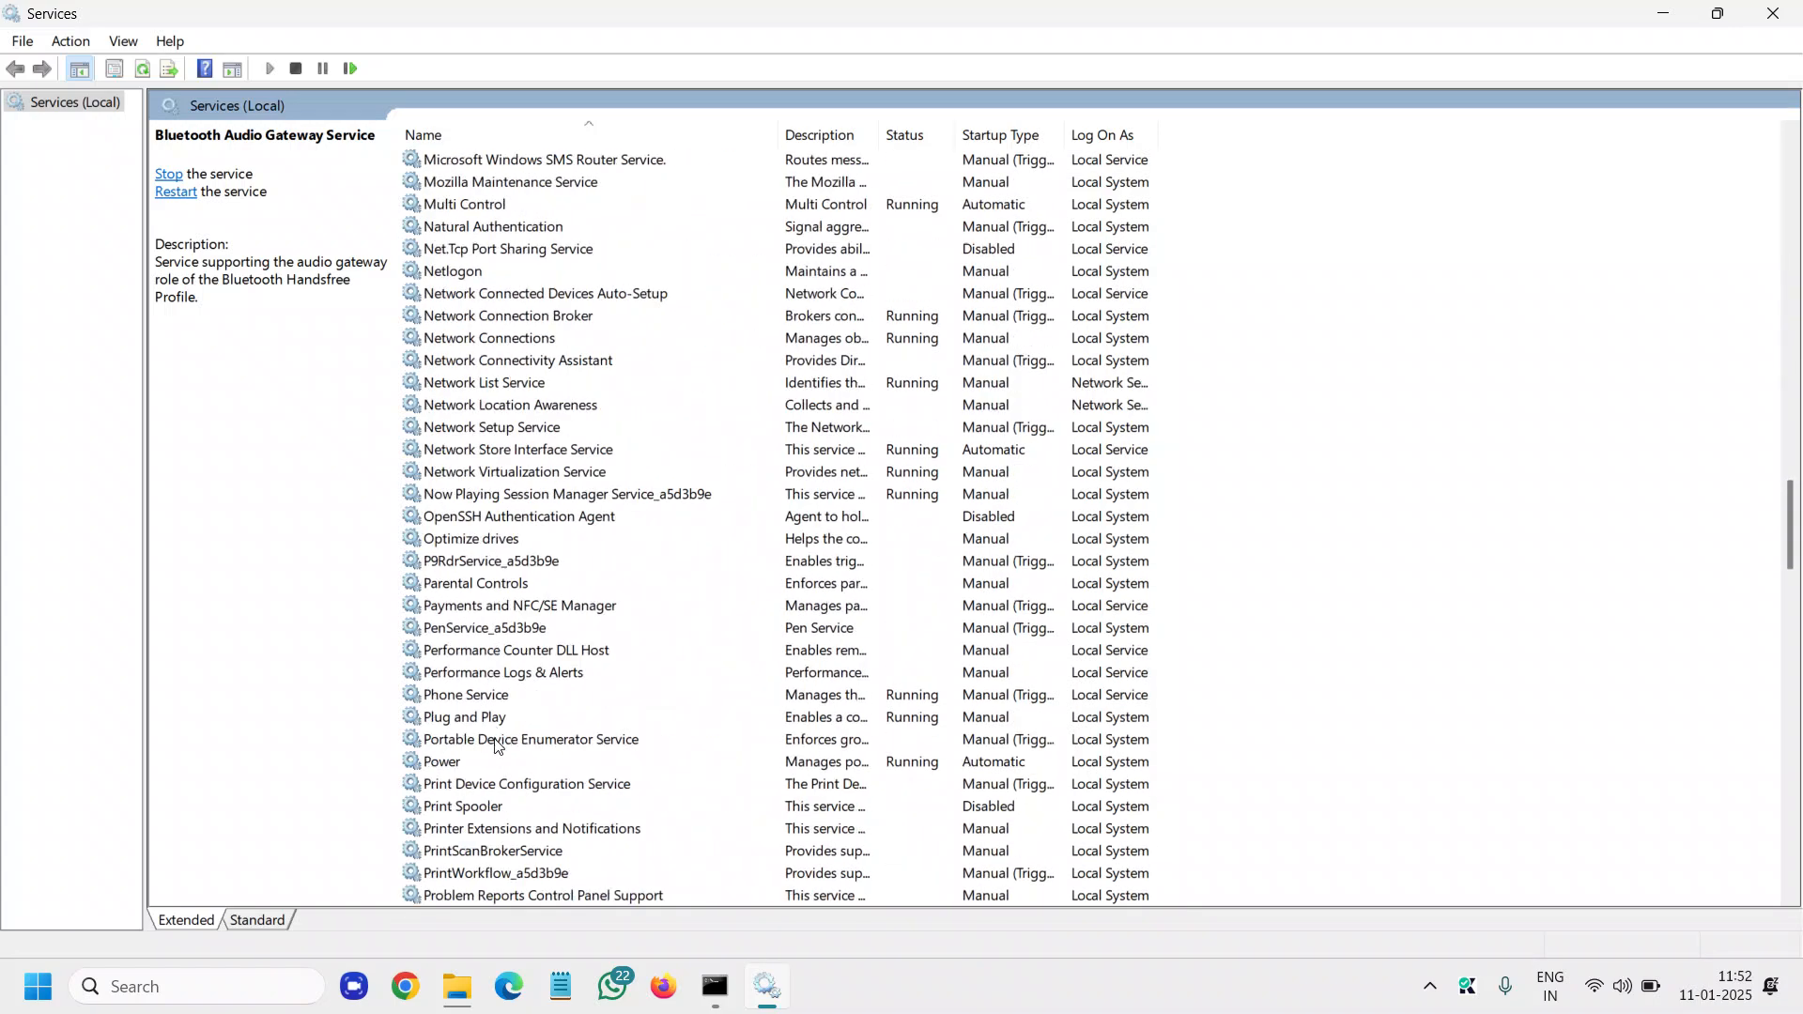
scroll(down, 3)
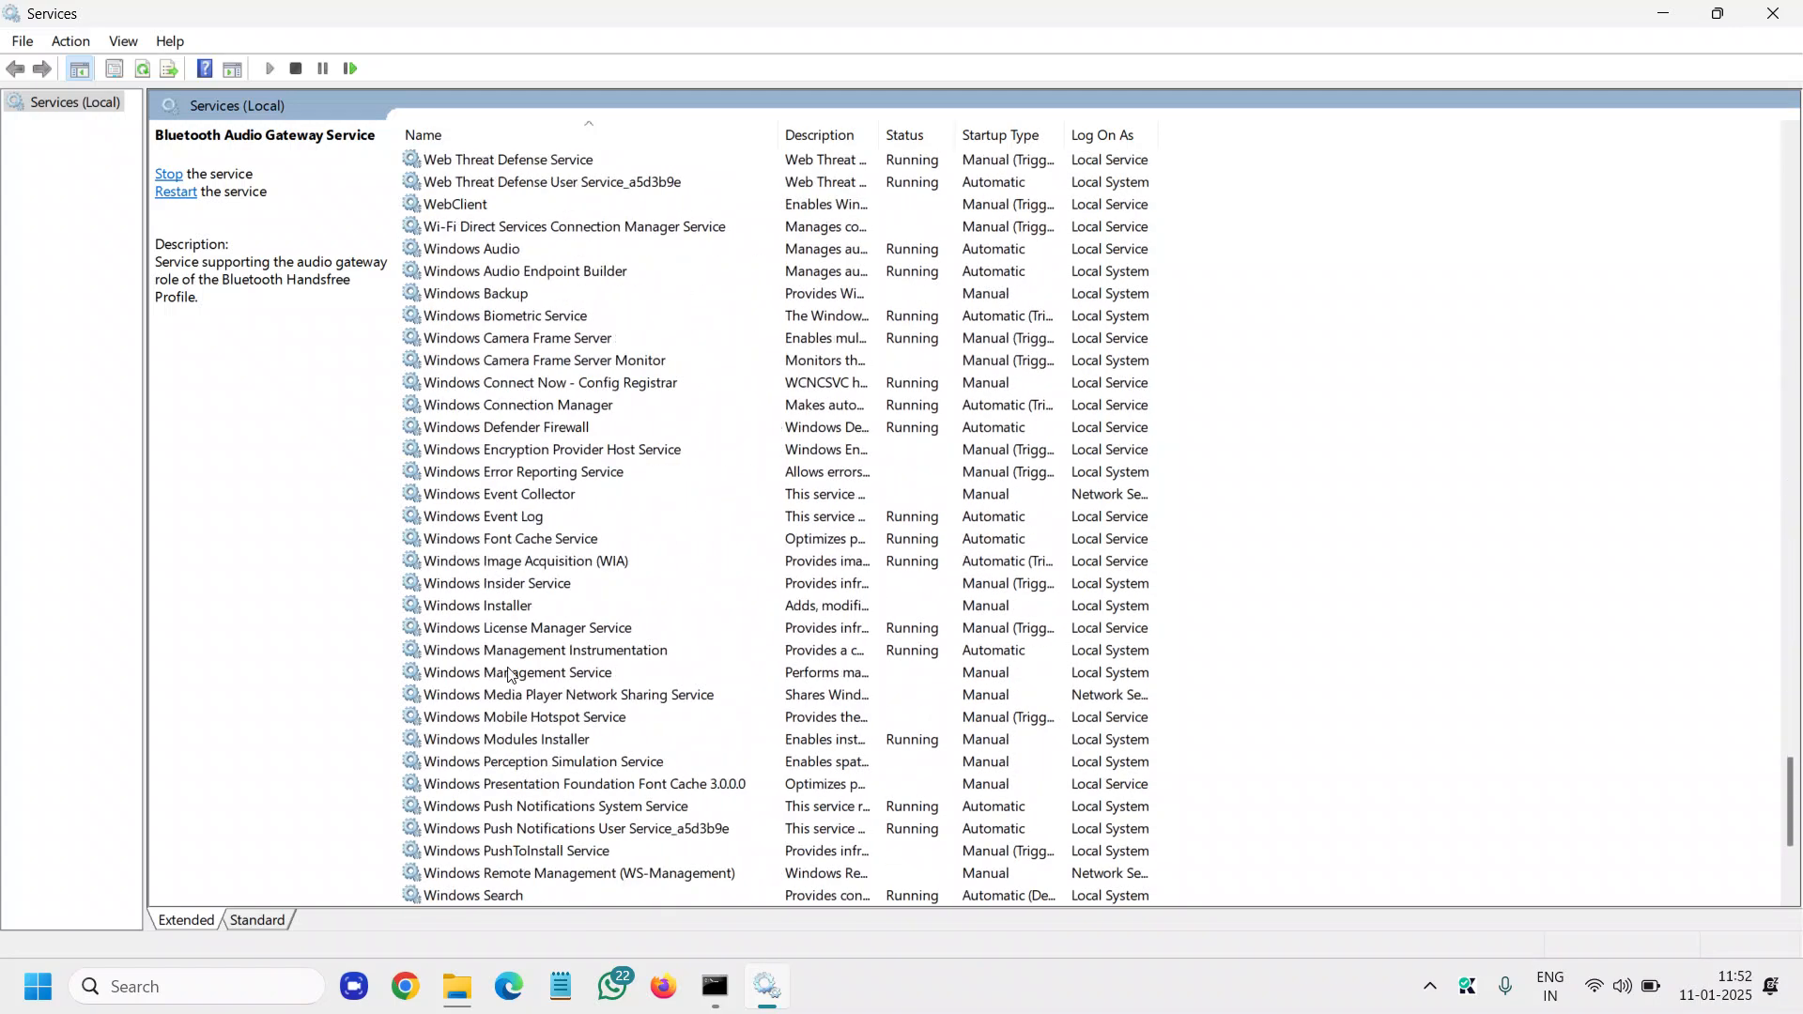
click(526, 270)
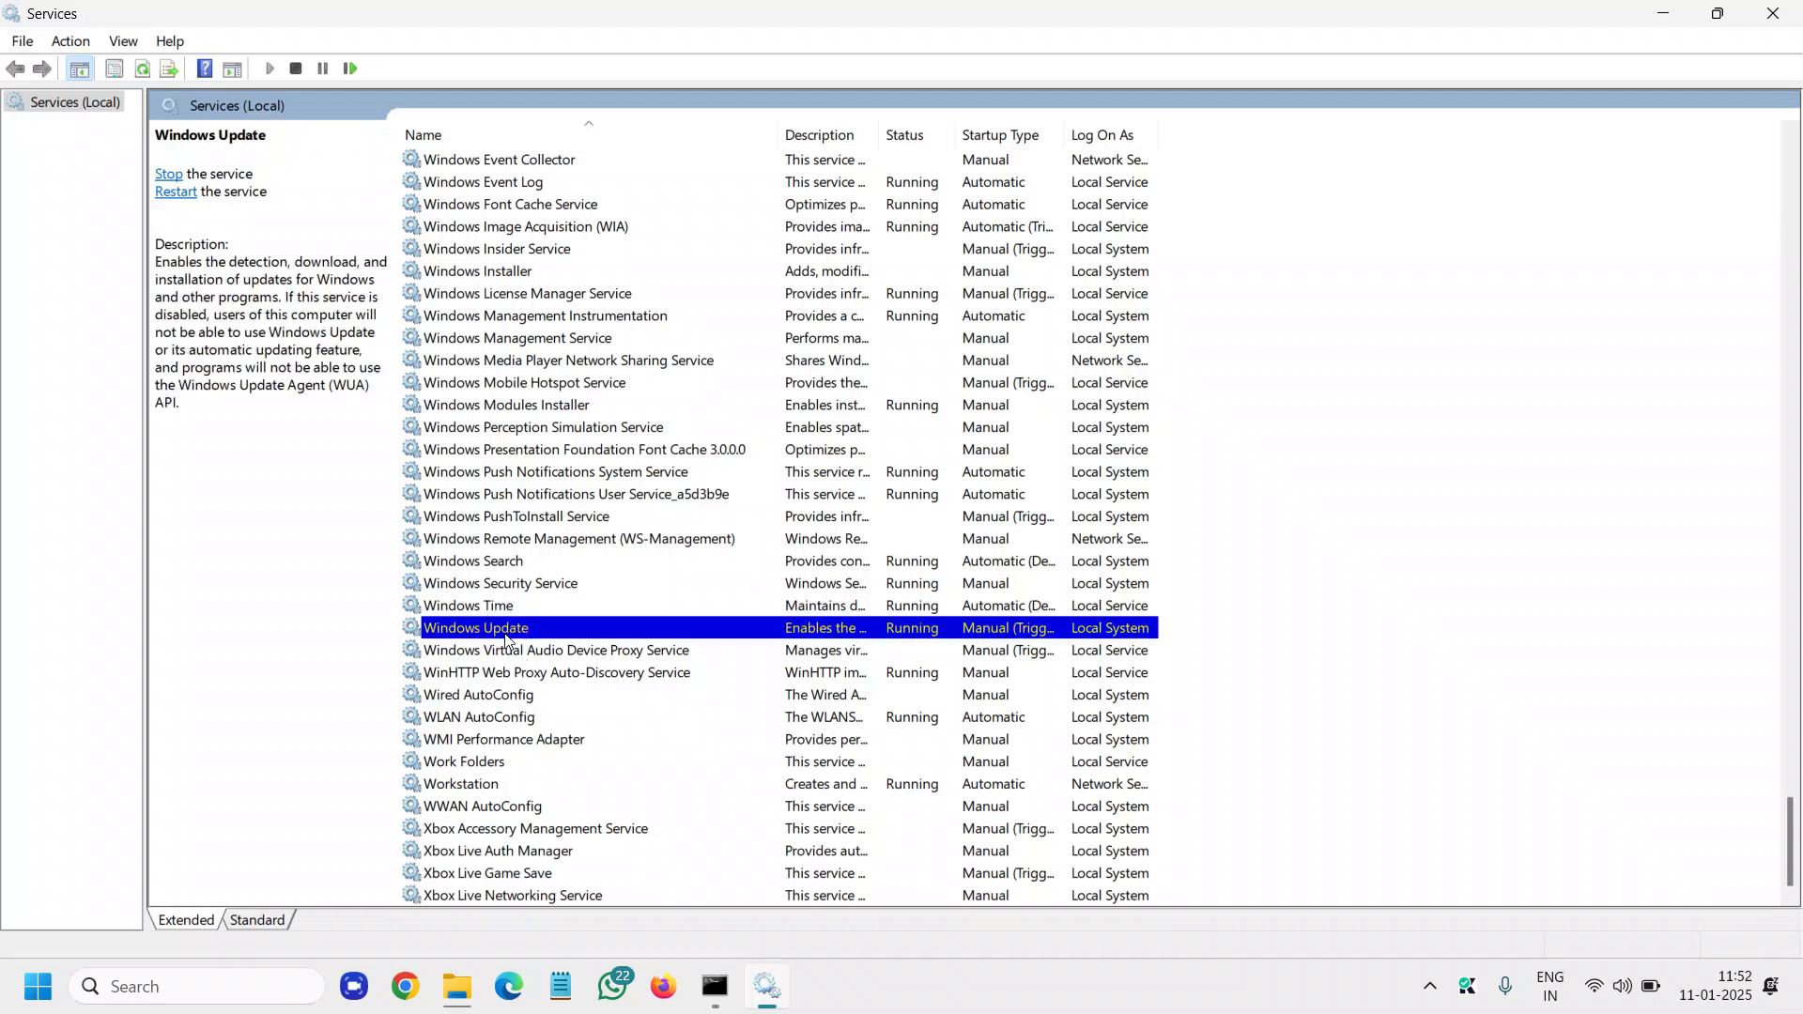
mouse_move(1021, 639)
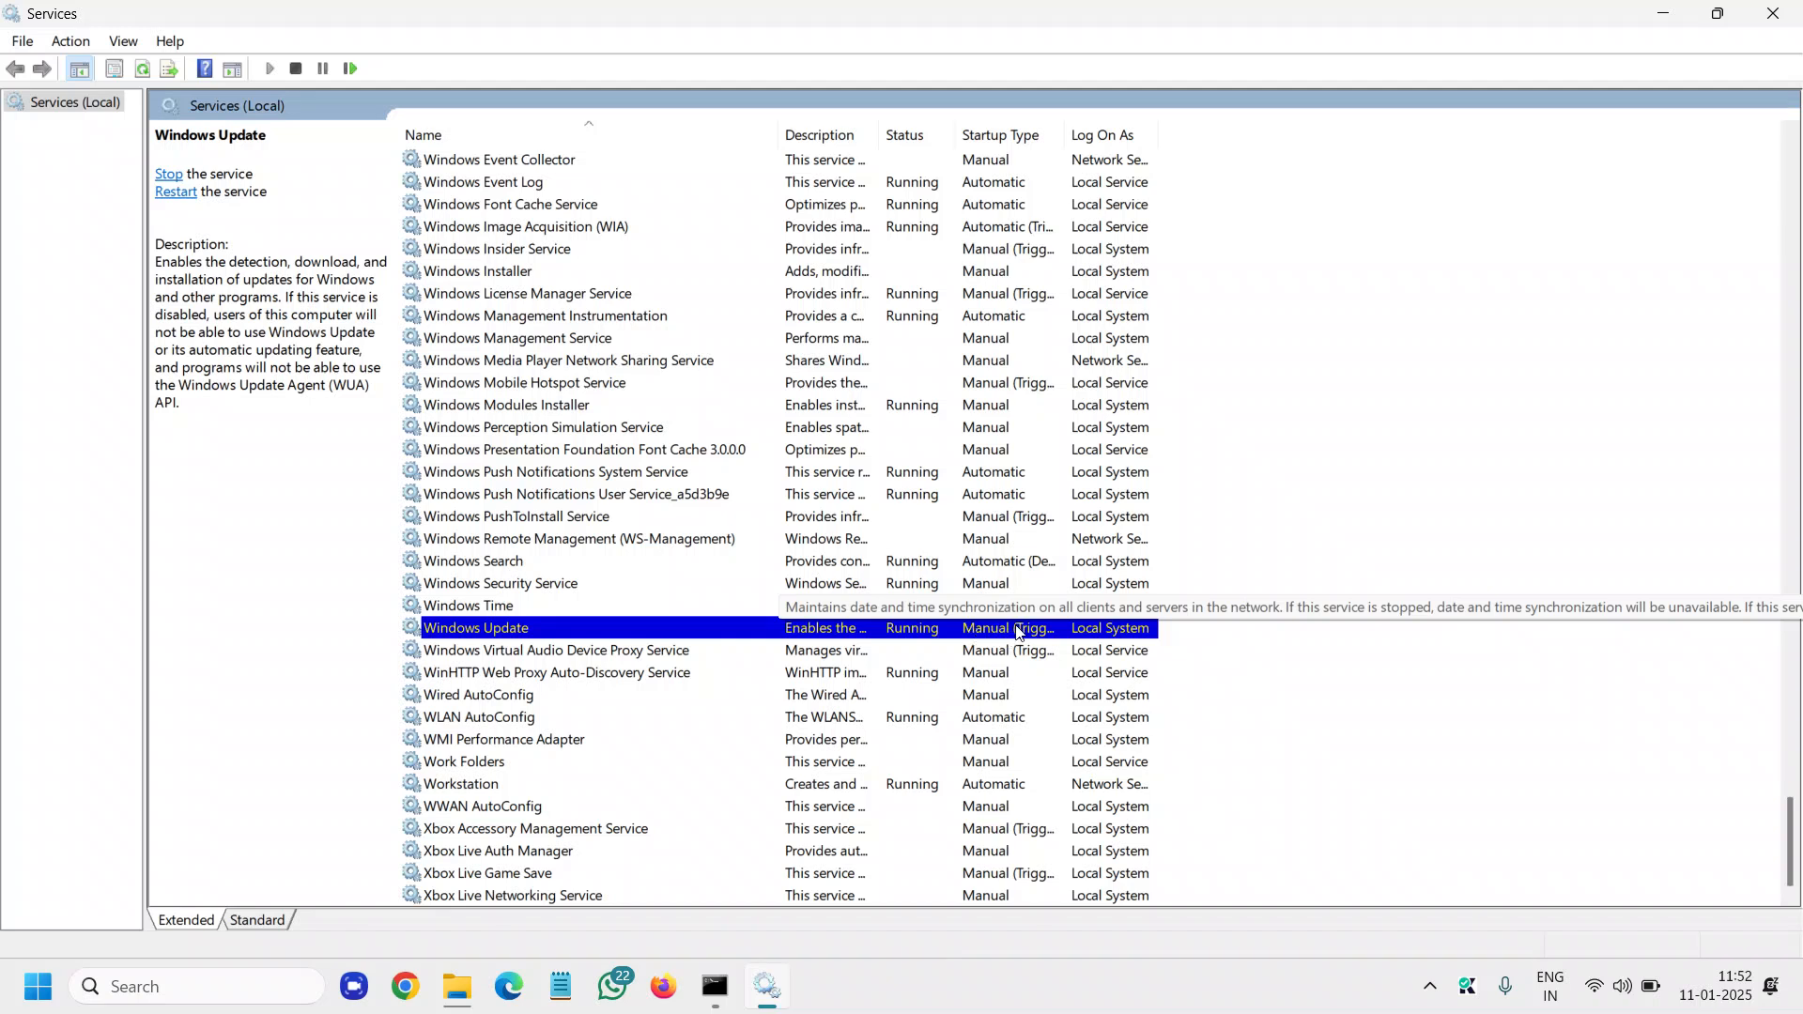
right_click(475, 626)
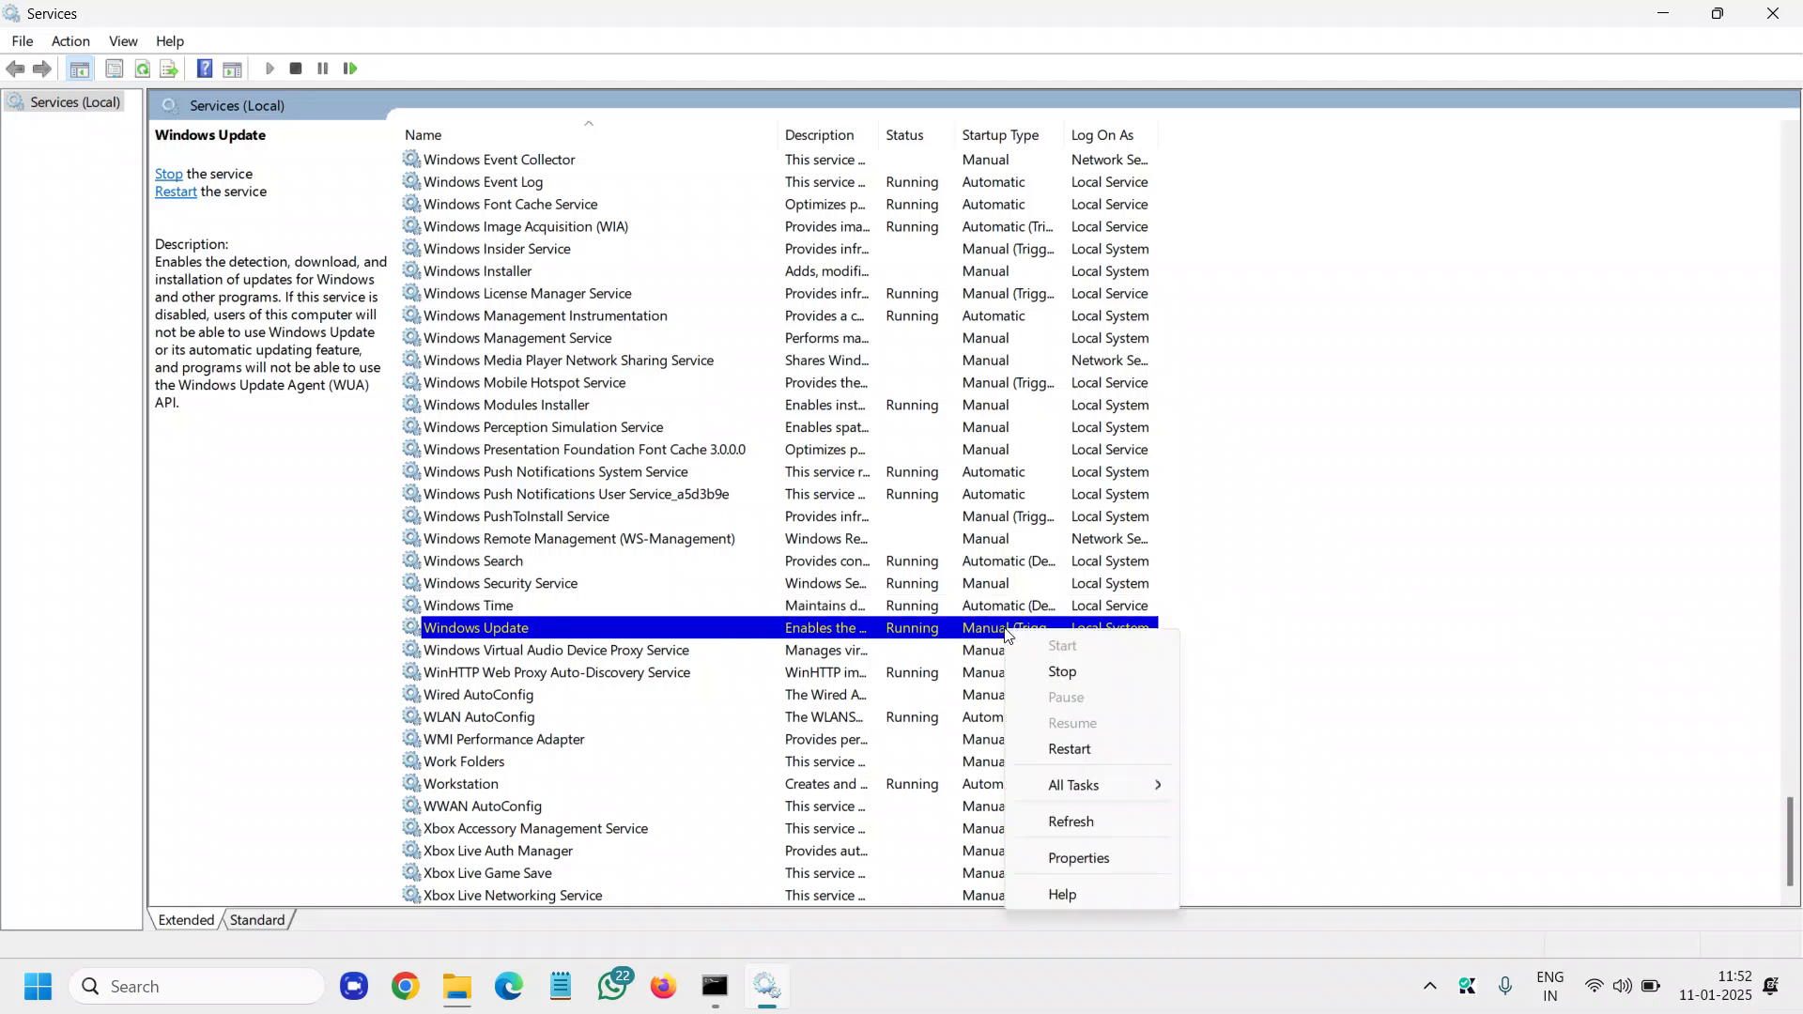
Change Windows Update's startup type to Automatic (Delayed Start) in Properties
click(1077, 857)
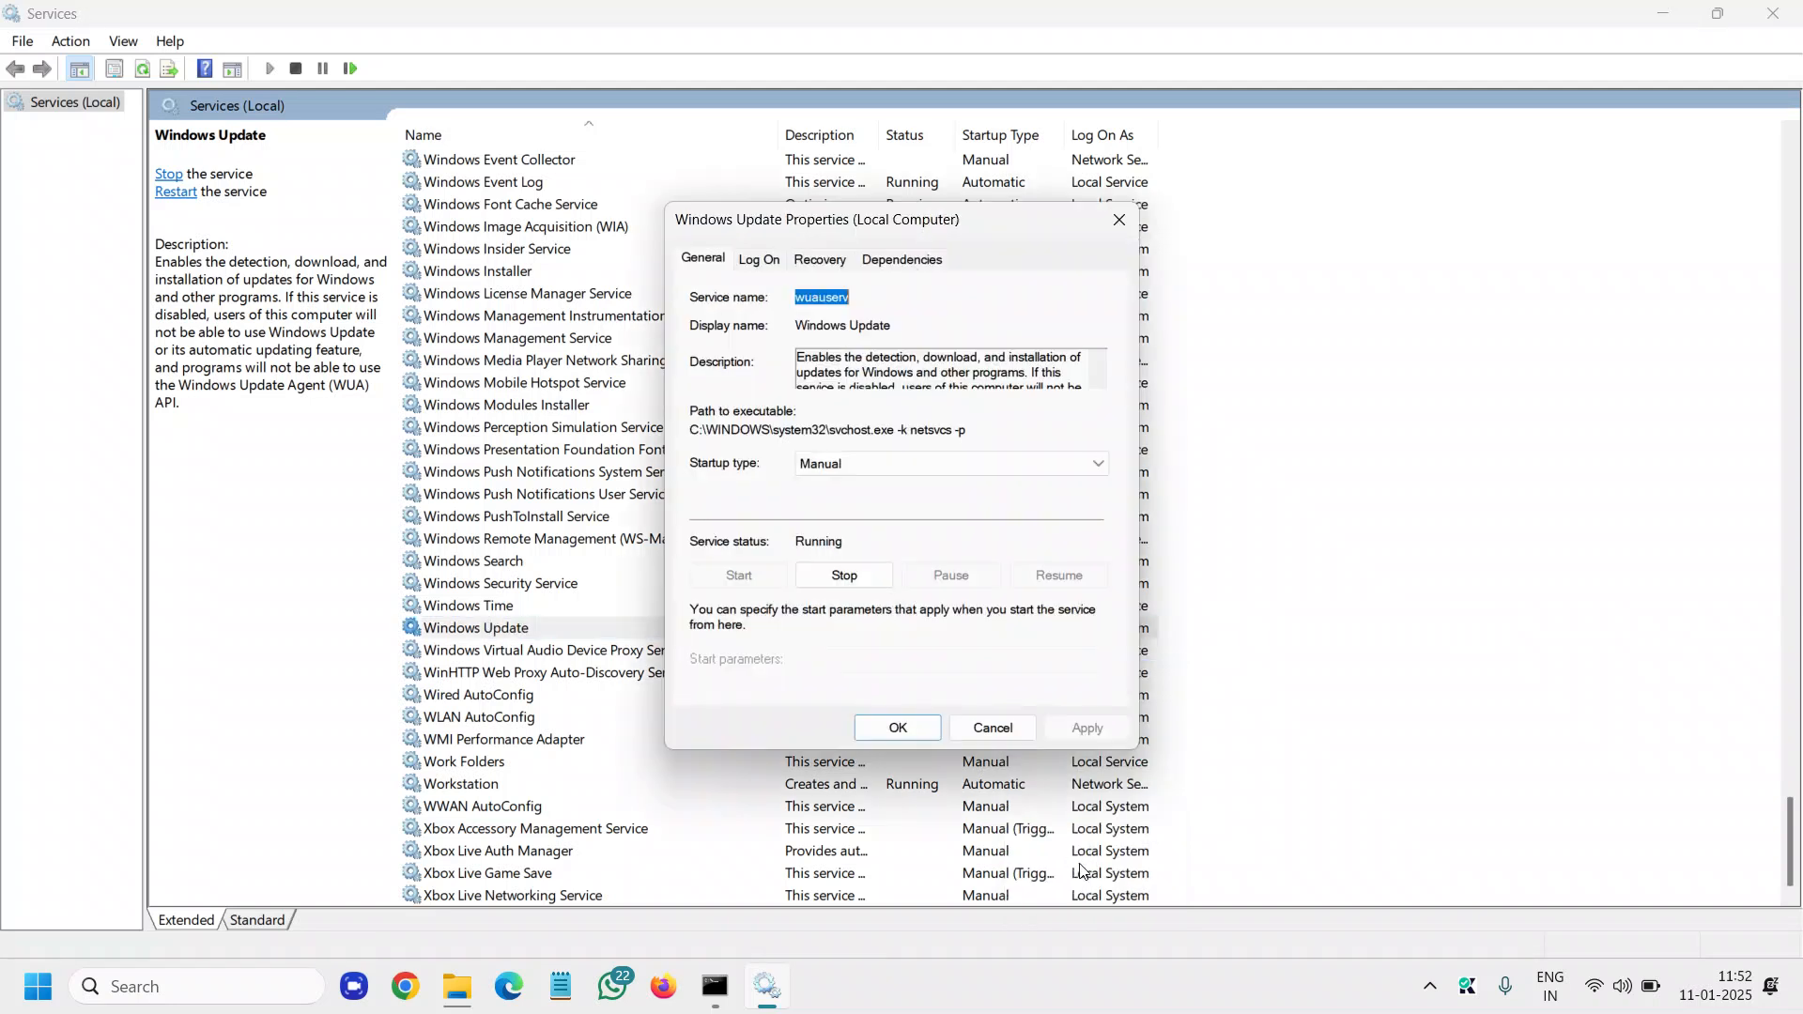
click(1093, 463)
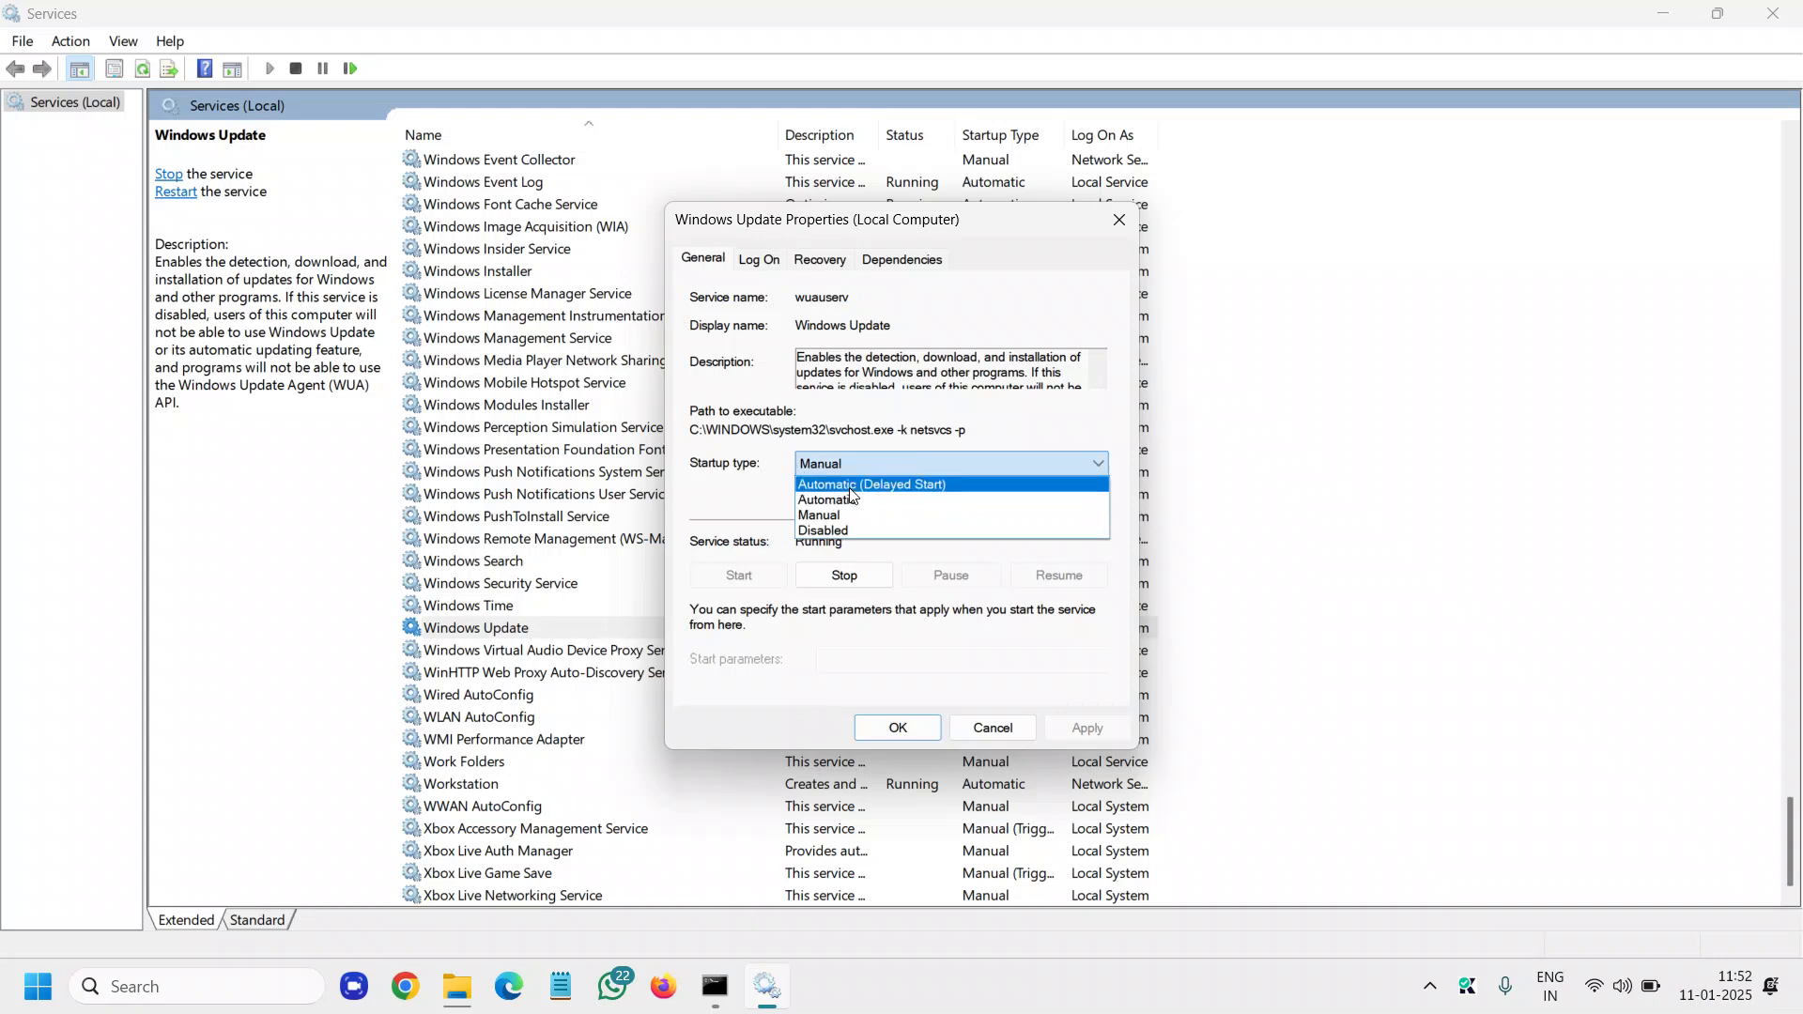
click(870, 483)
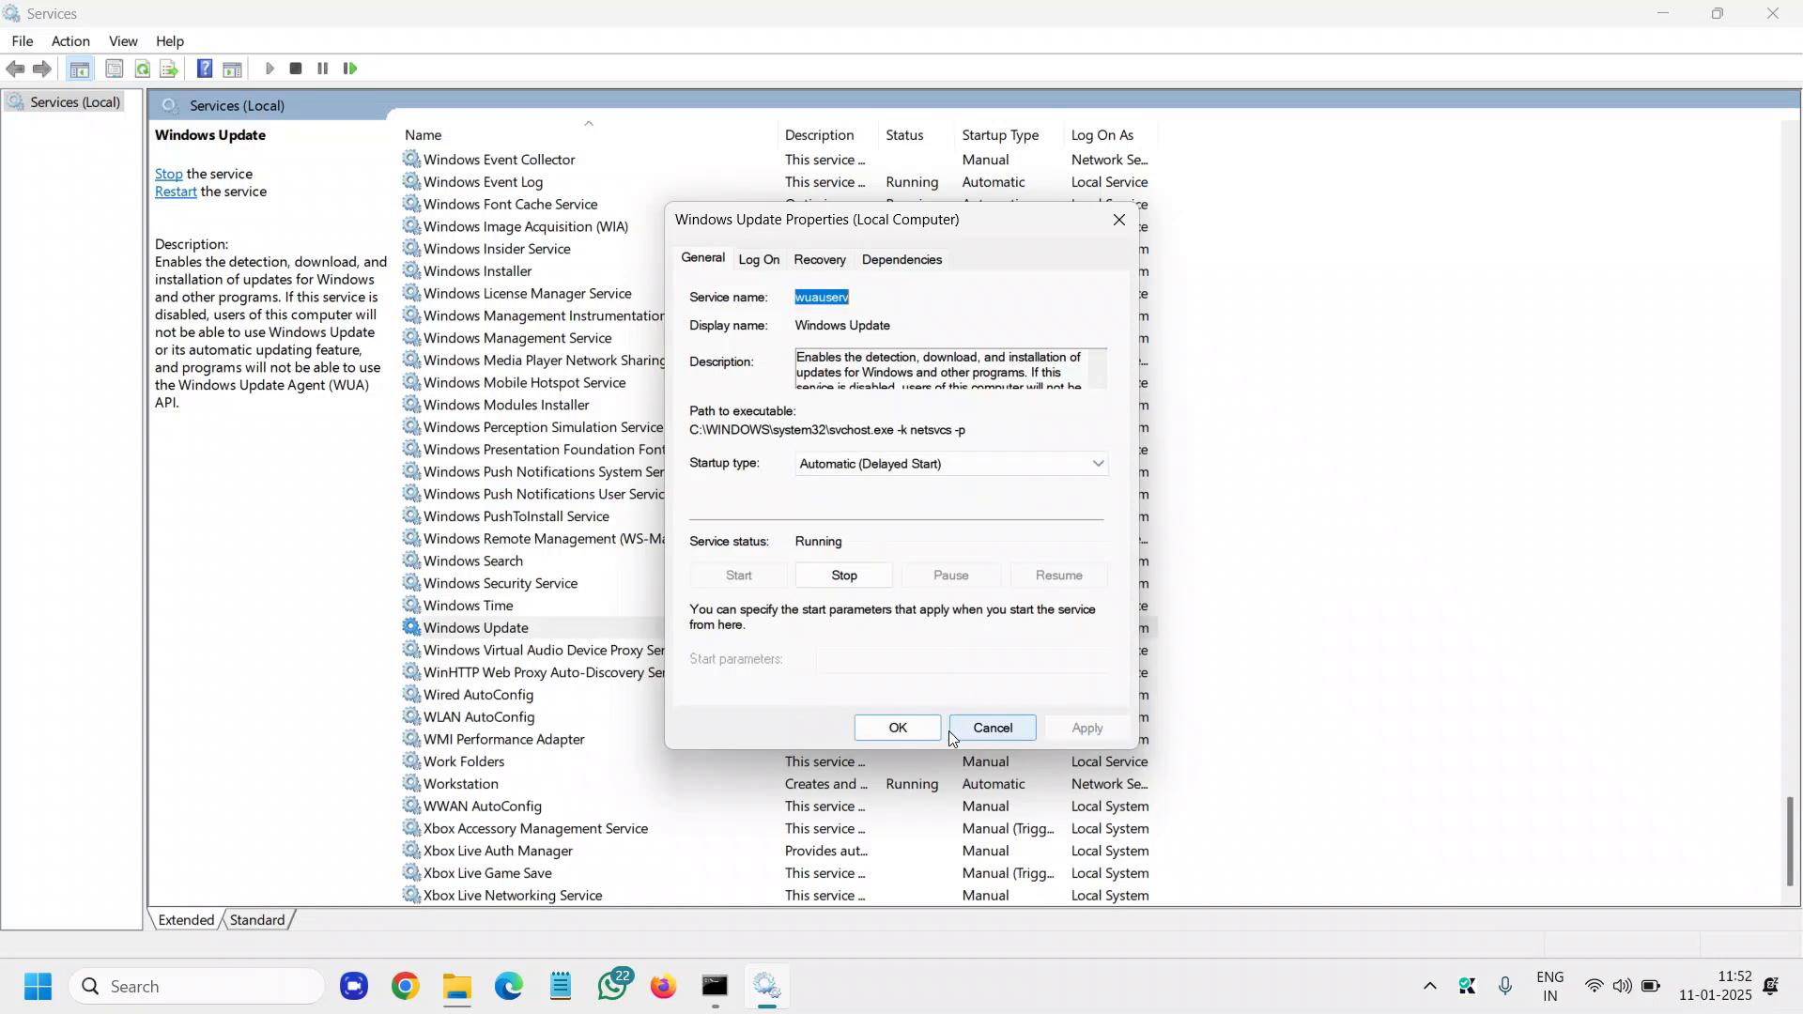
click(989, 728)
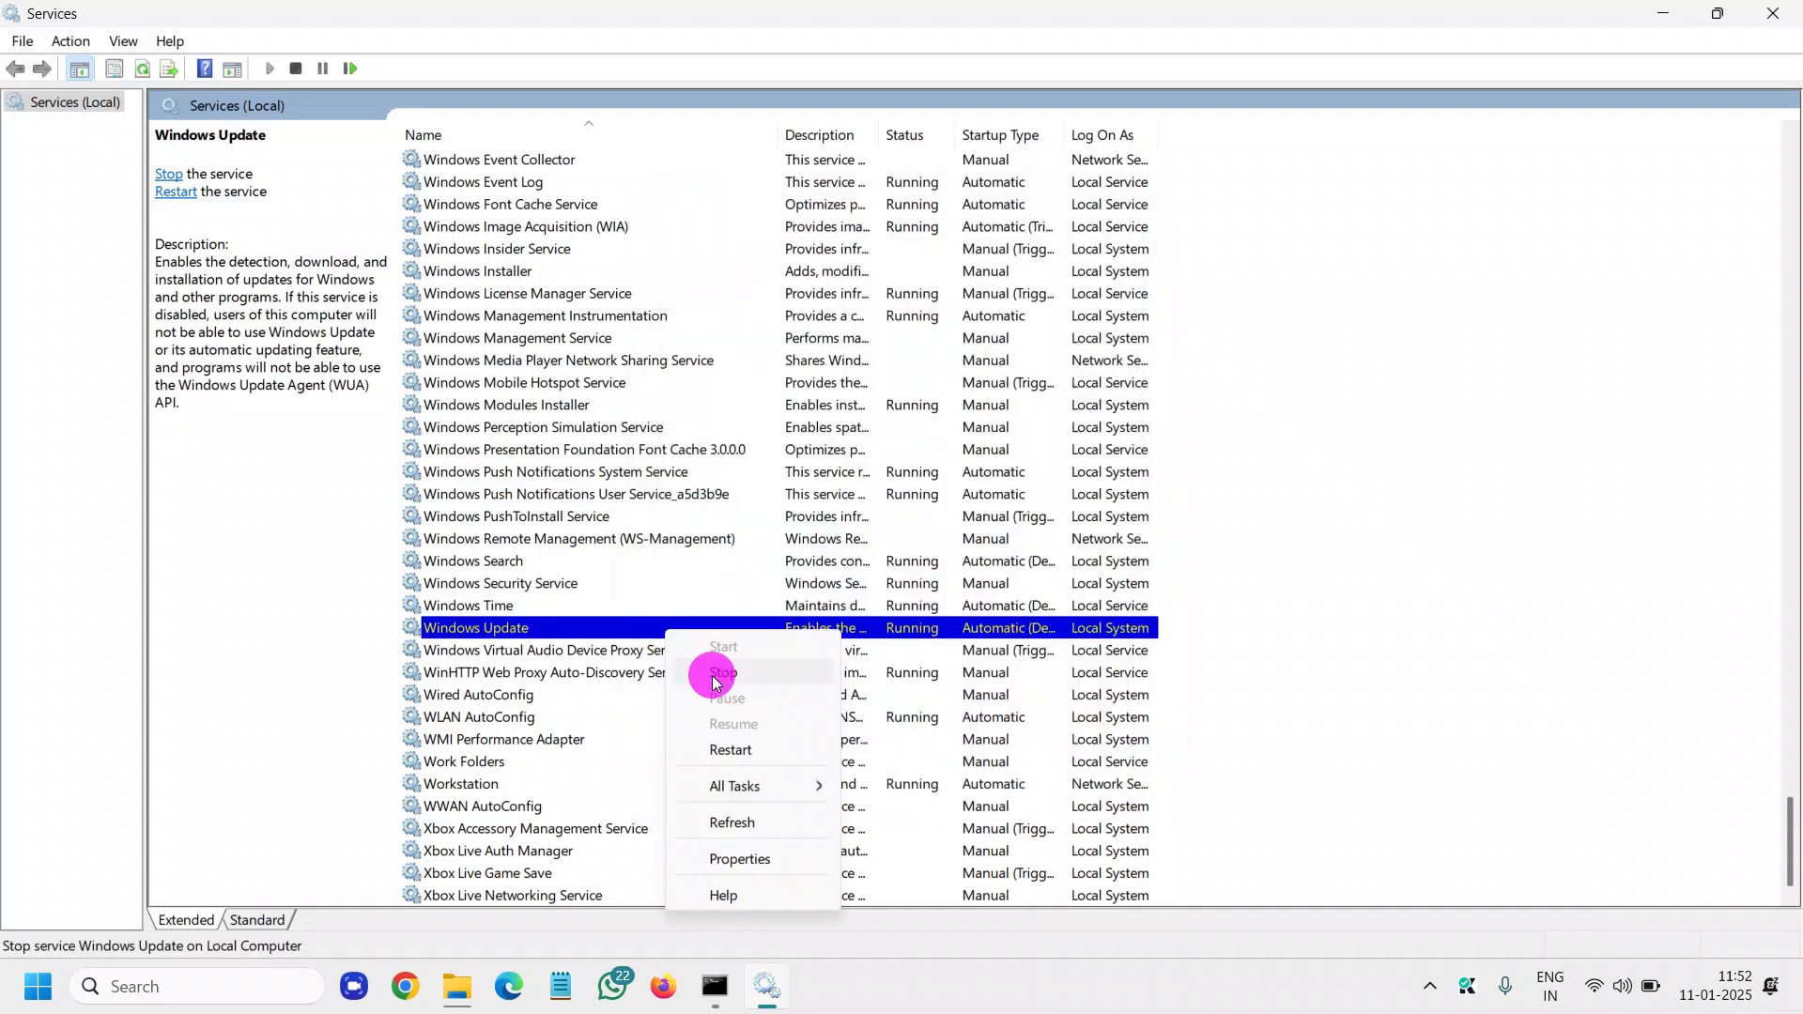
Stop the Windows Update service and dismiss the progress window
click(723, 673)
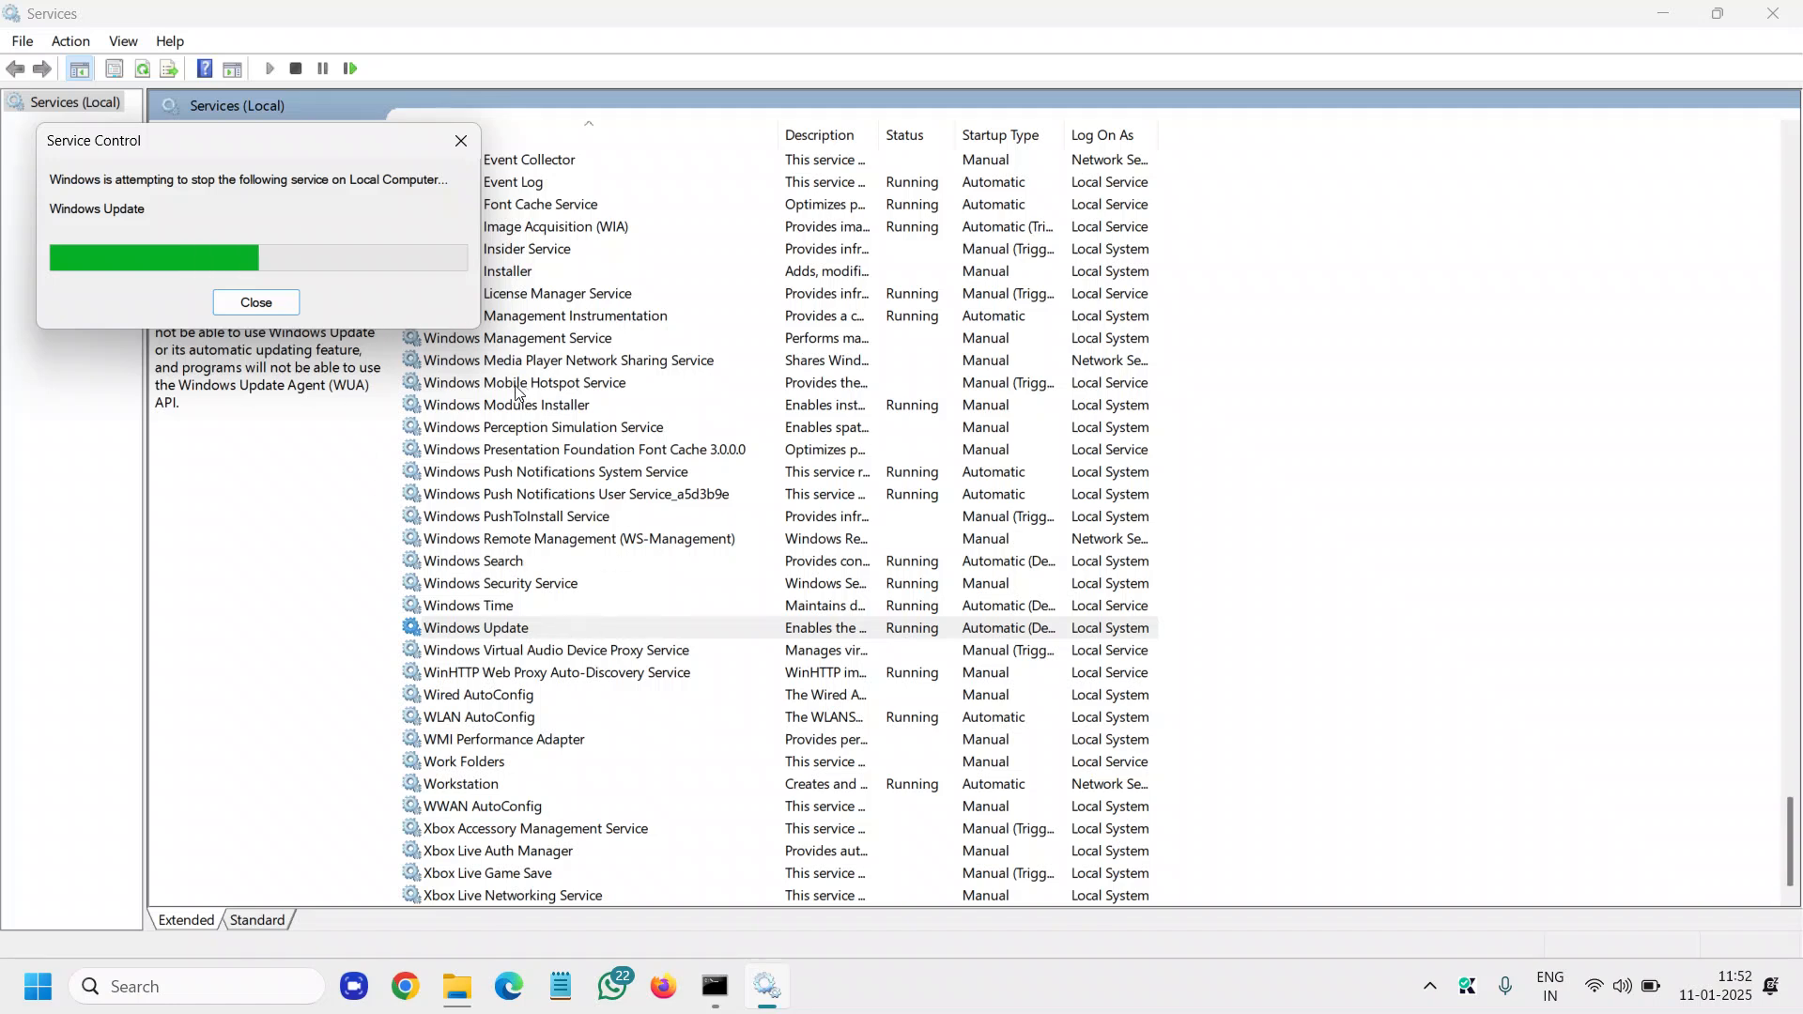
click(255, 304)
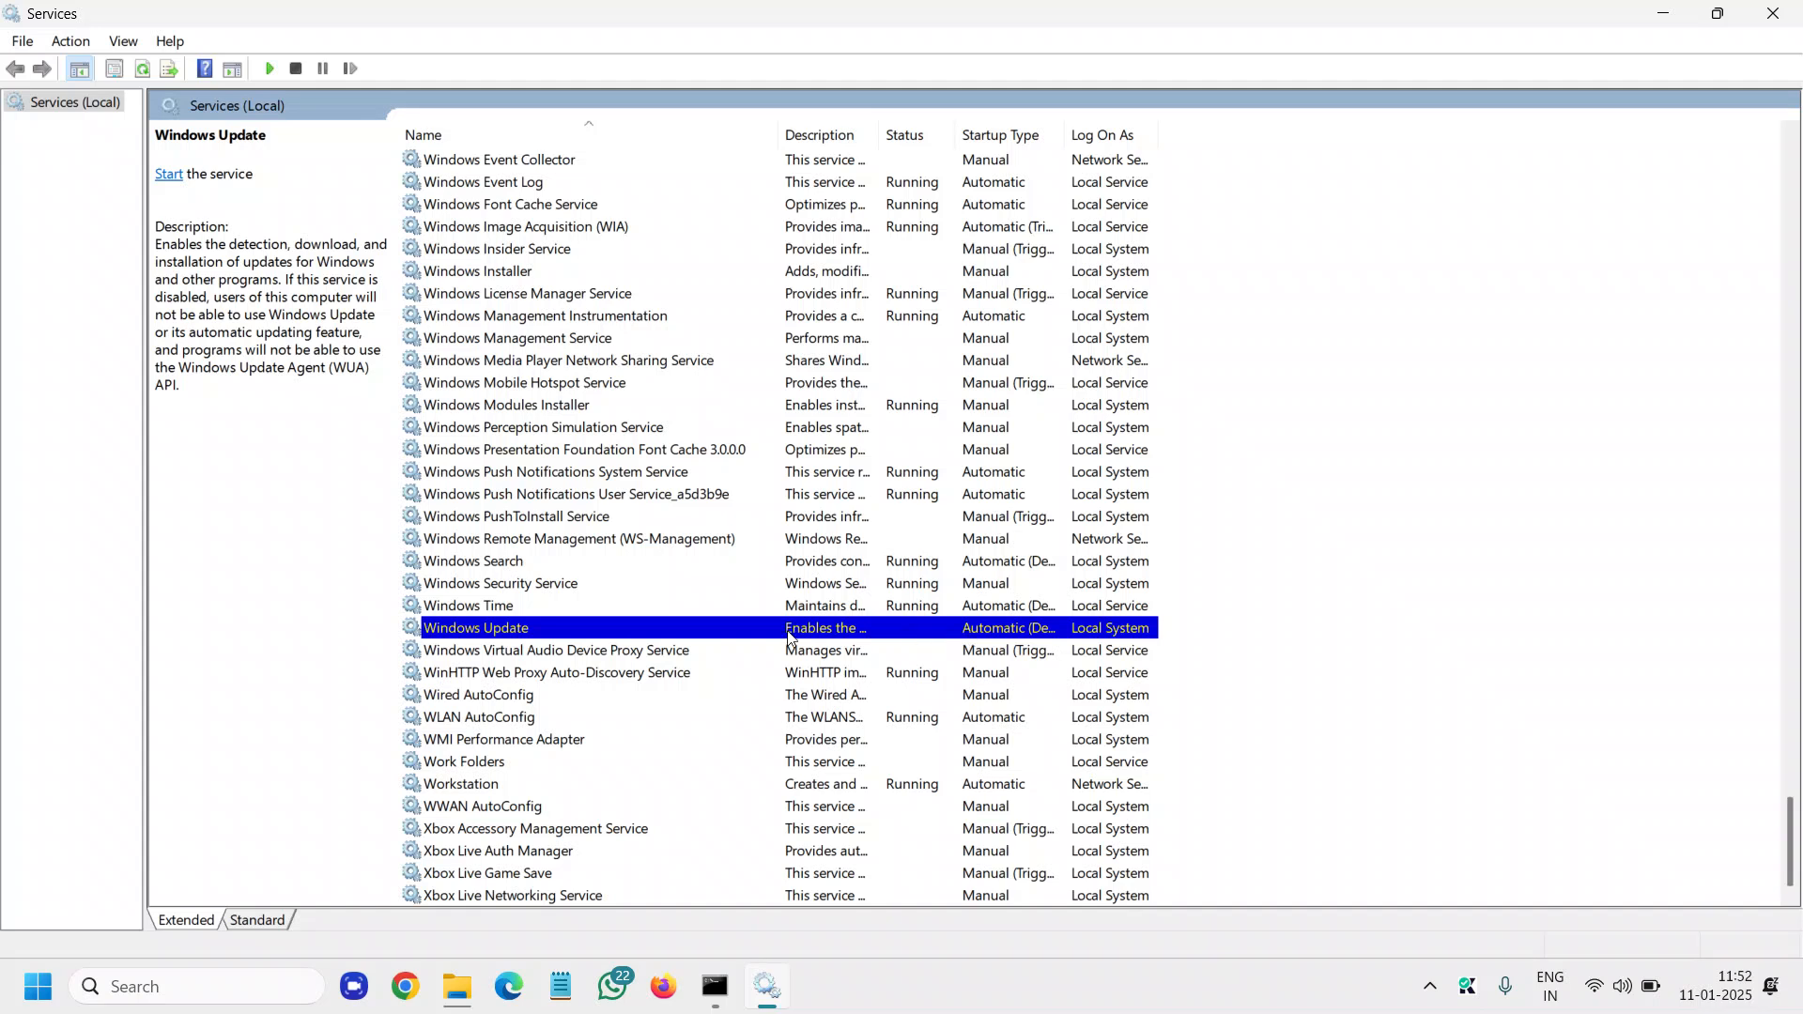
mouse_move(823, 628)
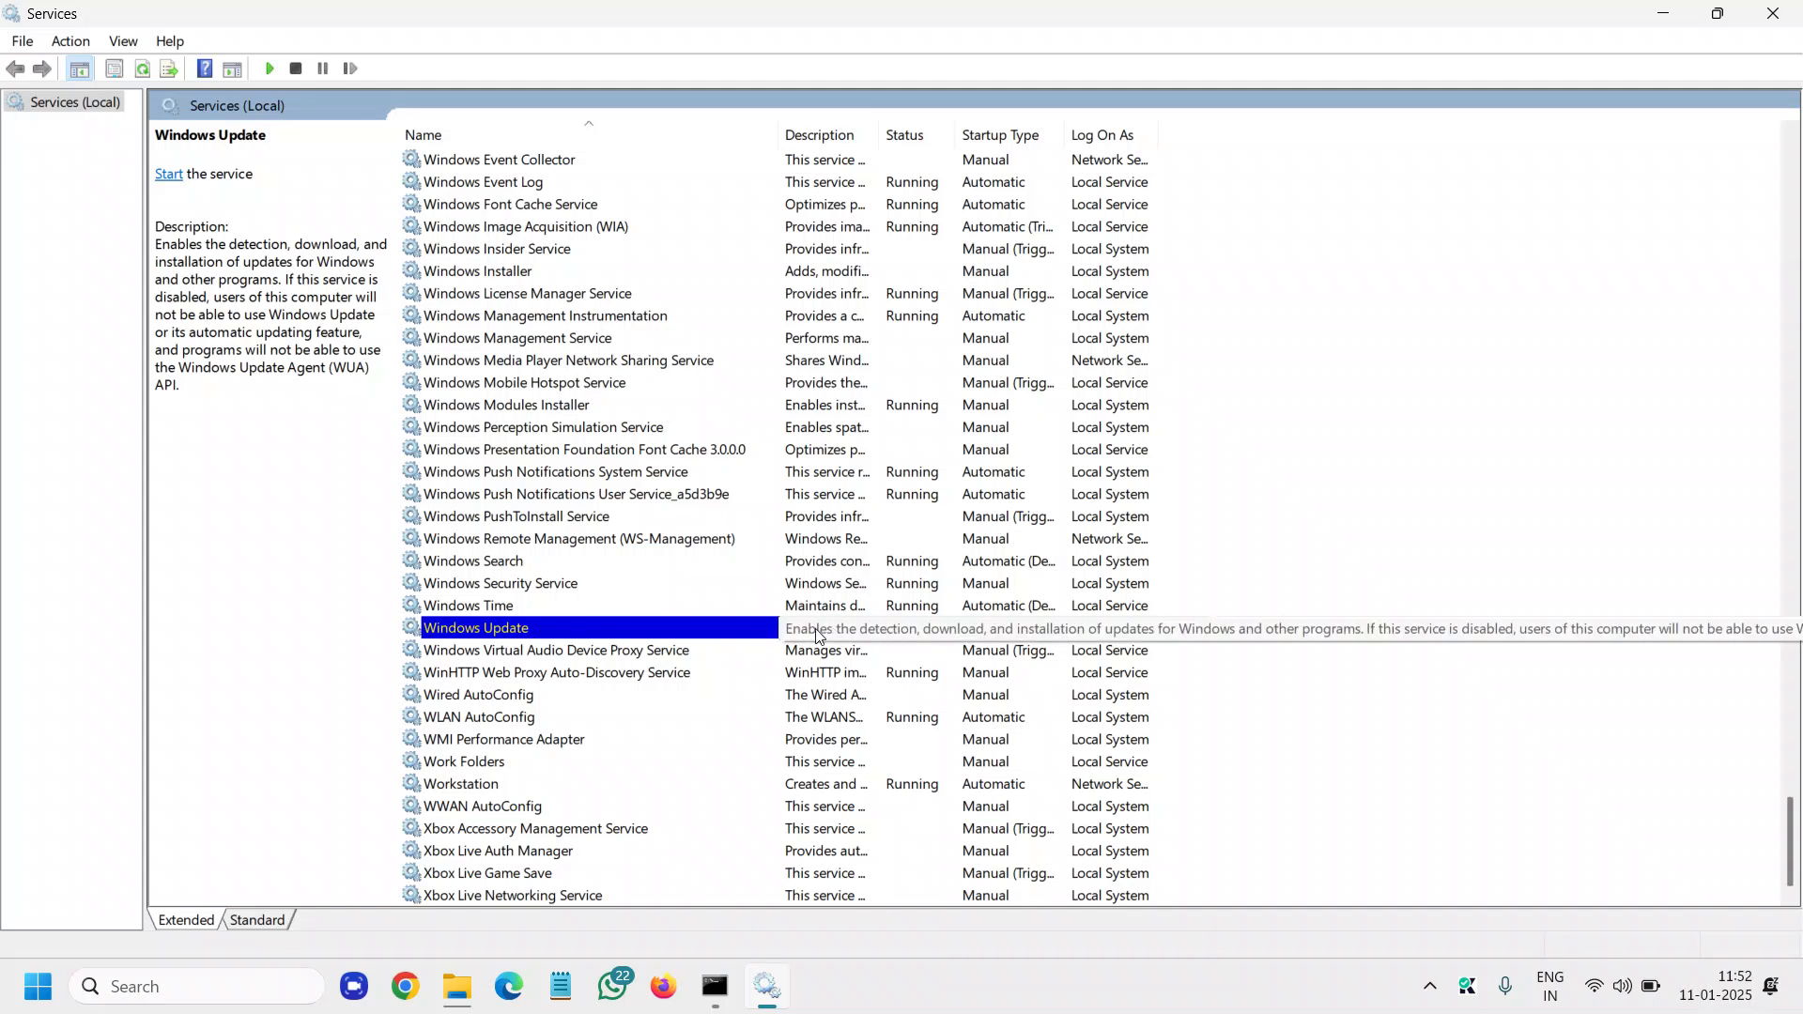
Start Windows Update again and close the administrator Command Prompt
right_click(475, 628)
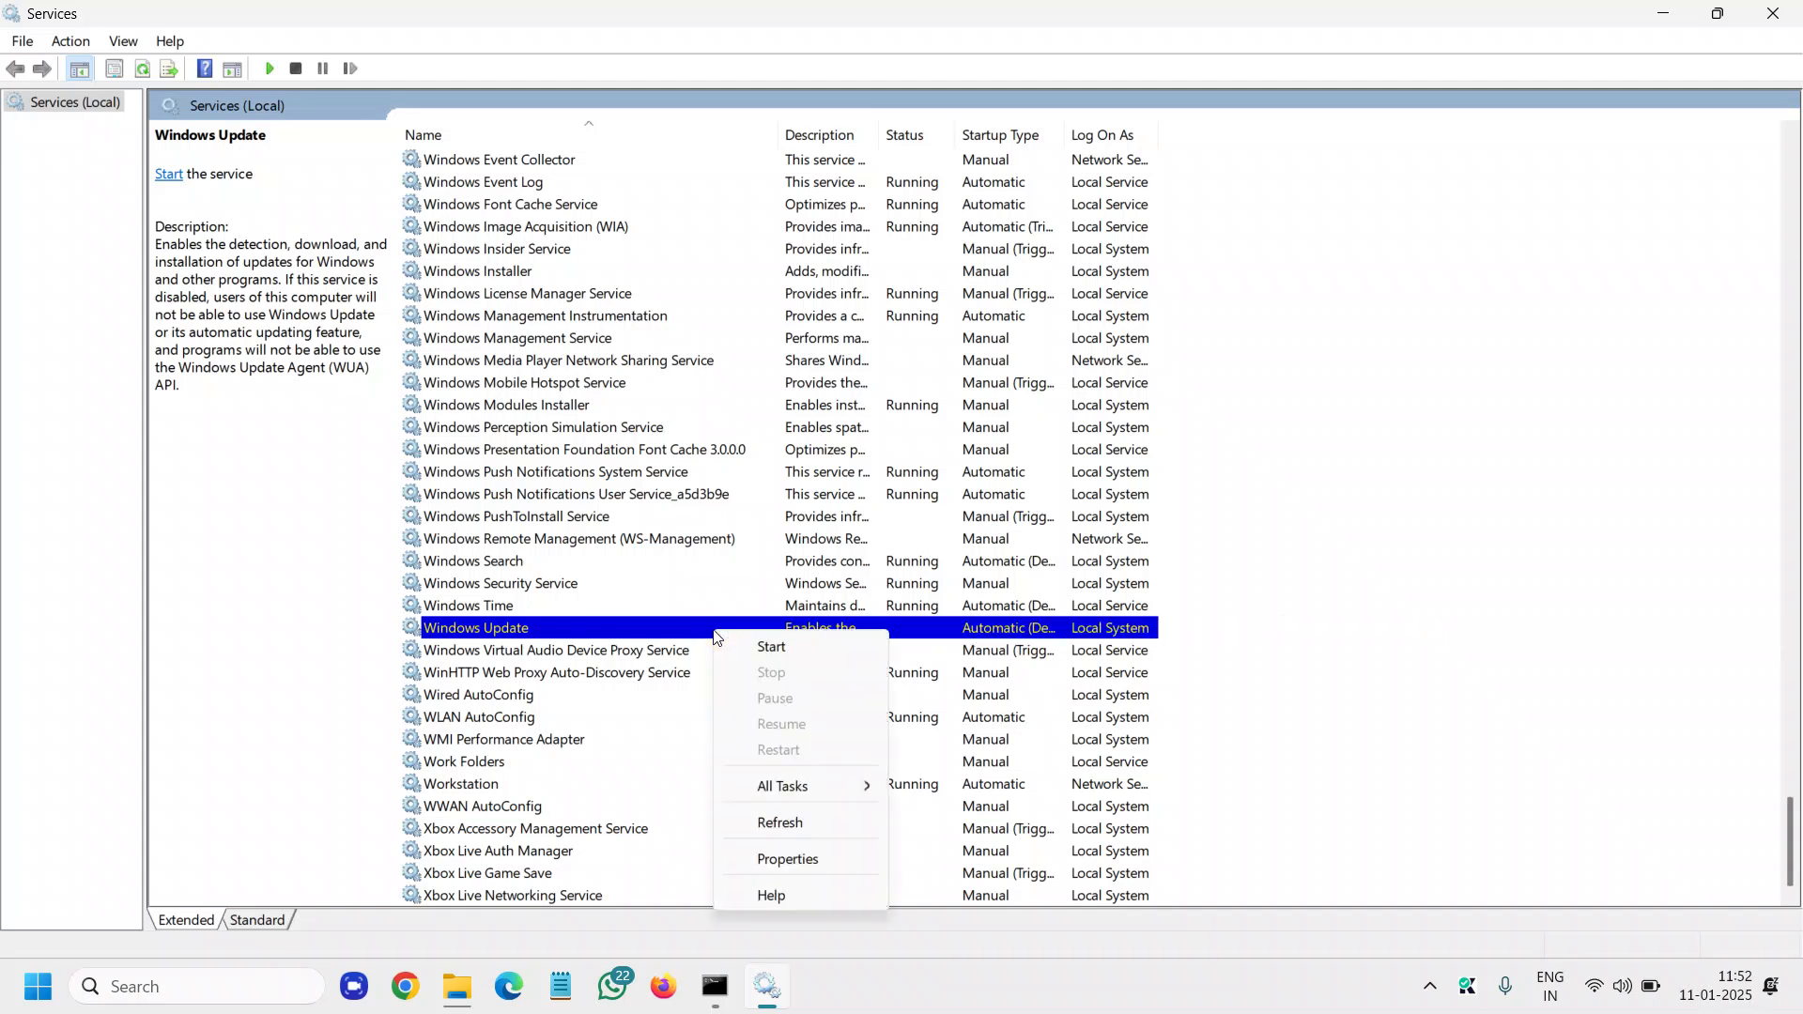
click(770, 646)
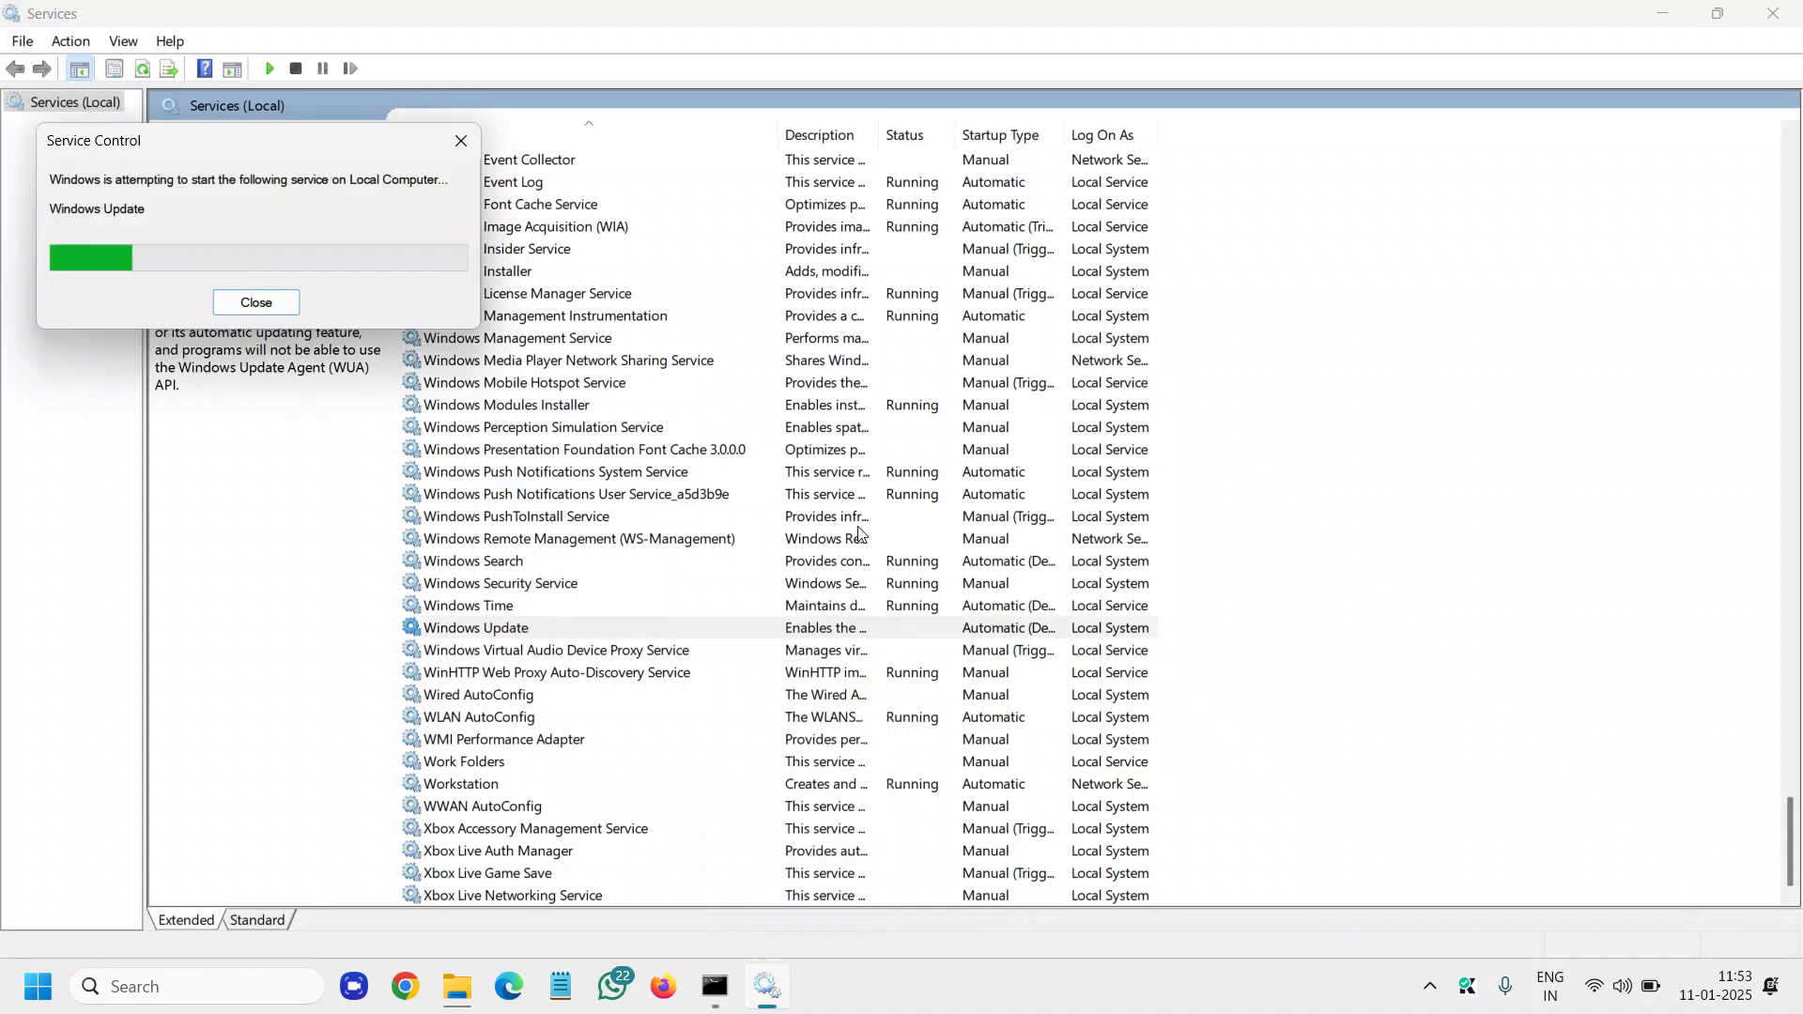
mouse_move(713, 985)
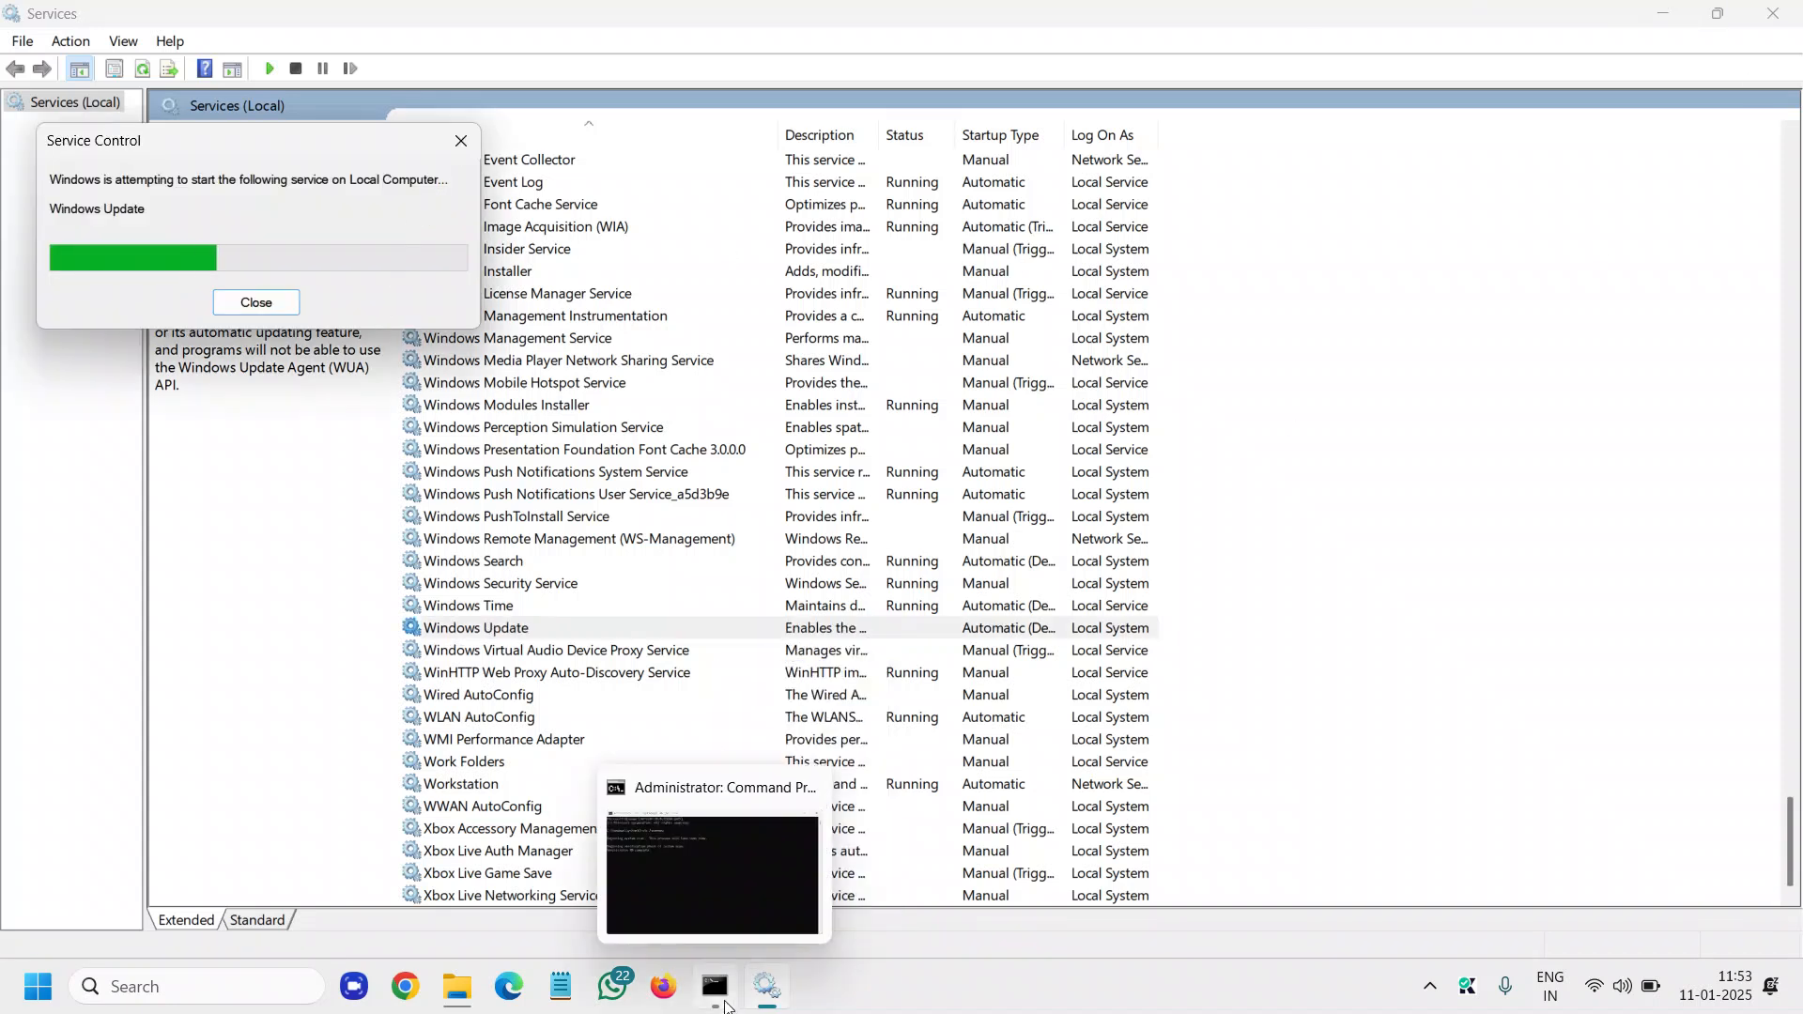
click(713, 985)
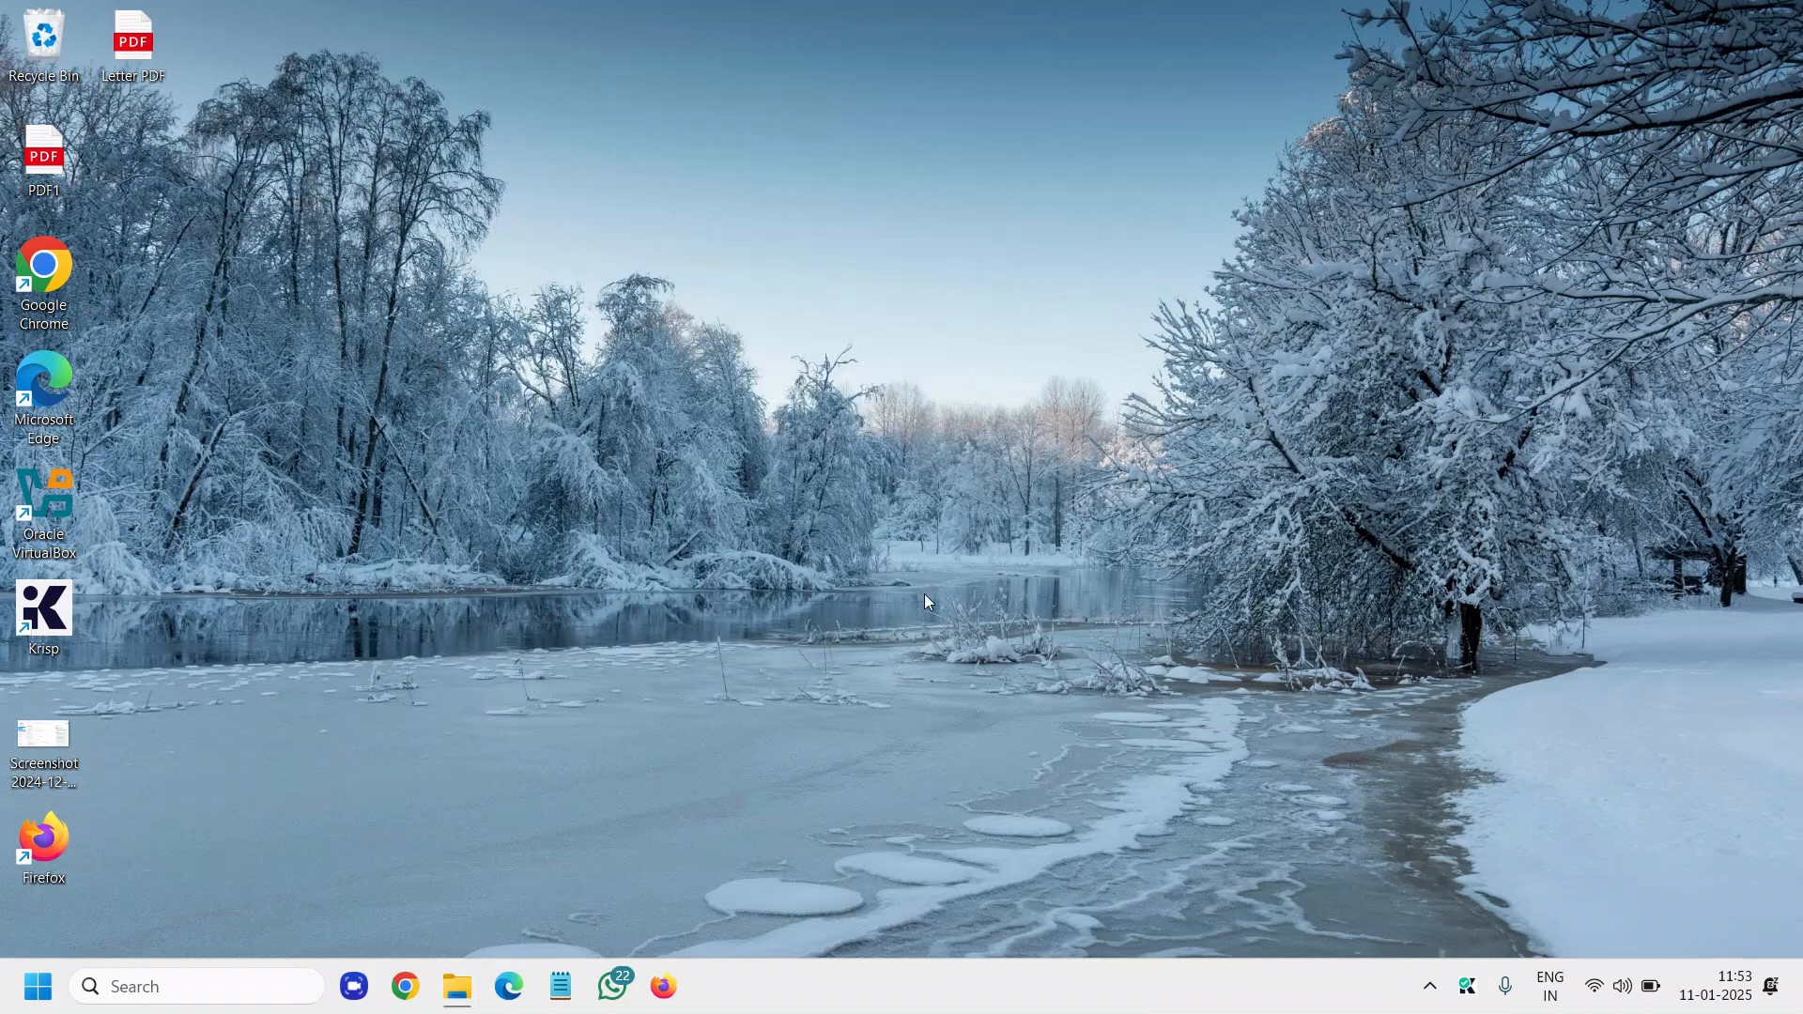
mouse_move(400, 825)
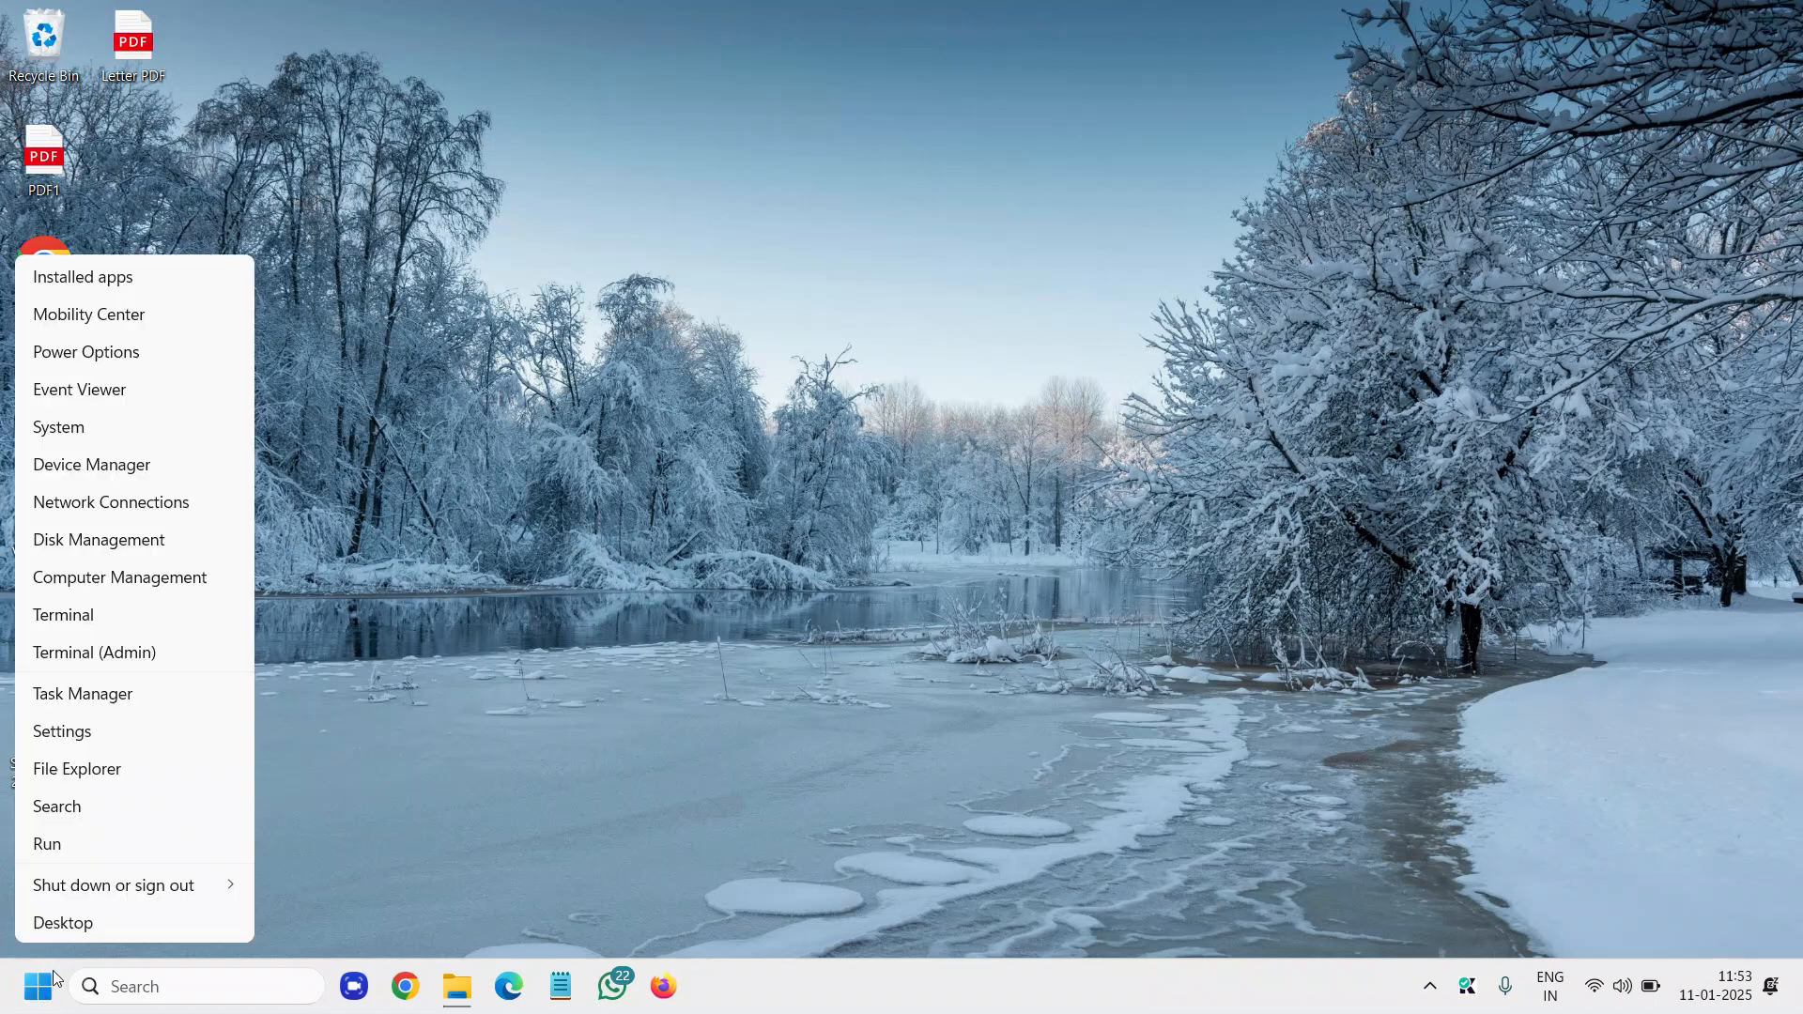
Open Settings from the Quick Link menu and go to the Windows Update page
click(62, 732)
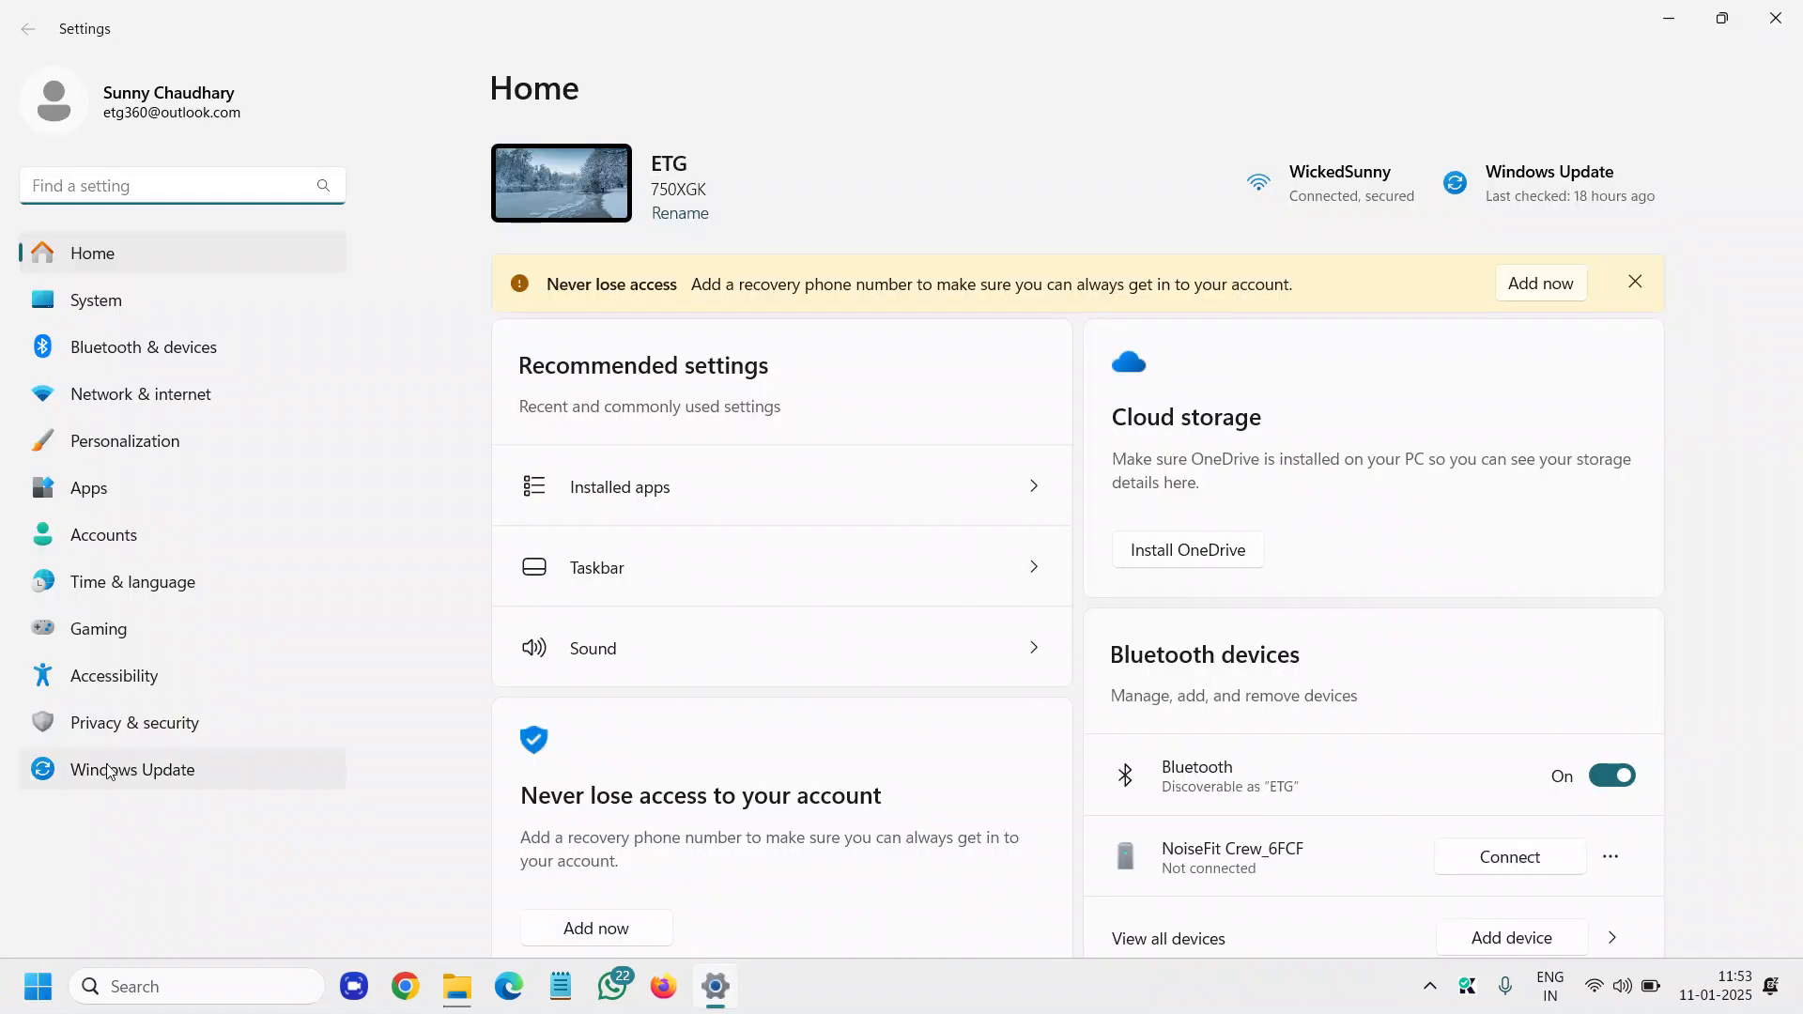
click(131, 769)
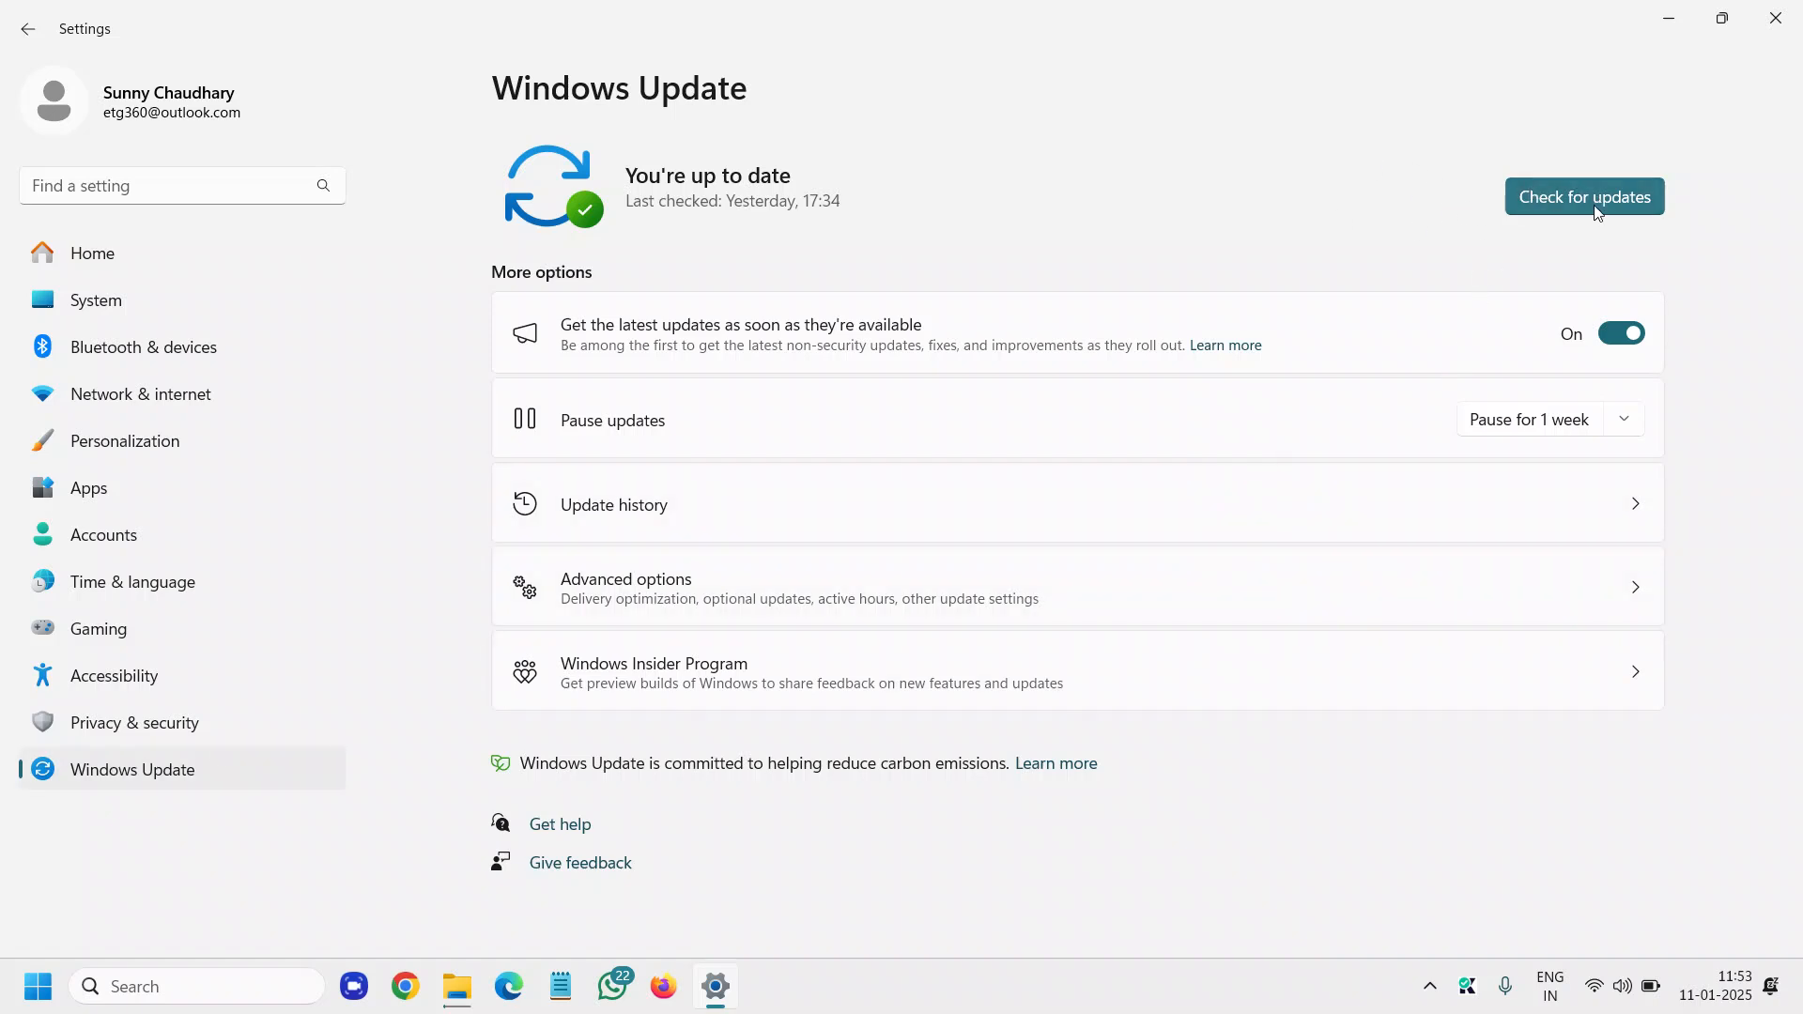
mouse_move(1319, 238)
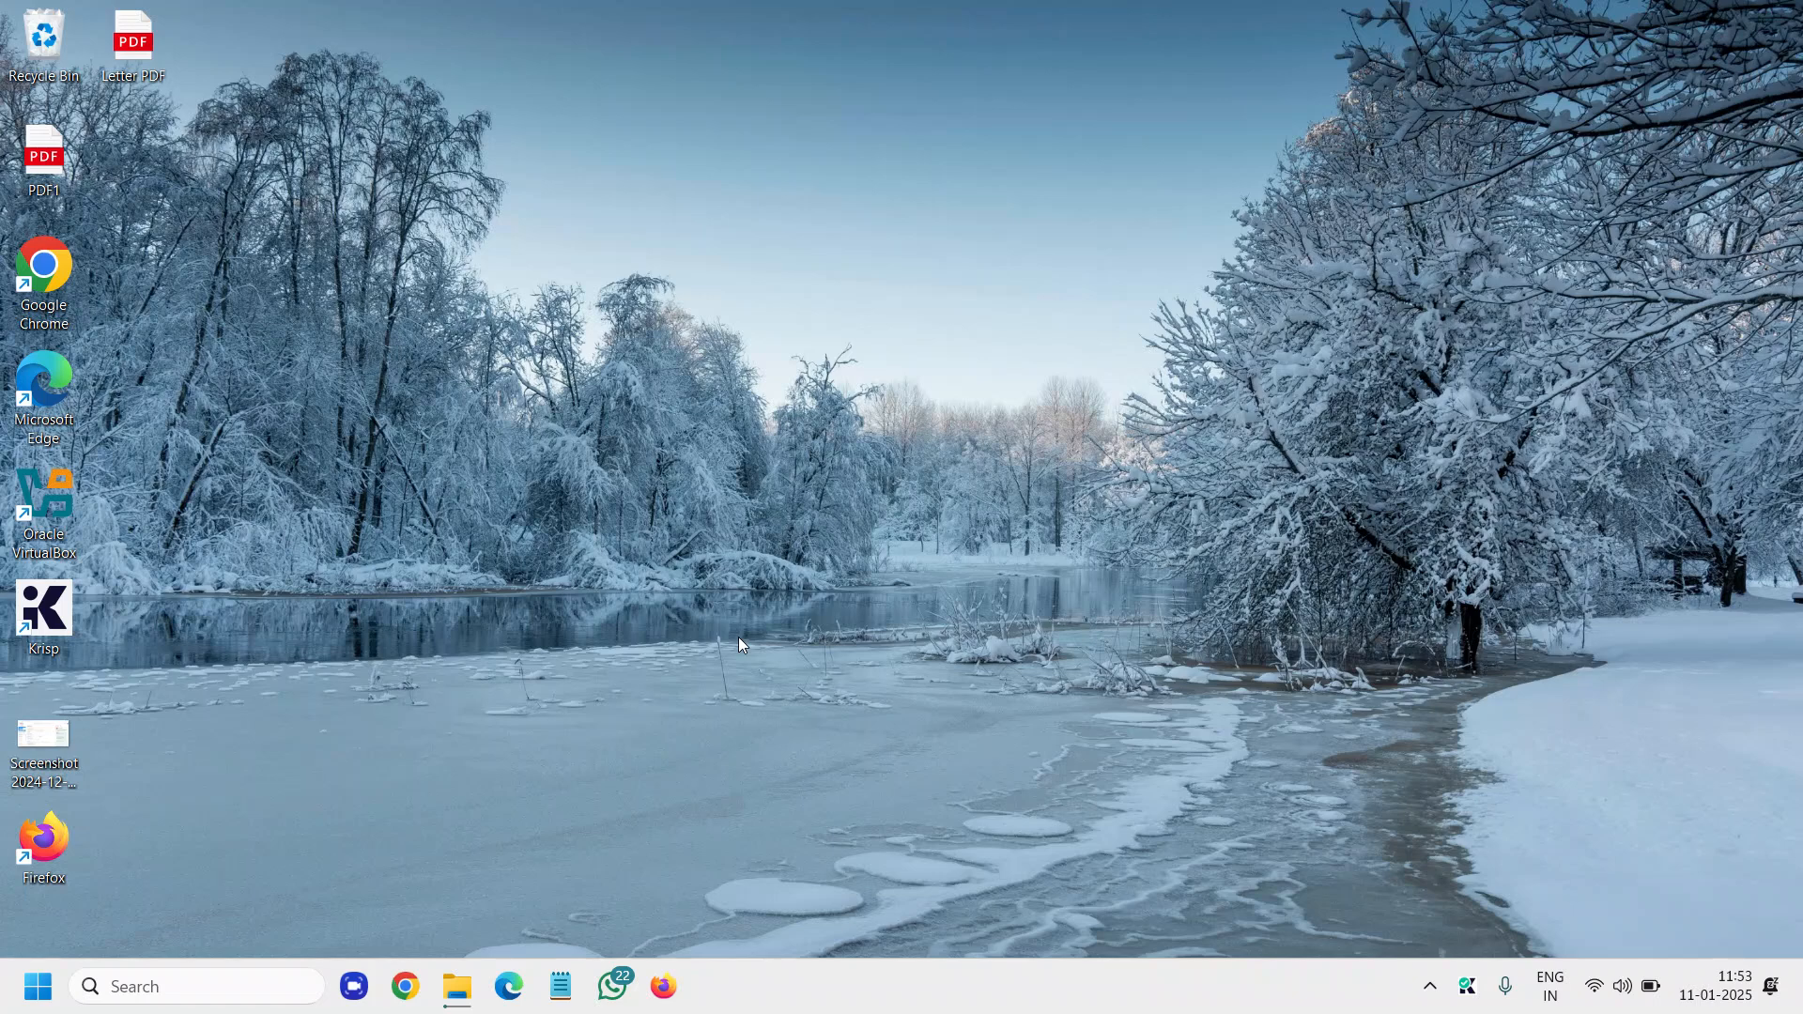
mouse_move(797, 466)
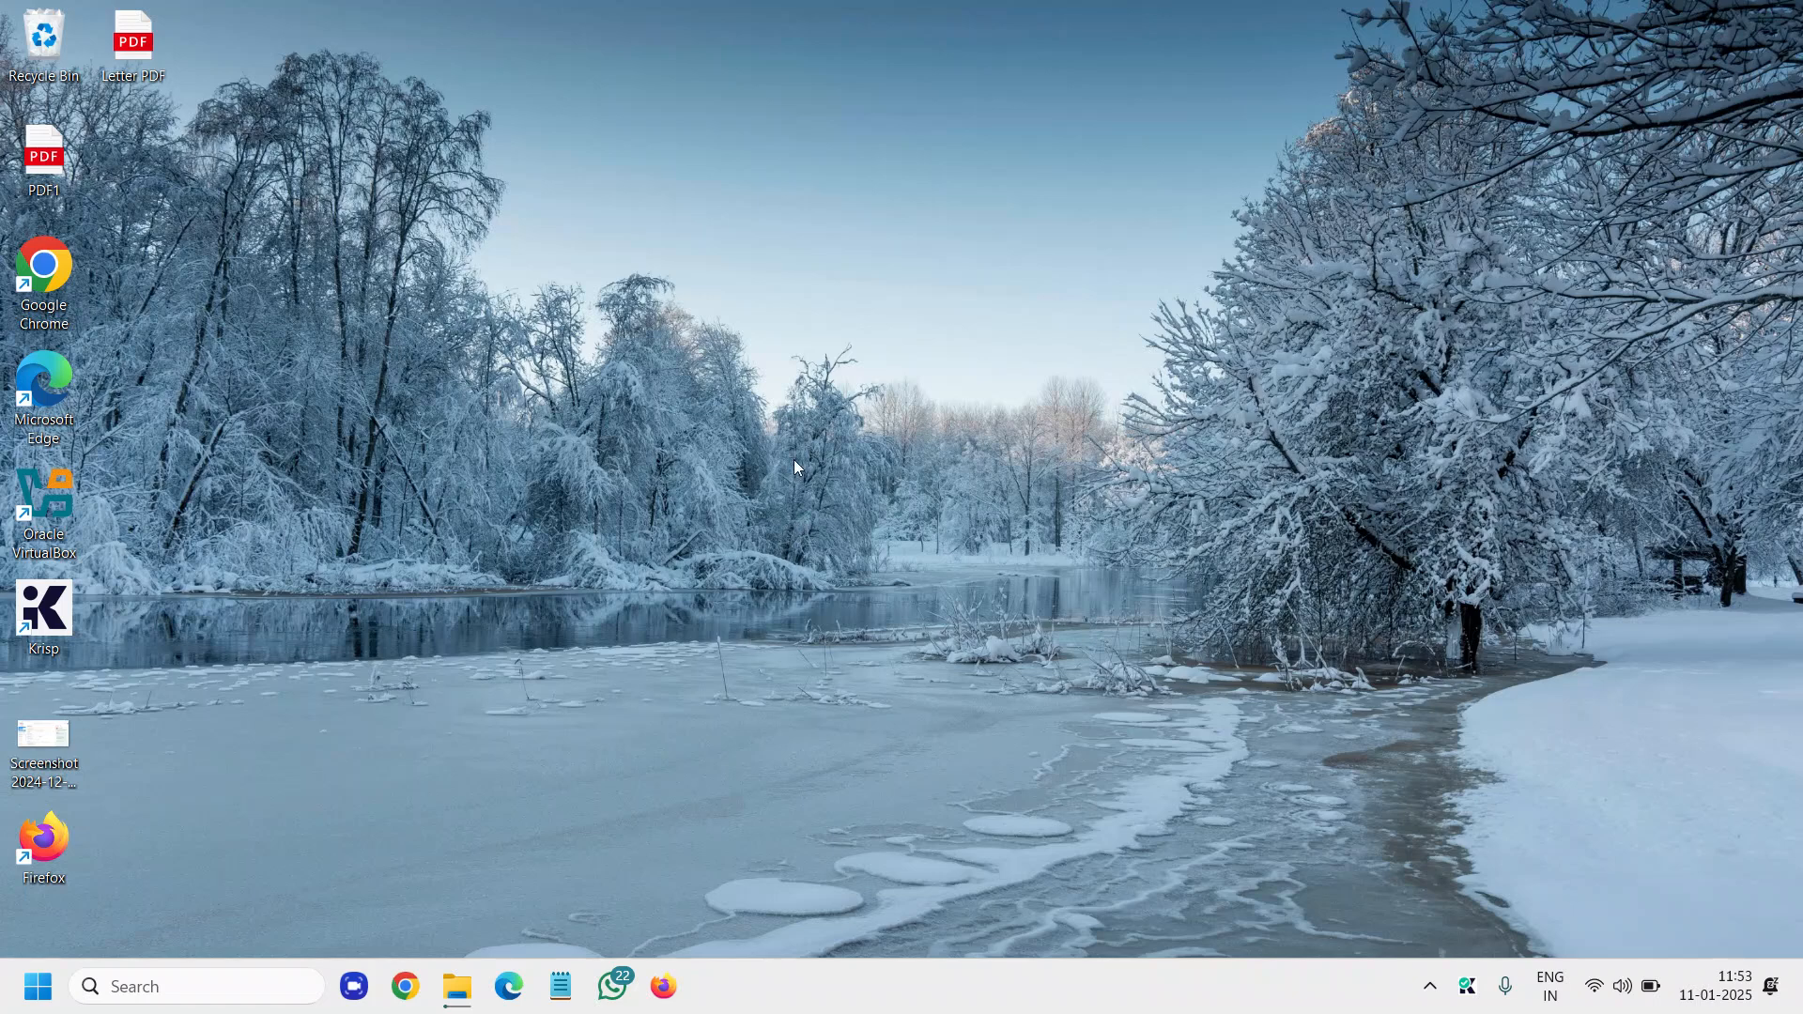